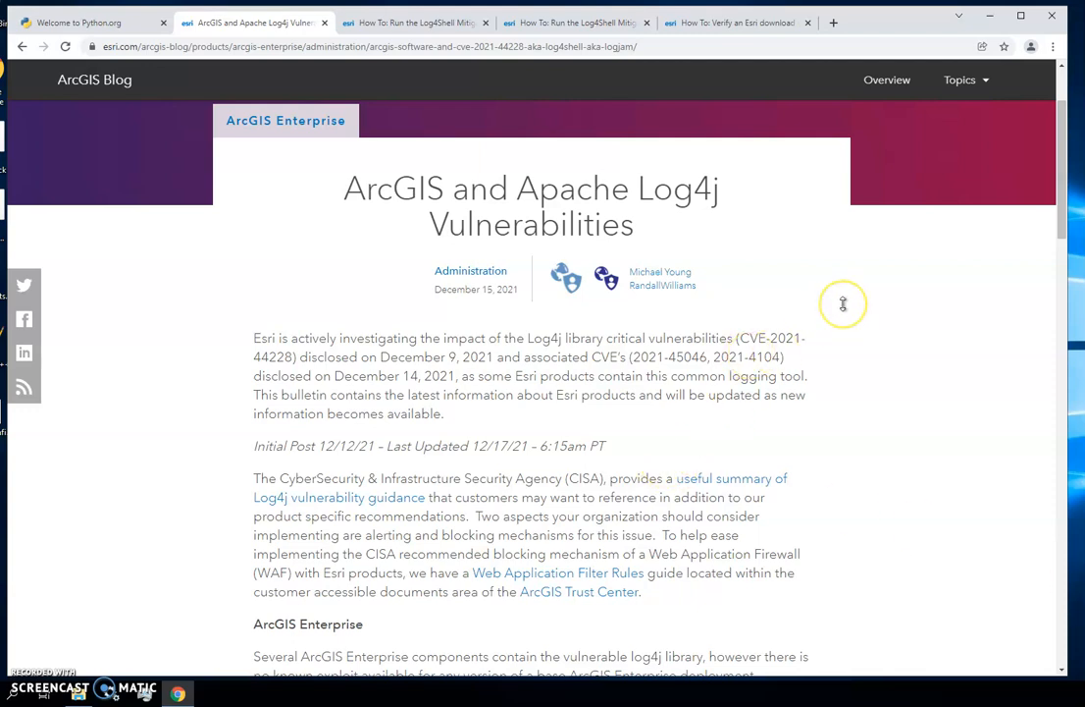
Scroll the Log4j bulletin down to the list of per-product mitigation script articles
{"action": "scroll", "scroll_direction": "down", "scroll_amount": 3}
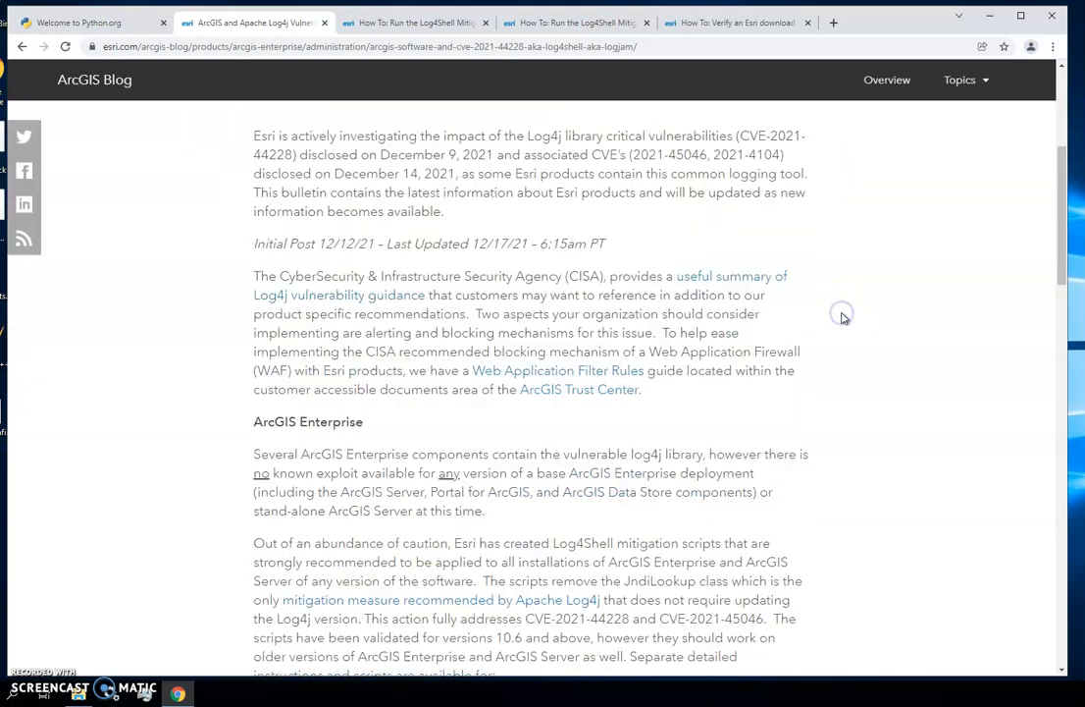
{"action": "scroll", "scroll_direction": "down", "scroll_amount": 3}
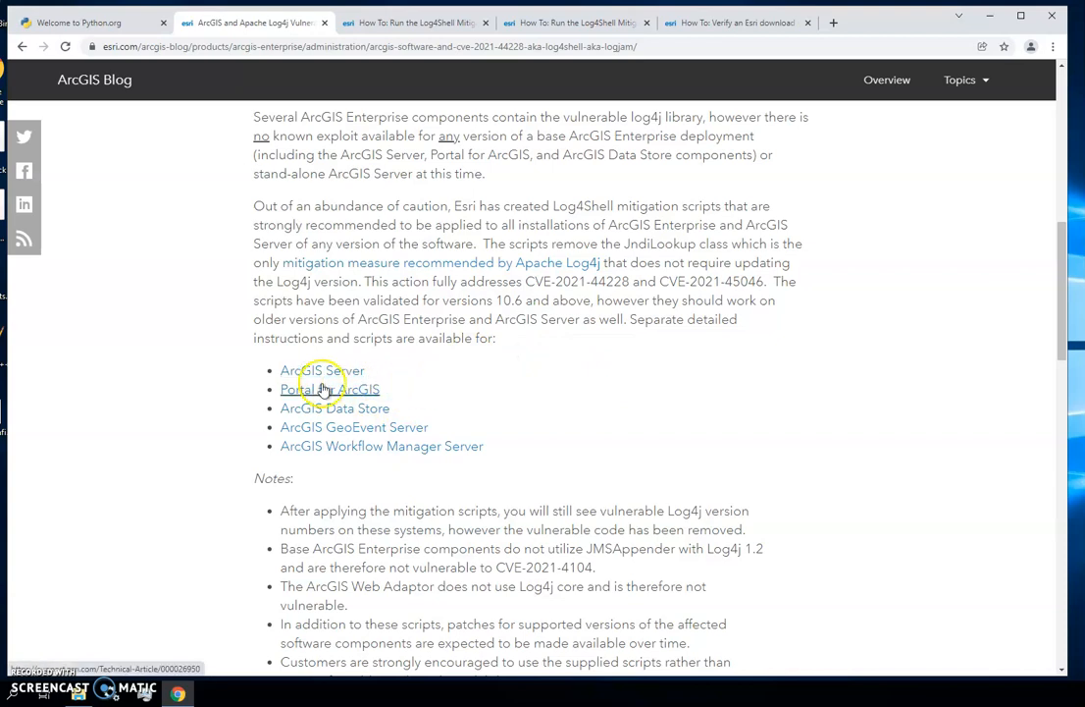
{"action": "mouse_move", "coordinate": [382, 427]}
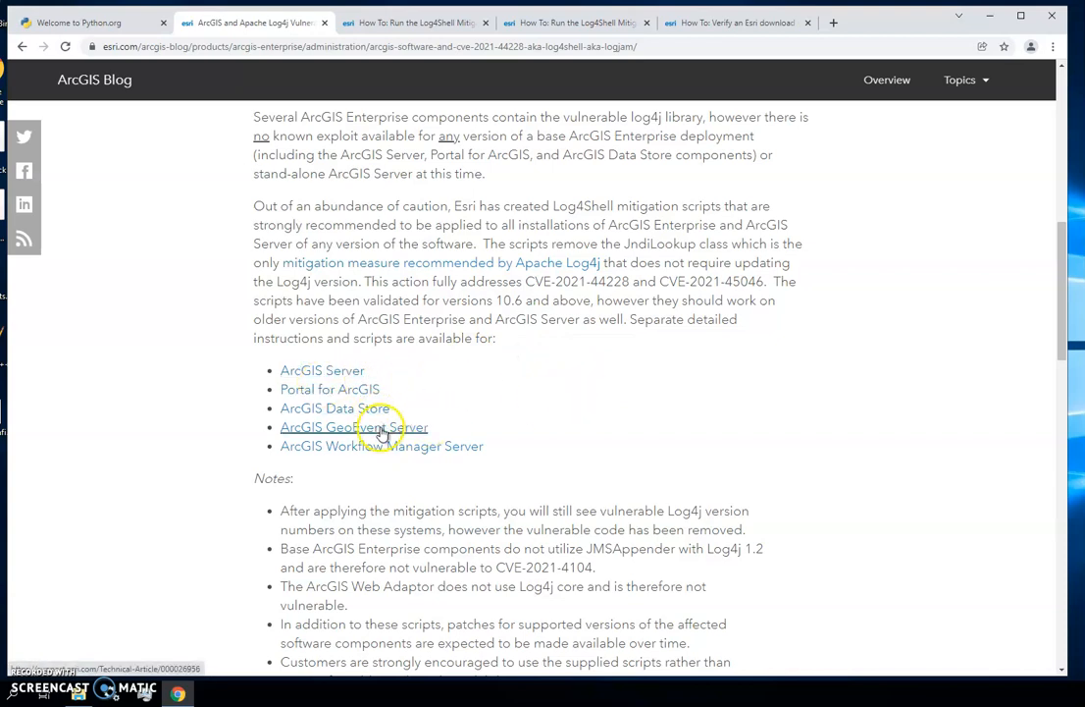
{"action": "mouse_move", "coordinate": [646, 453]}
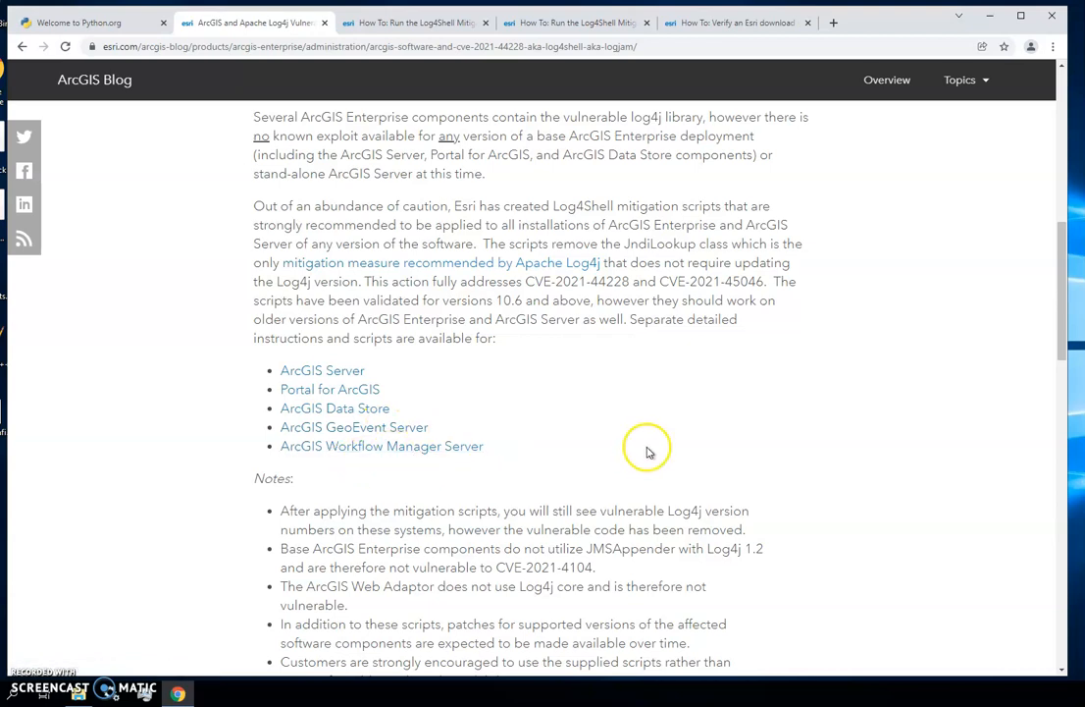
{"action": "mouse_move", "coordinate": [322, 370]}
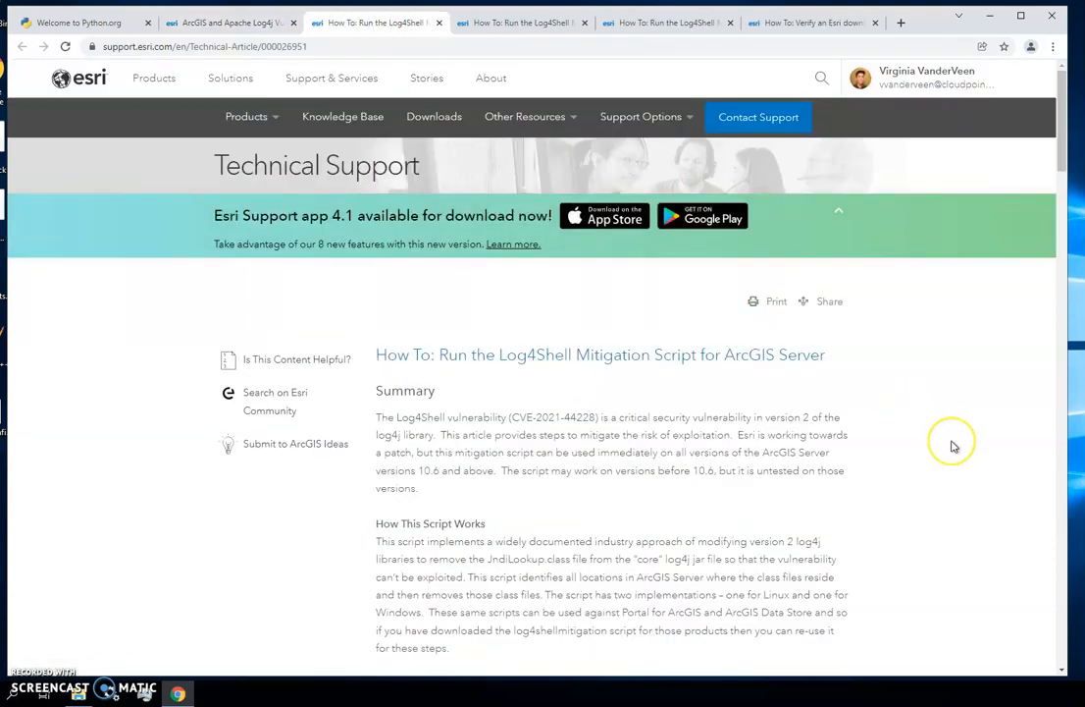
Scroll the Esri Support article to the checksum hashes and Windows preparation steps
{"action": "scroll", "scroll_direction": "down", "scroll_amount": 3}
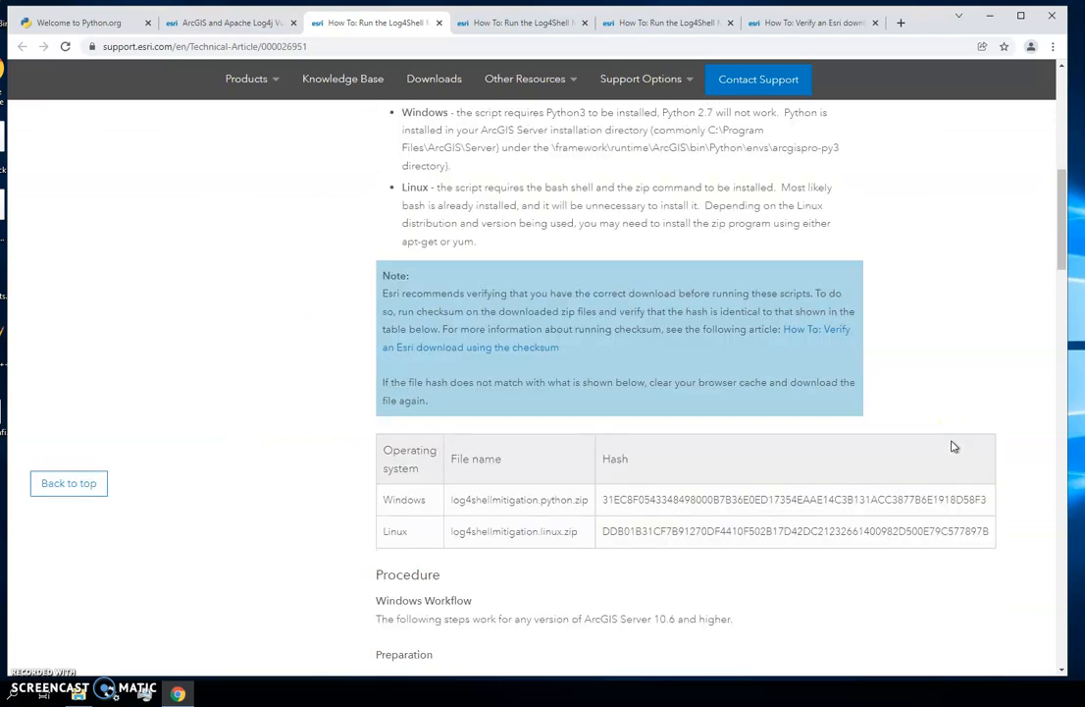
{"action": "scroll", "scroll_direction": "down", "scroll_amount": 3}
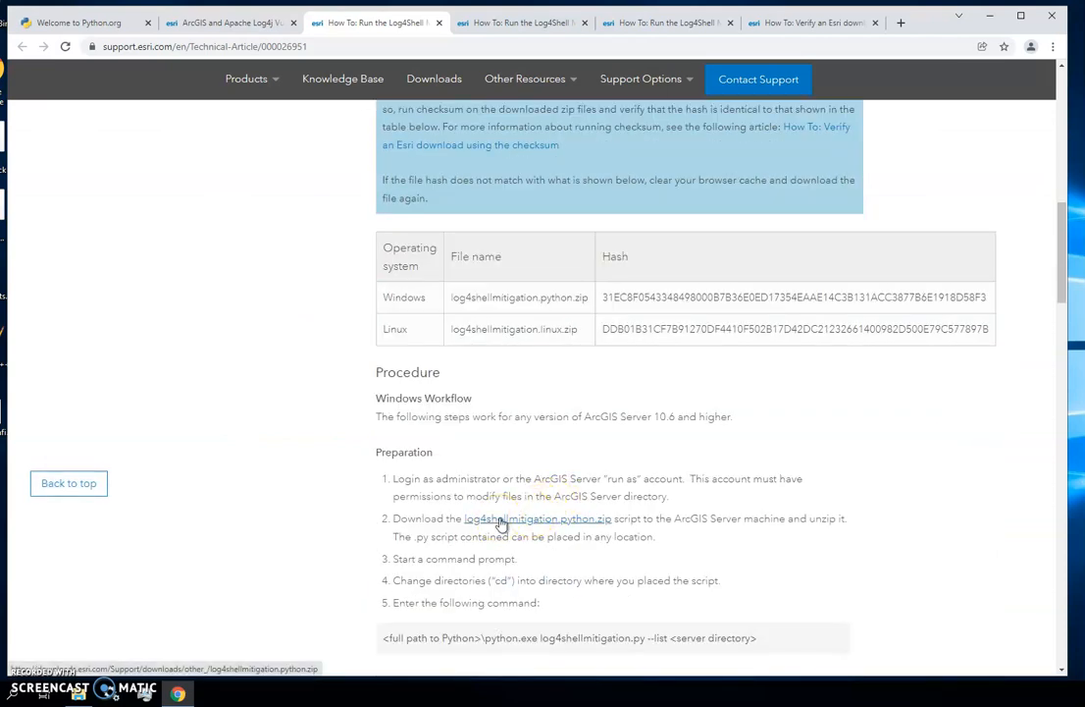
{"action": "mouse_move", "coordinate": [886, 431]}
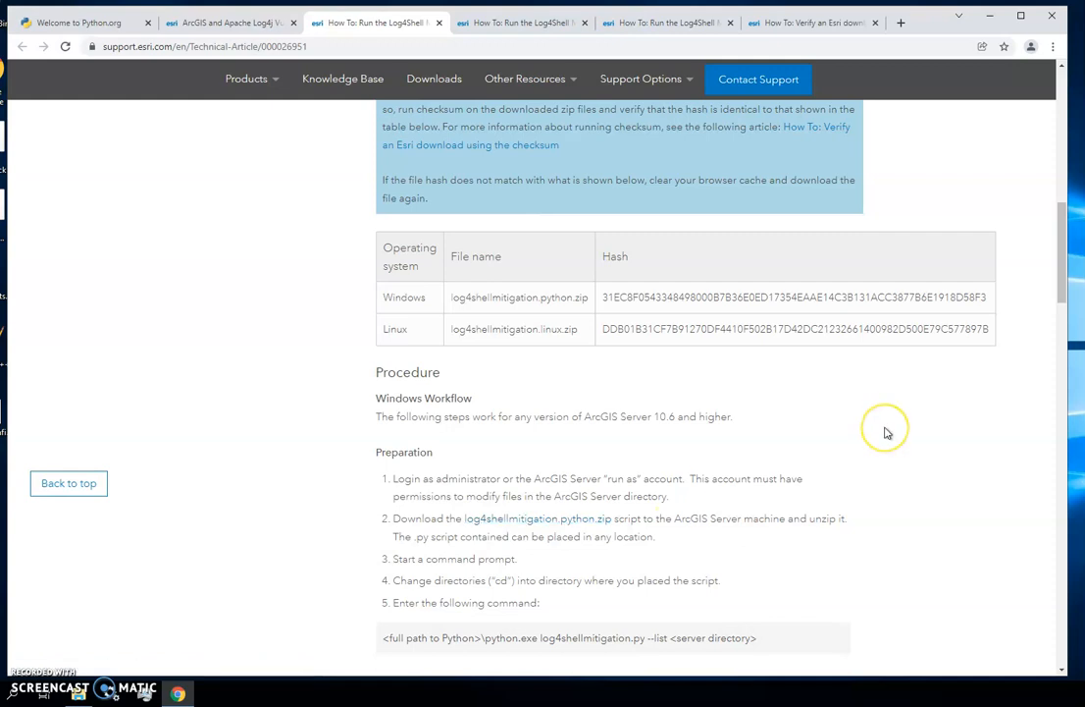
{"action": "mouse_move", "coordinate": [574, 518]}
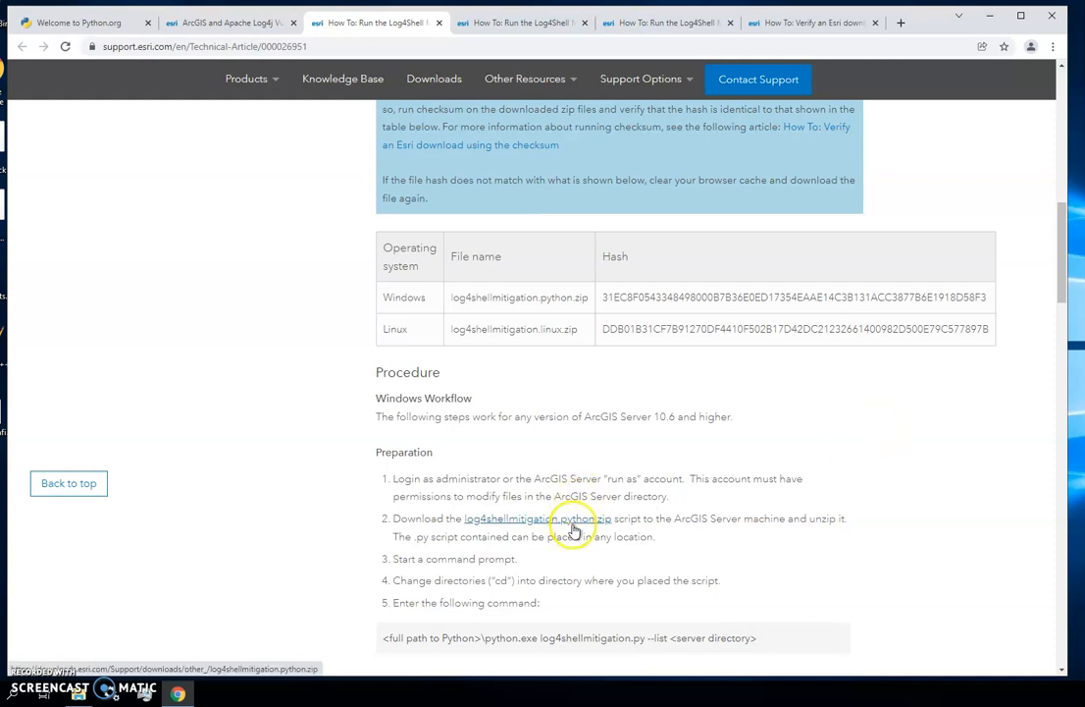
{"action": "scroll", "scroll_direction": "up", "scroll_amount": 3}
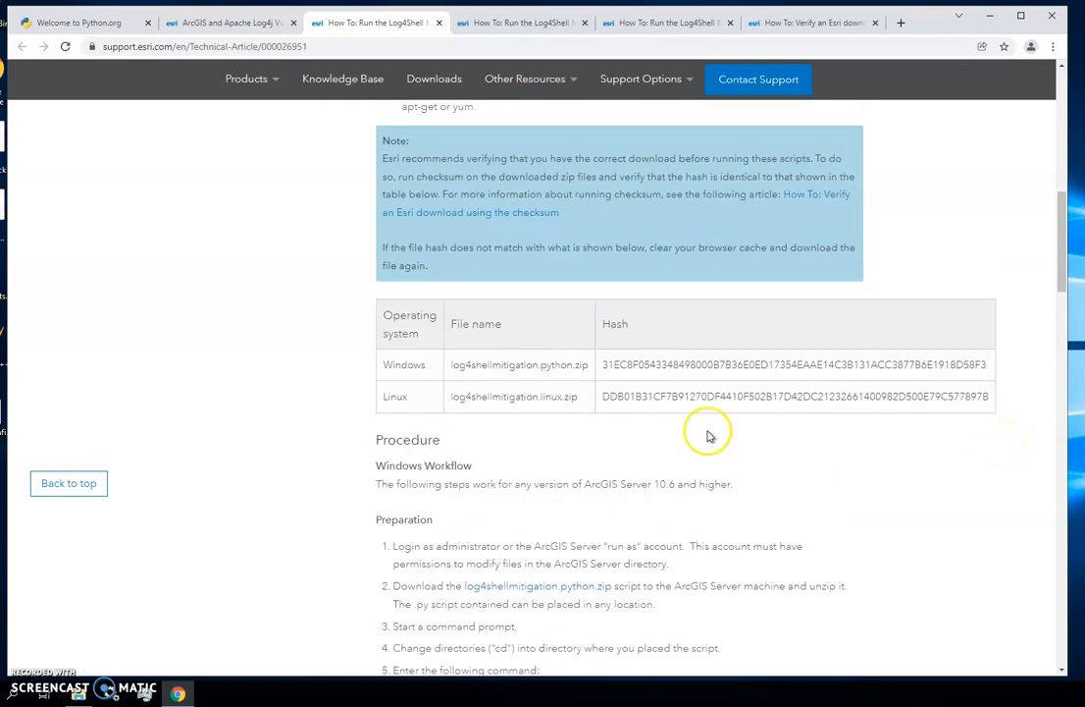
{"action": "mouse_move", "coordinate": [835, 504]}
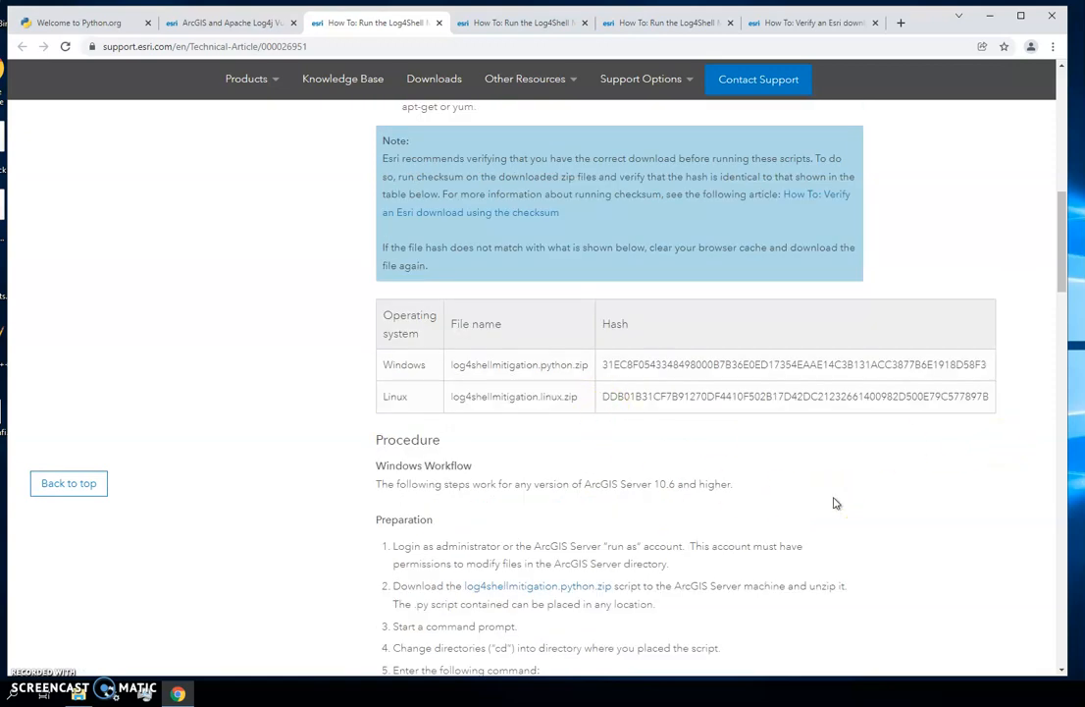
{"action": "mouse_move", "coordinate": [968, 362]}
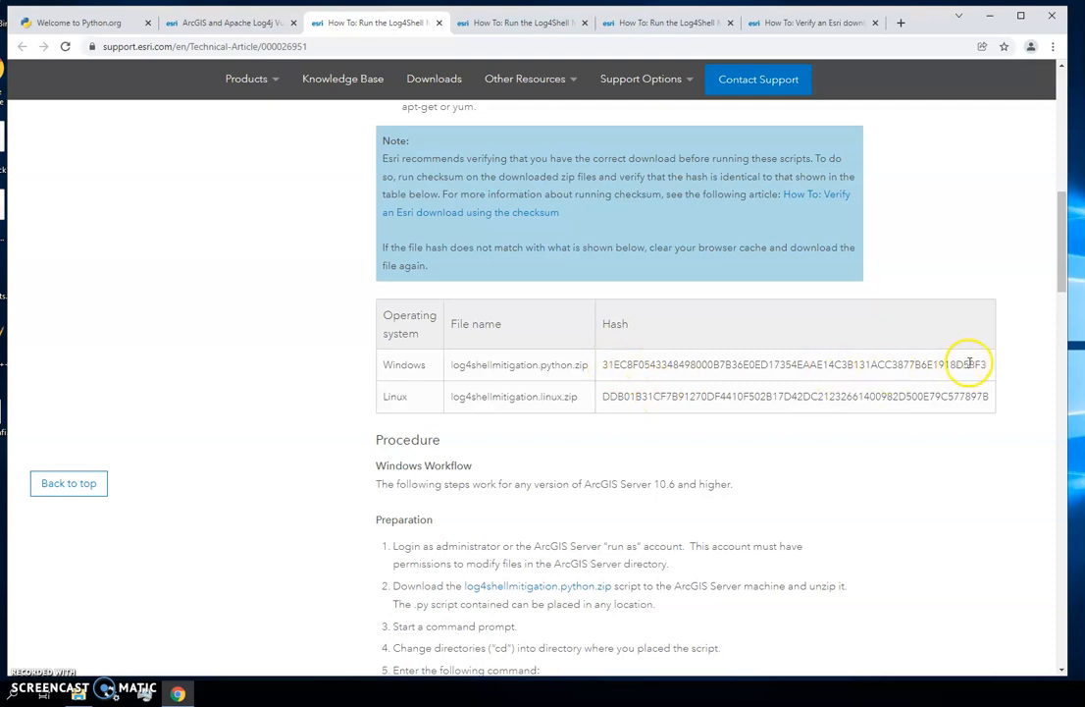
{"action": "mouse_move", "coordinate": [962, 434]}
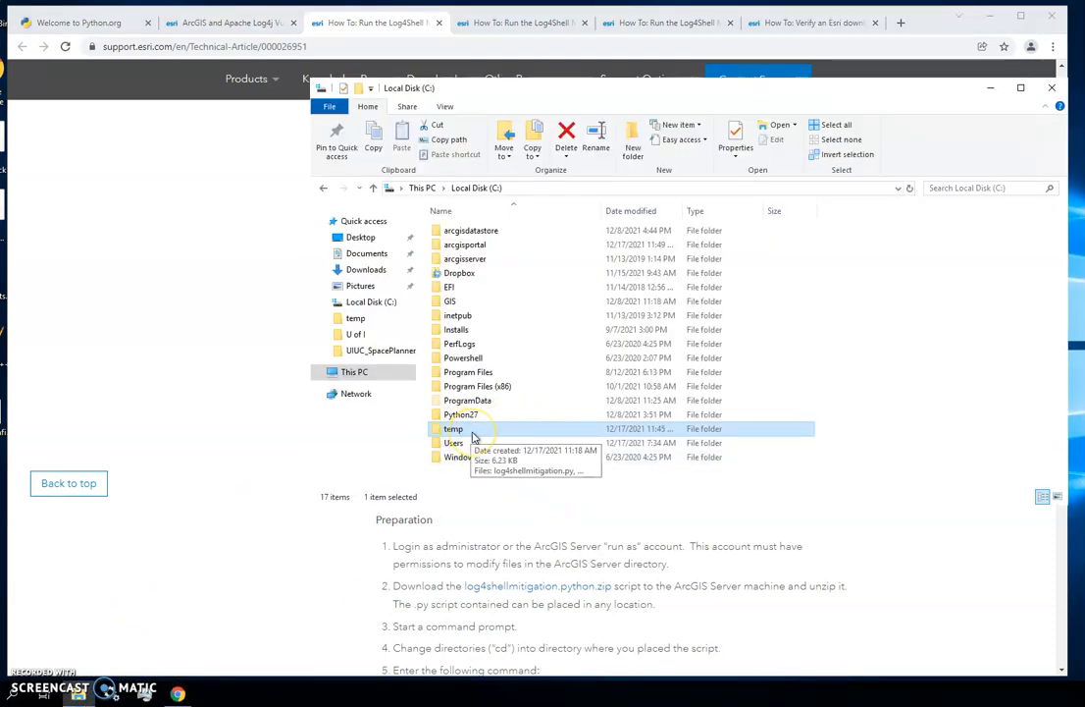
Open C:\temp containing log4shellmitigation.py and log4shellmitigation.python.zip
{"action": "double_click", "coordinate": [453, 429]}
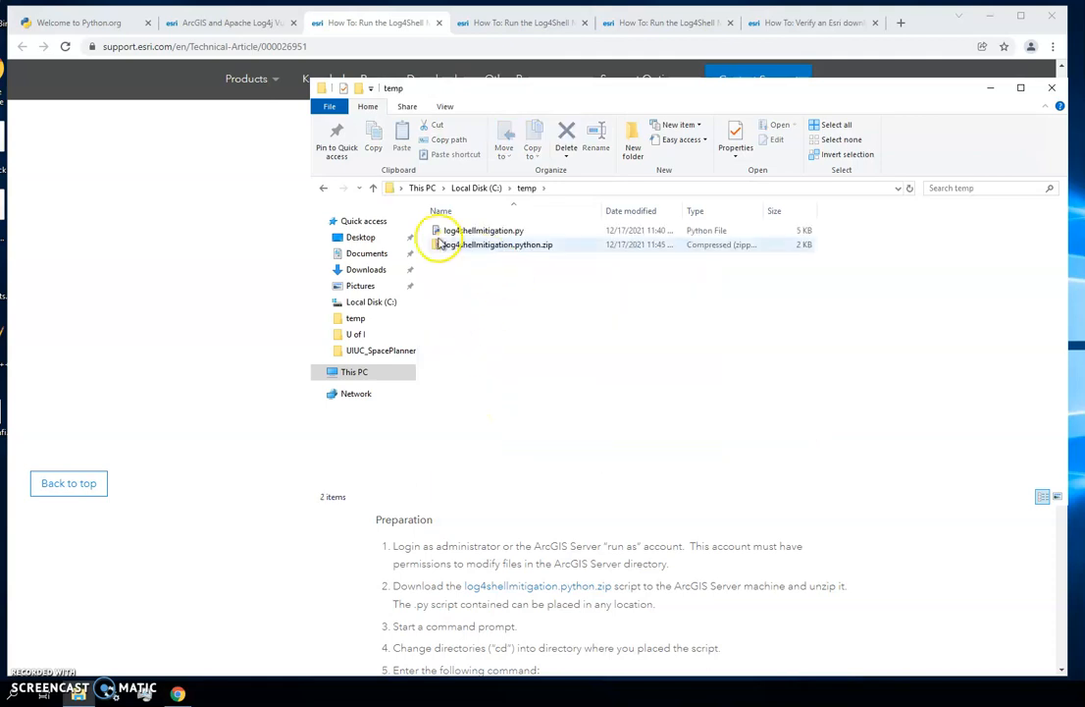
{"action": "mouse_move", "coordinate": [550, 245]}
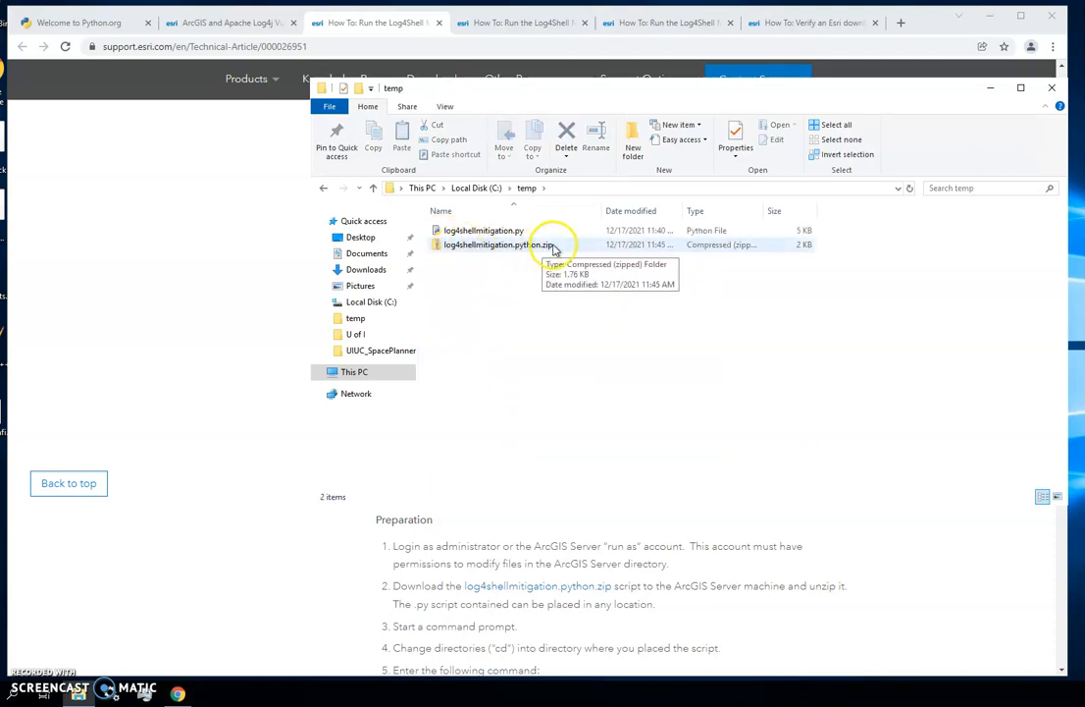
{"action": "mouse_move", "coordinate": [952, 134]}
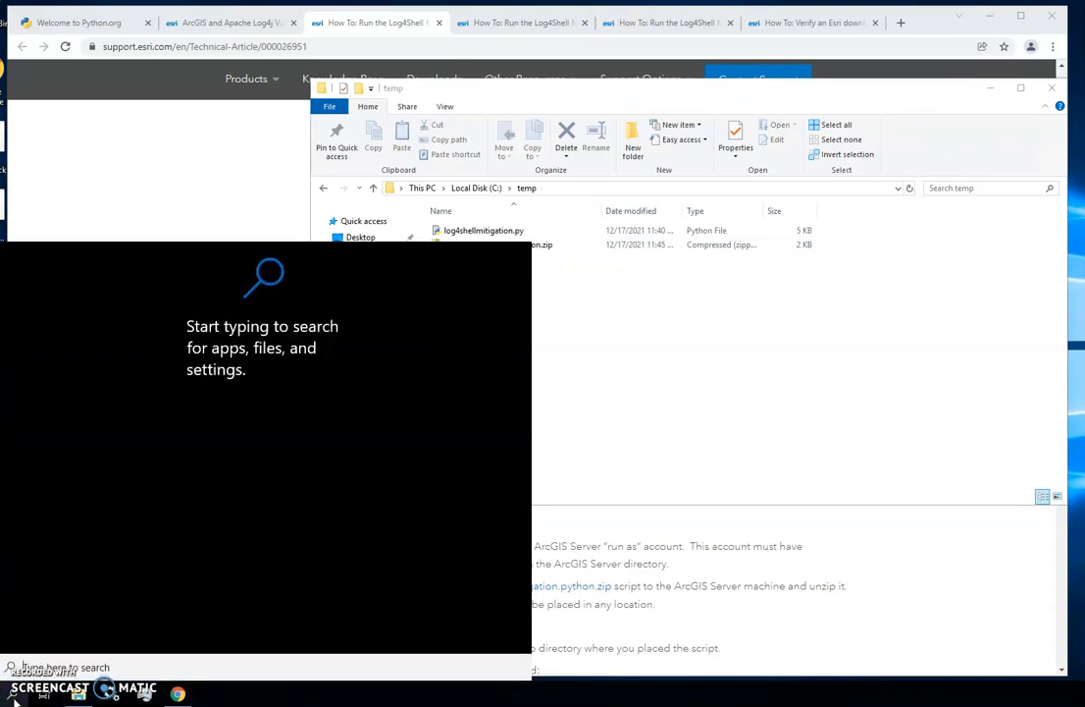
Search 'power' and approve running Windows PowerShell as administrator
{"action": "type", "text": "power"}
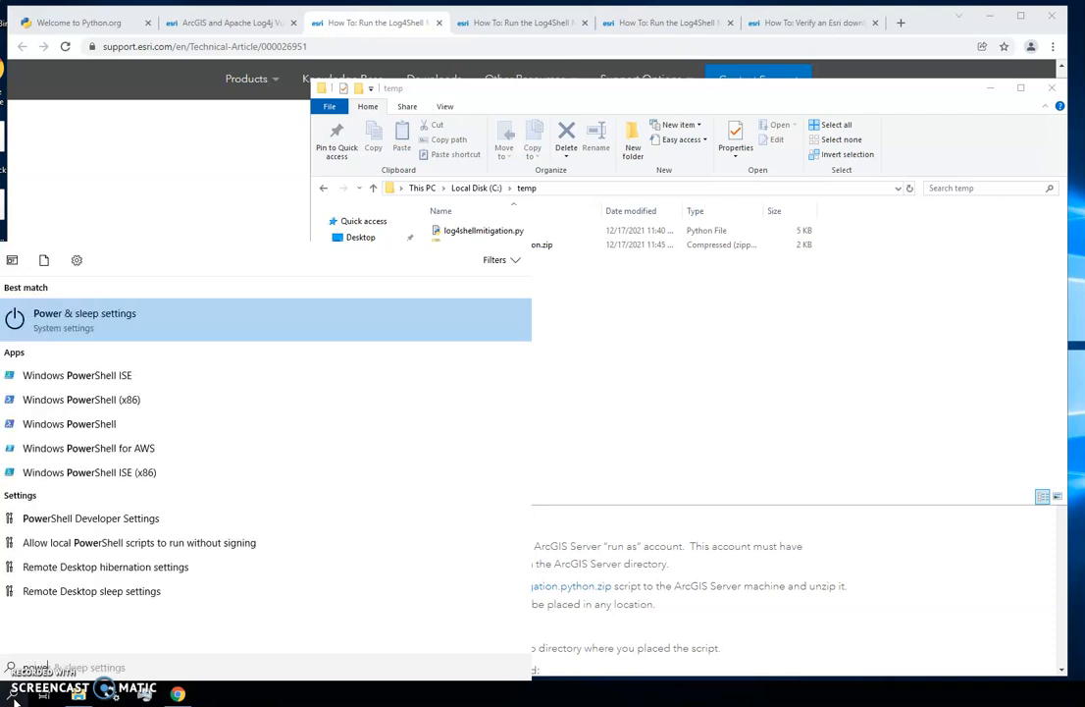
{"action": "mouse_move", "coordinate": [68, 423]}
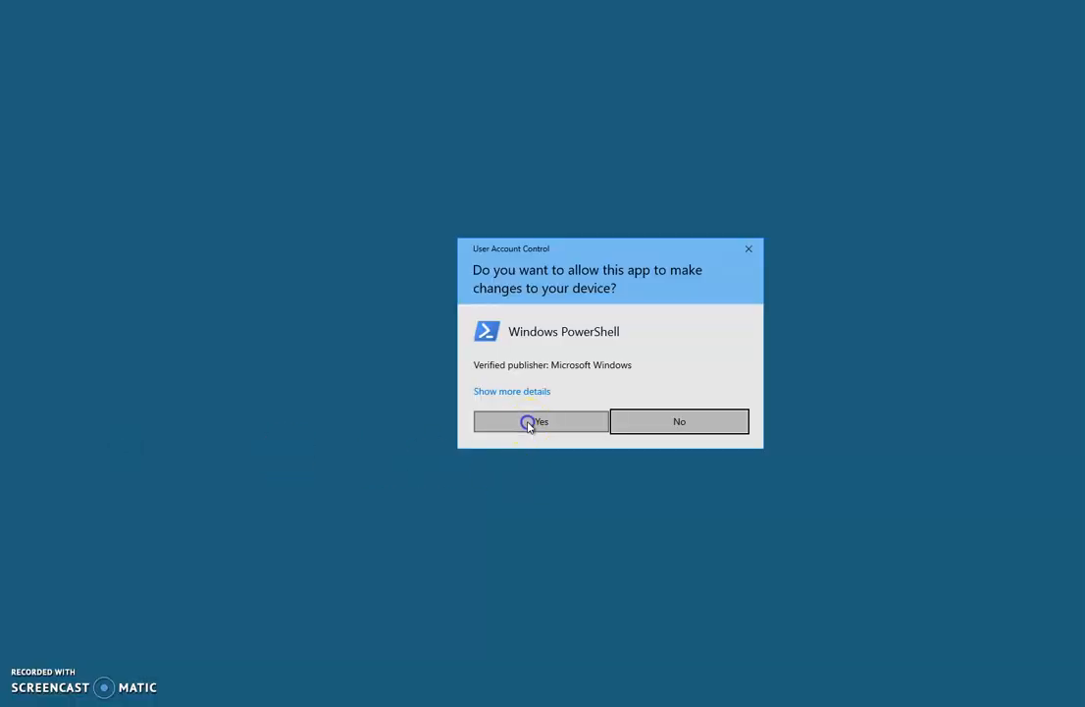
{"action": "left_click", "coordinate": [539, 420]}
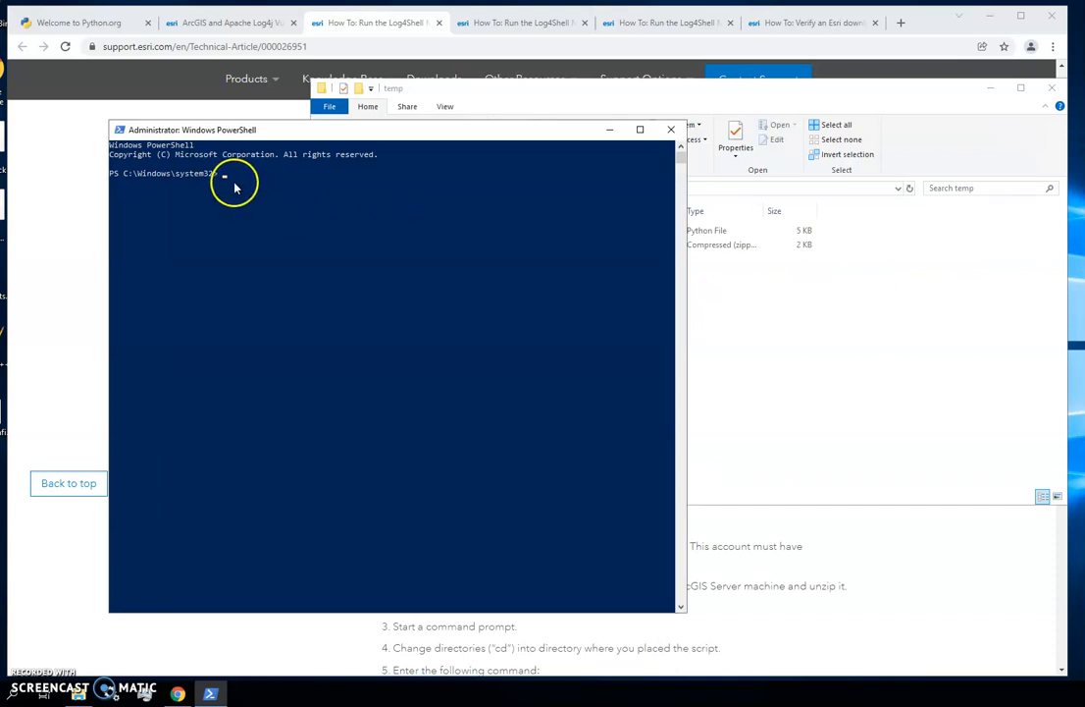
Run Get-FileHash on C:\temp\log4shellmitigation.python.zip and place PowerShell beside the hash table
{"action": "type", "text": "Get-FileHash C:\\temp\\log4shellmitigation.python.zip"}
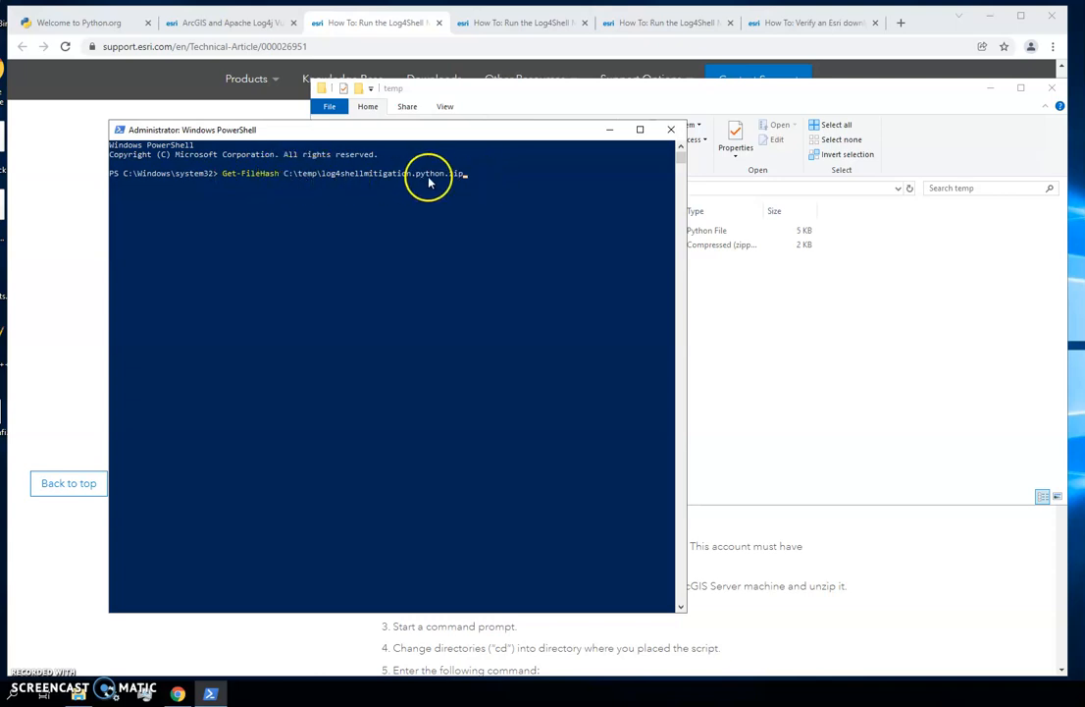
{"action": "mouse_move", "coordinate": [452, 183]}
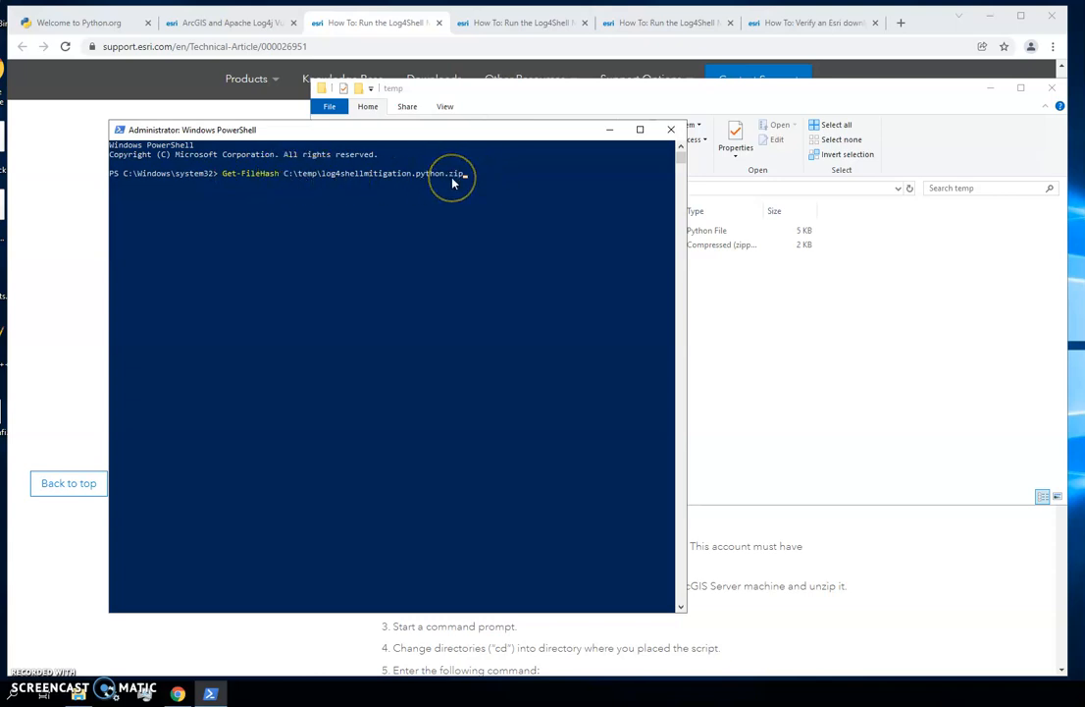
{"action": "mouse_move", "coordinate": [450, 185]}
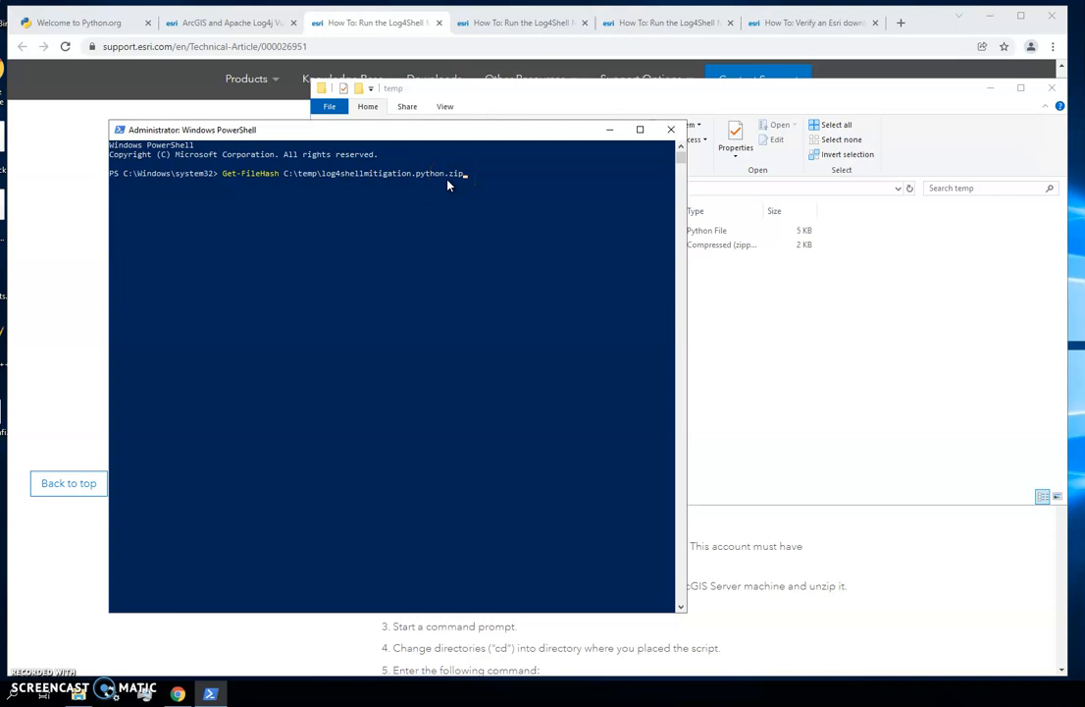
{"action": "key", "text": "Return"}
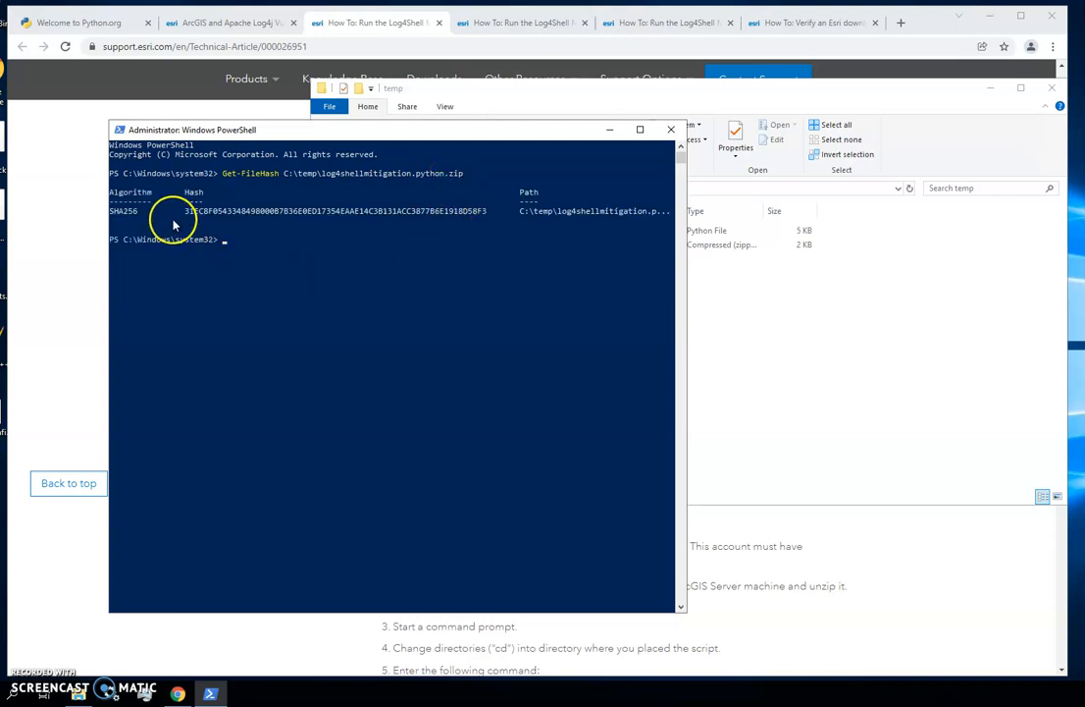
{"action": "mouse_move", "coordinate": [988, 98]}
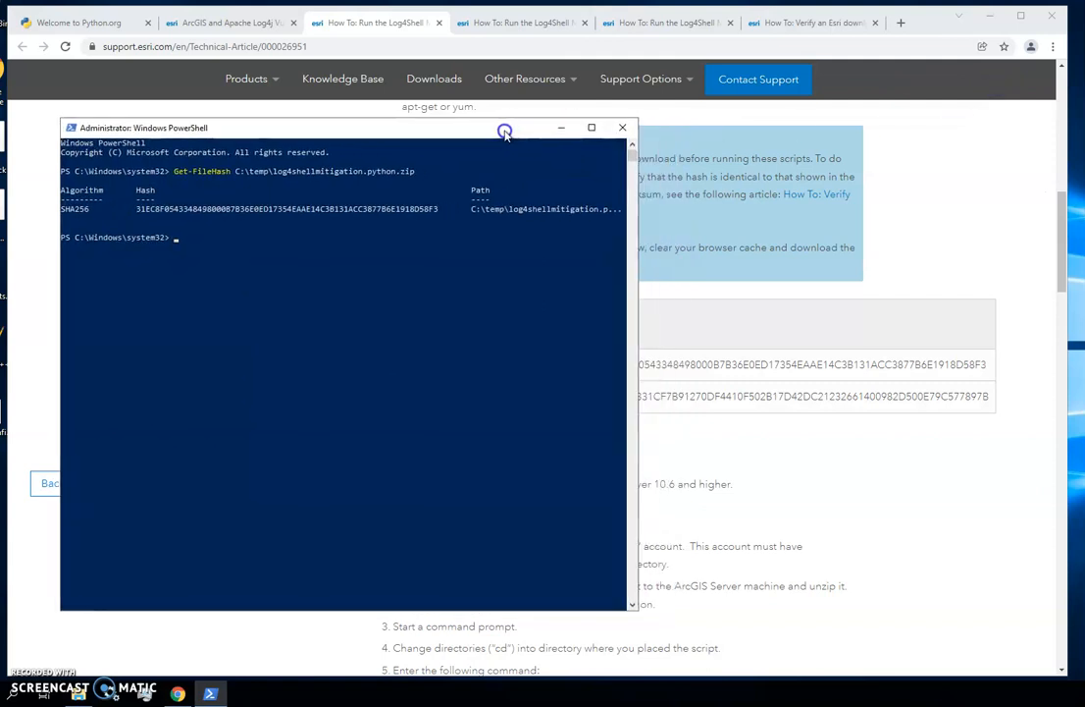
{"action": "left_click_drag", "start_coordinate": [343, 128], "coordinate": [294, 134]}
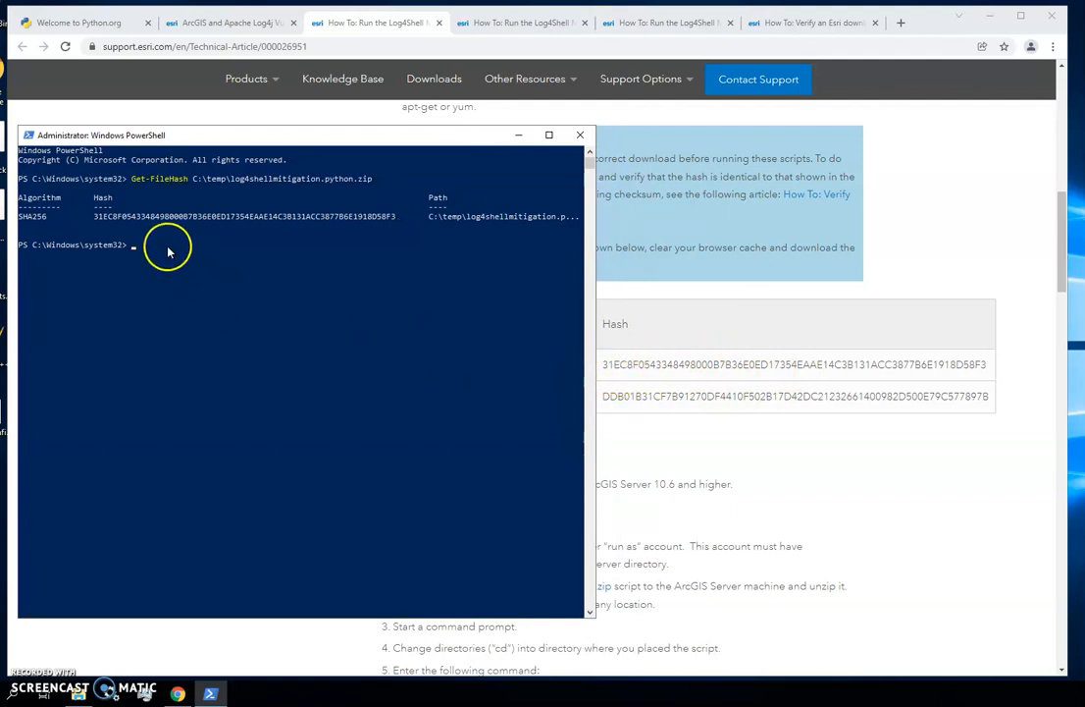
{"action": "mouse_move", "coordinate": [382, 224]}
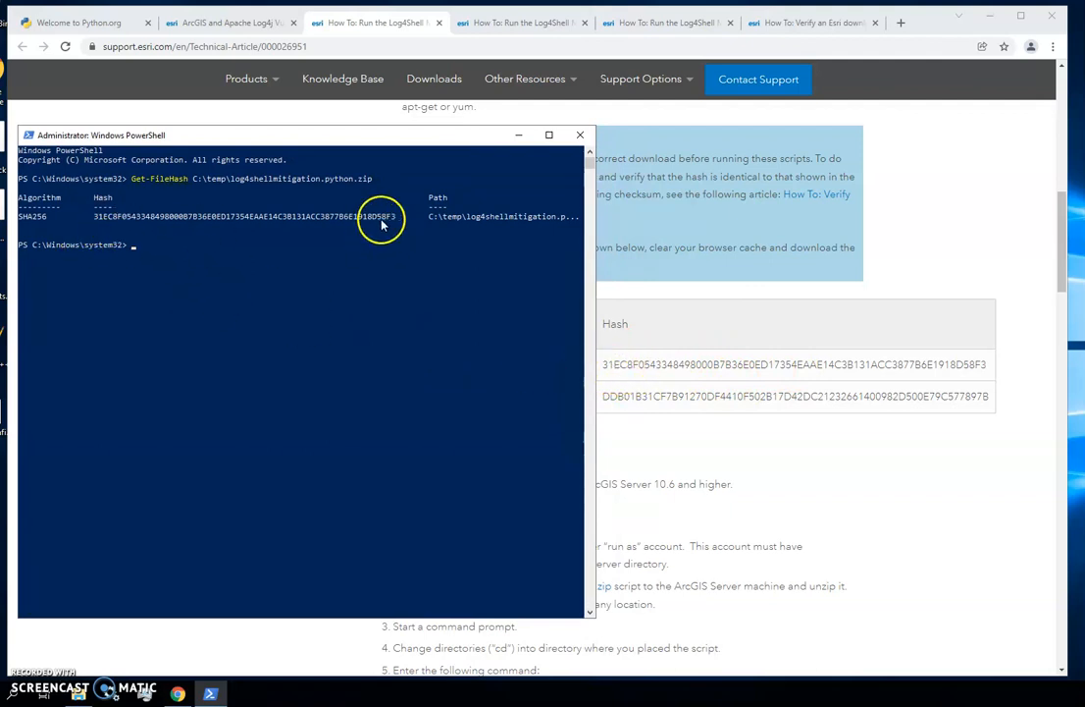
{"action": "mouse_move", "coordinate": [854, 368]}
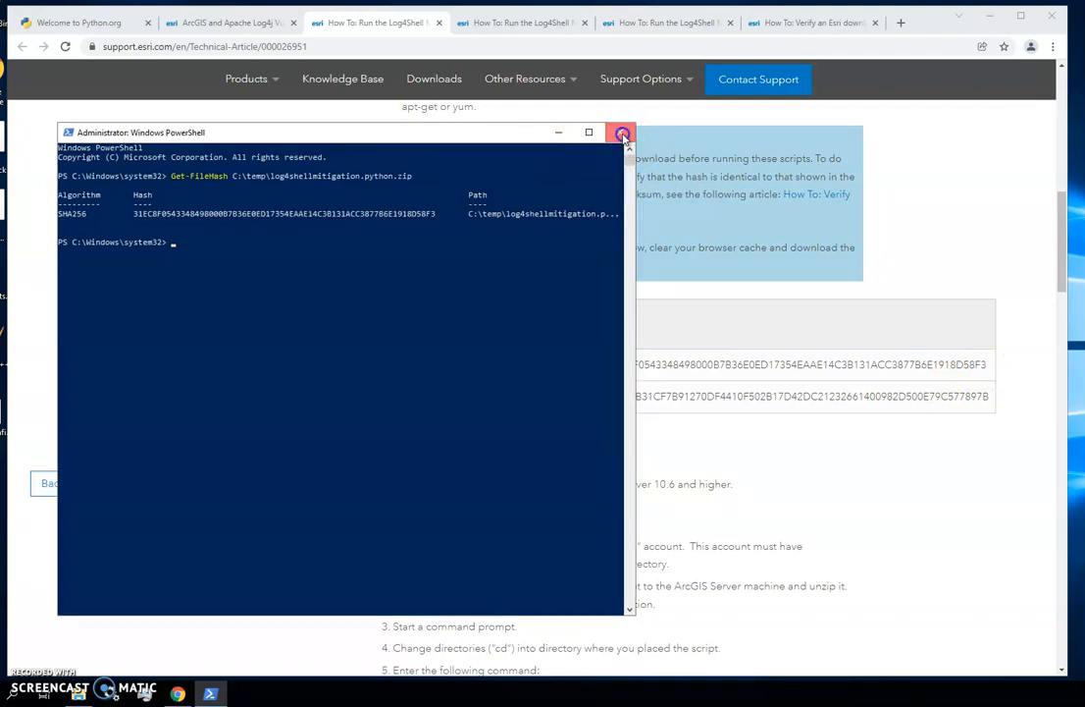
Close PowerShell after confirming the hash matches the article's Windows value
{"action": "left_click", "coordinate": [621, 133]}
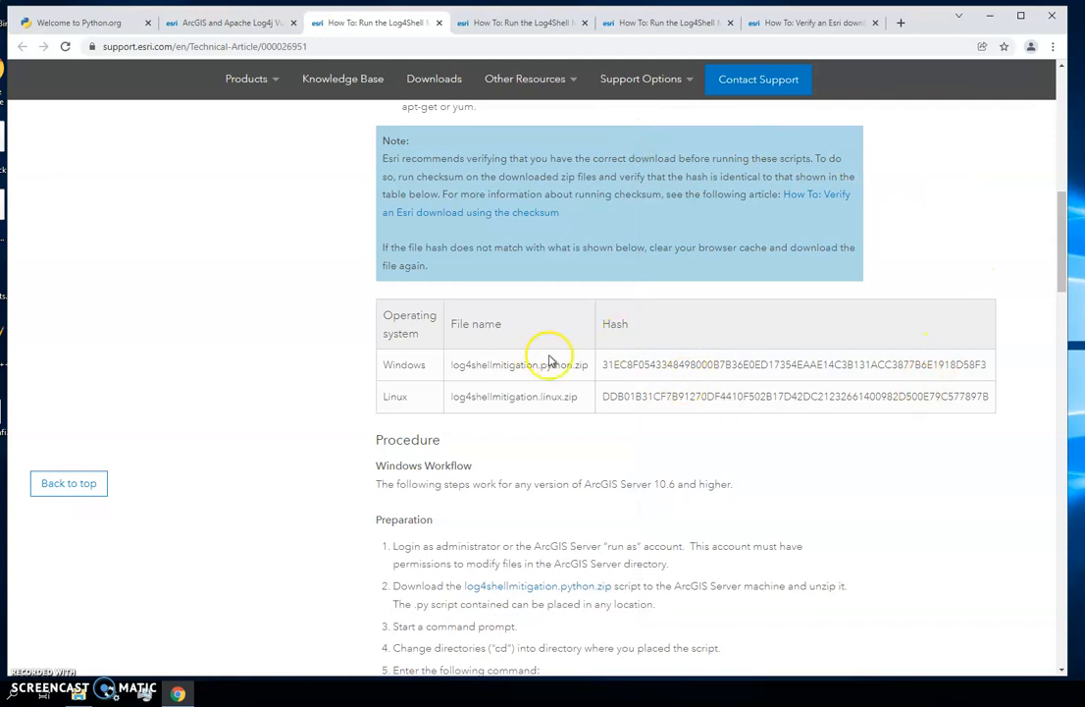
{"action": "mouse_move", "coordinate": [653, 422]}
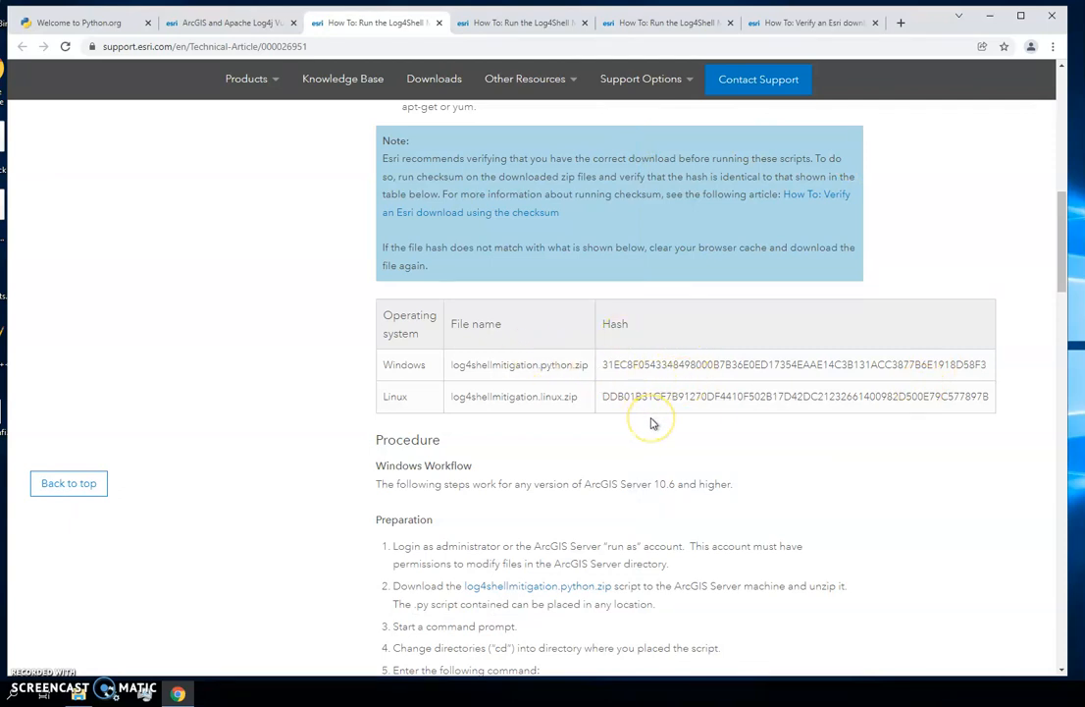
{"action": "mouse_move", "coordinate": [653, 422]}
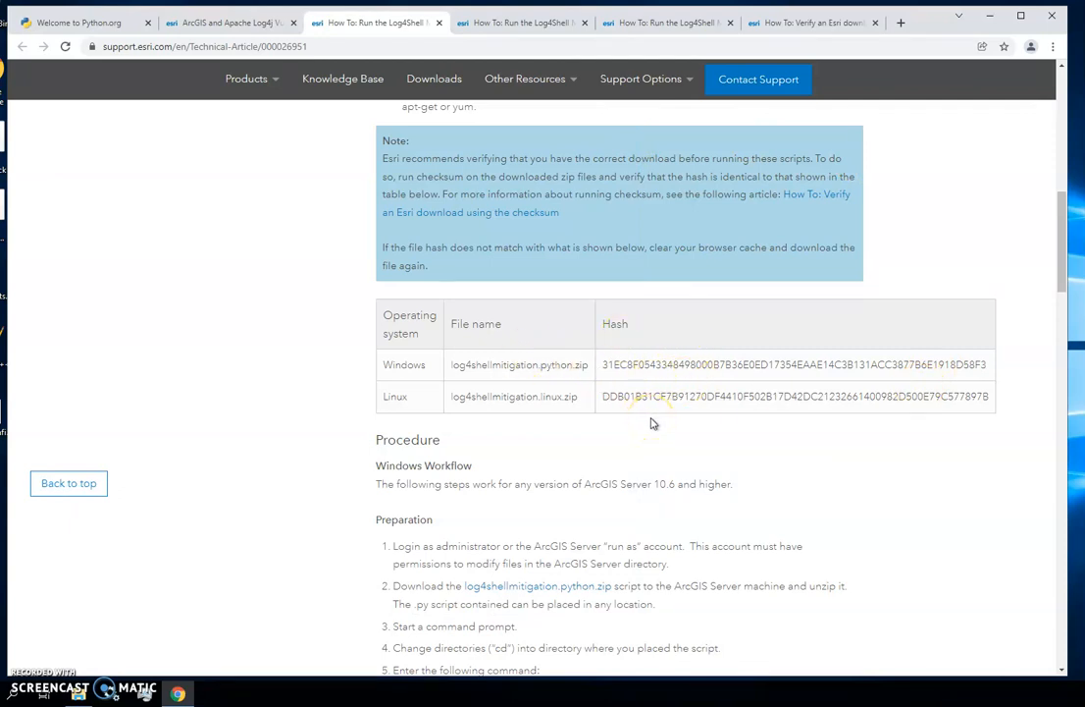
{"action": "mouse_move", "coordinate": [883, 452]}
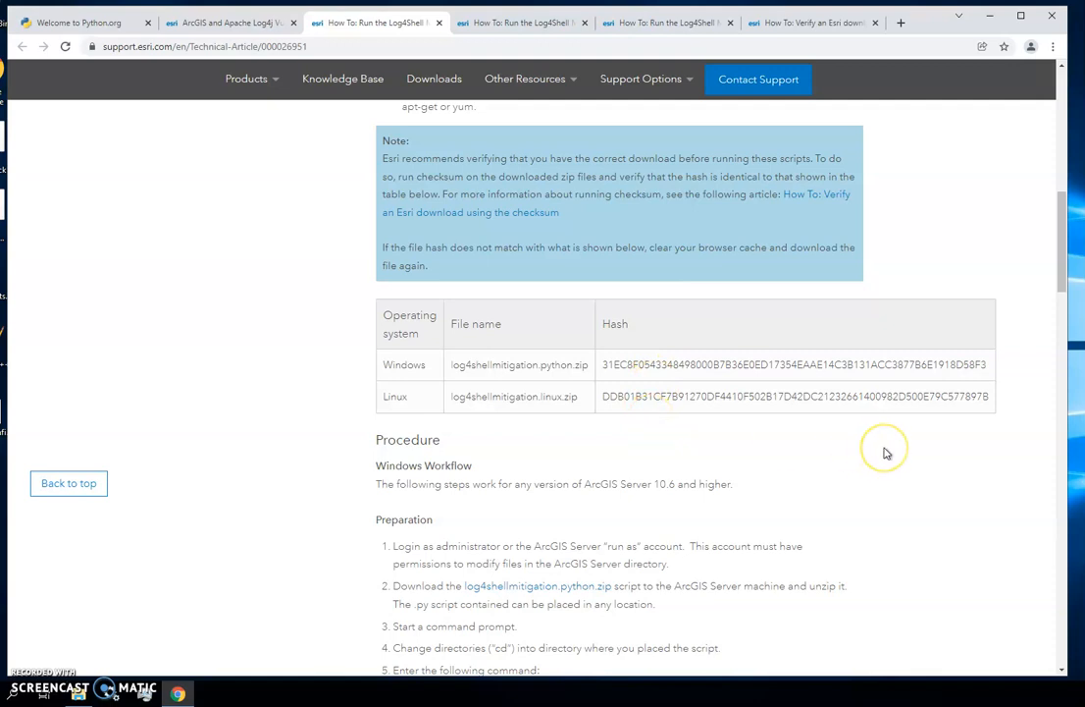
{"action": "mouse_move", "coordinate": [883, 452]}
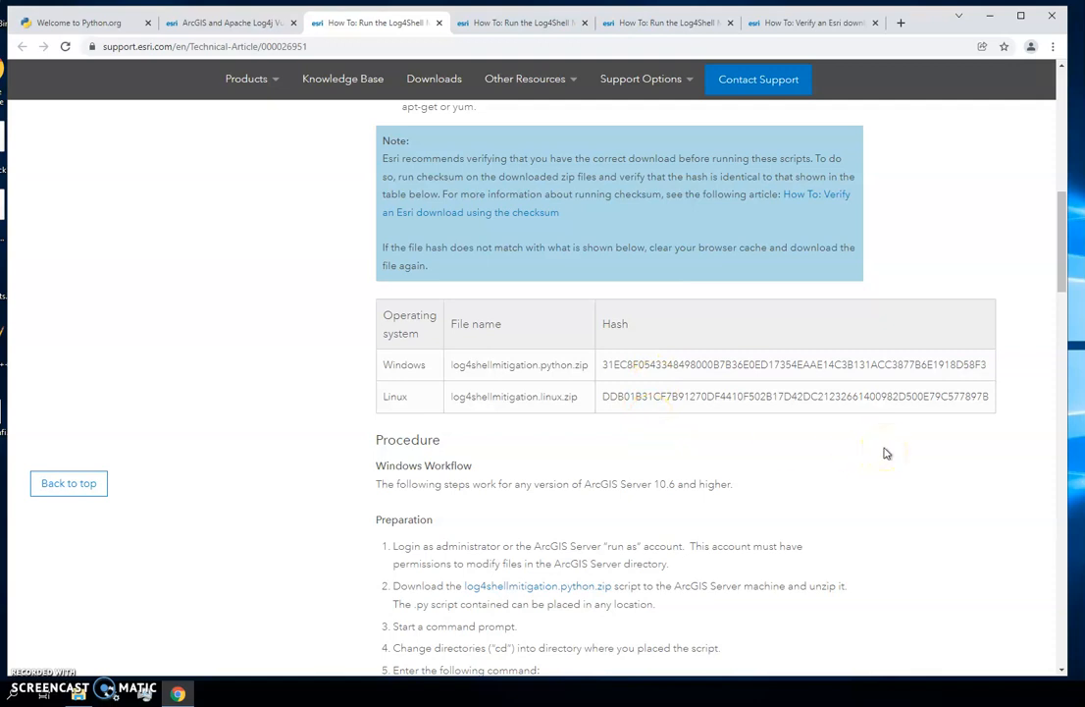
{"action": "mouse_move", "coordinate": [1007, 491]}
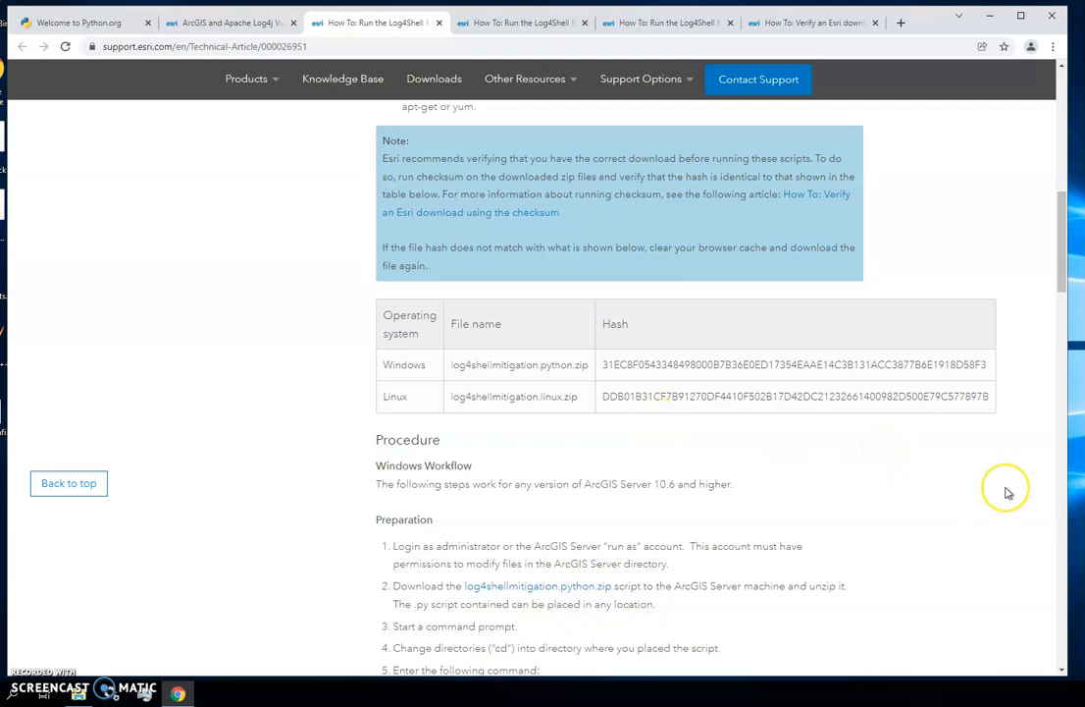
{"action": "mouse_move", "coordinate": [116, 442]}
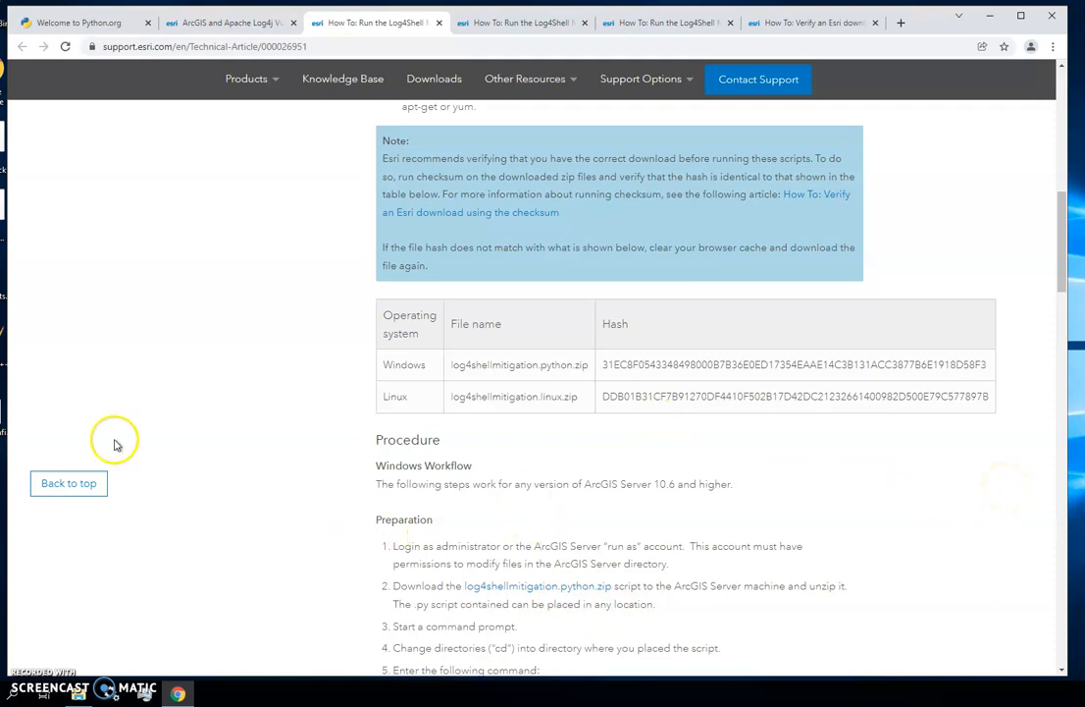
{"action": "mouse_move", "coordinate": [271, 447]}
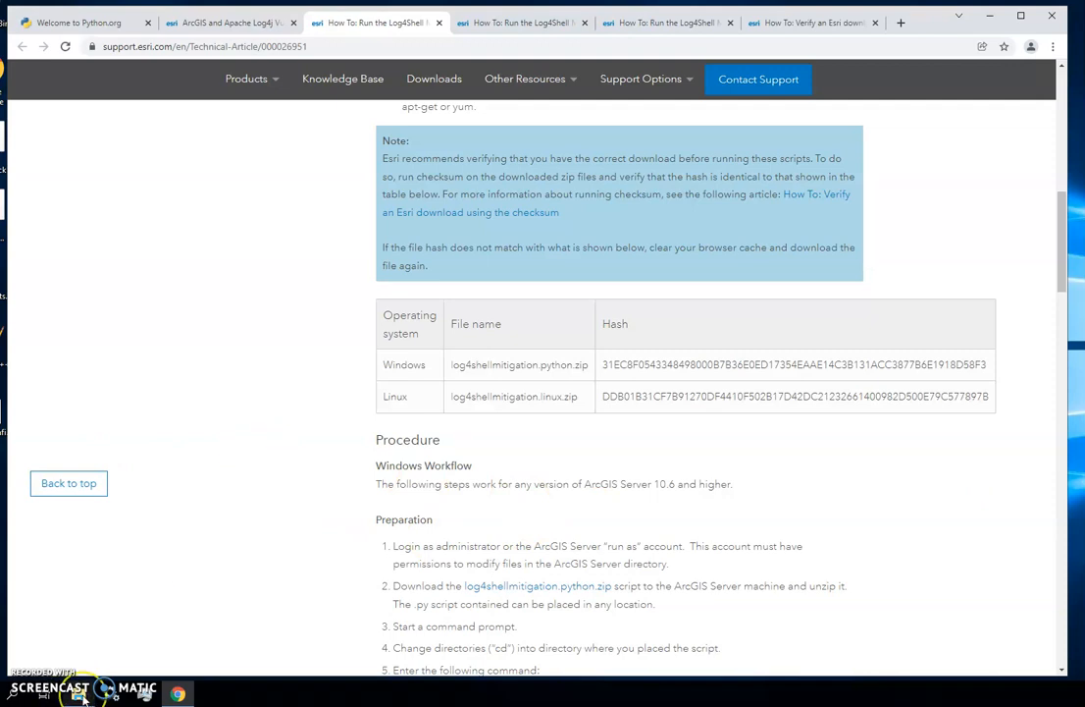
{"action": "mouse_move", "coordinate": [76, 693]}
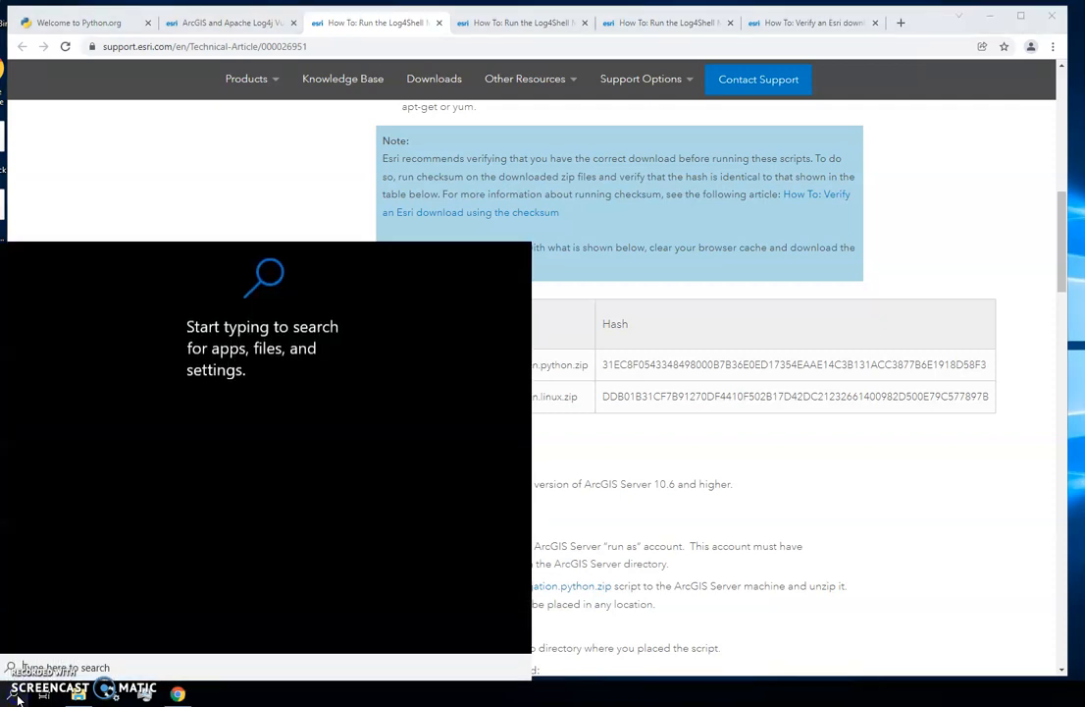
Search 'cm' and approve running Command Prompt as administrator
{"action": "type", "text": "cmd"}
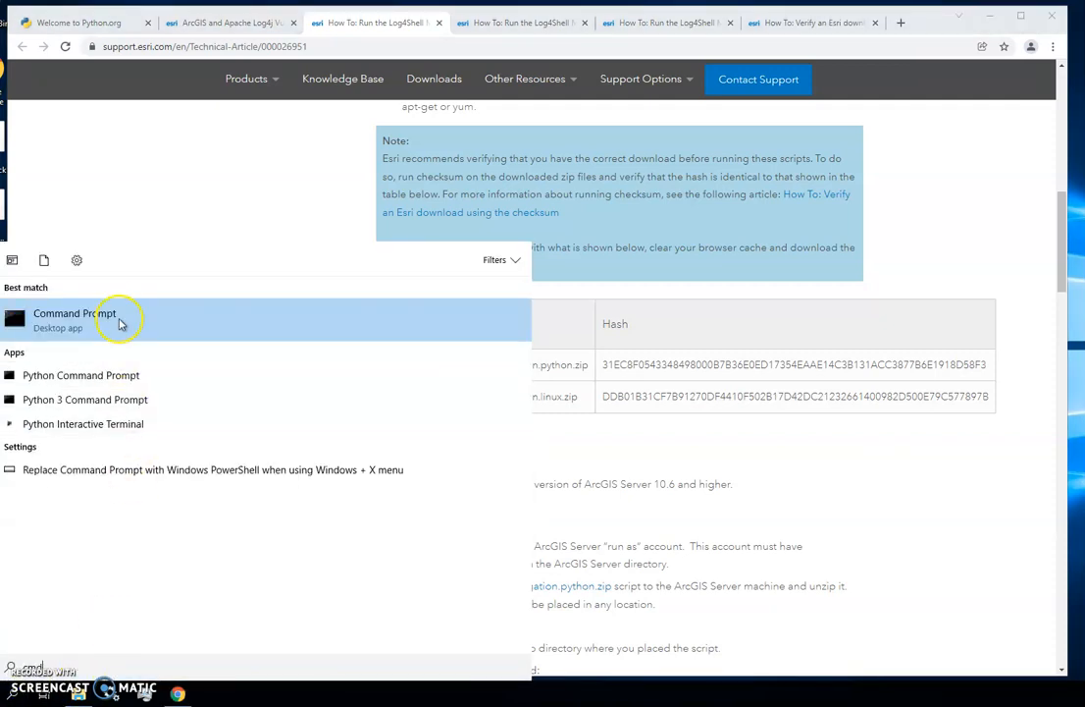
{"action": "left_click", "coordinate": [73, 313]}
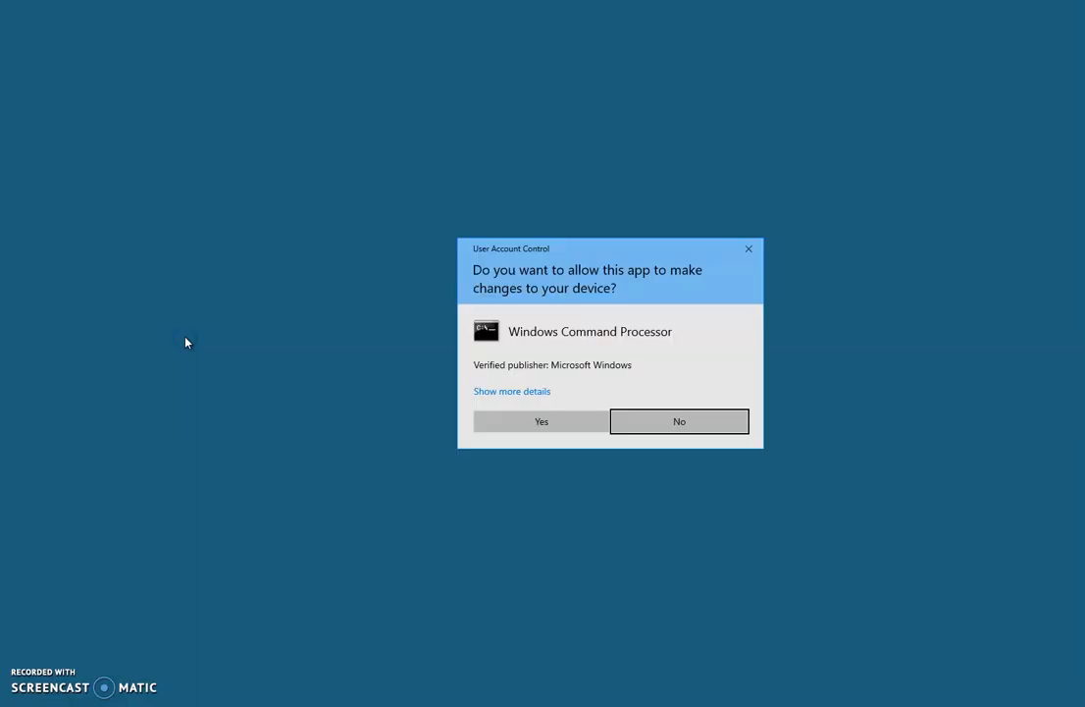
{"action": "left_click", "coordinate": [540, 421]}
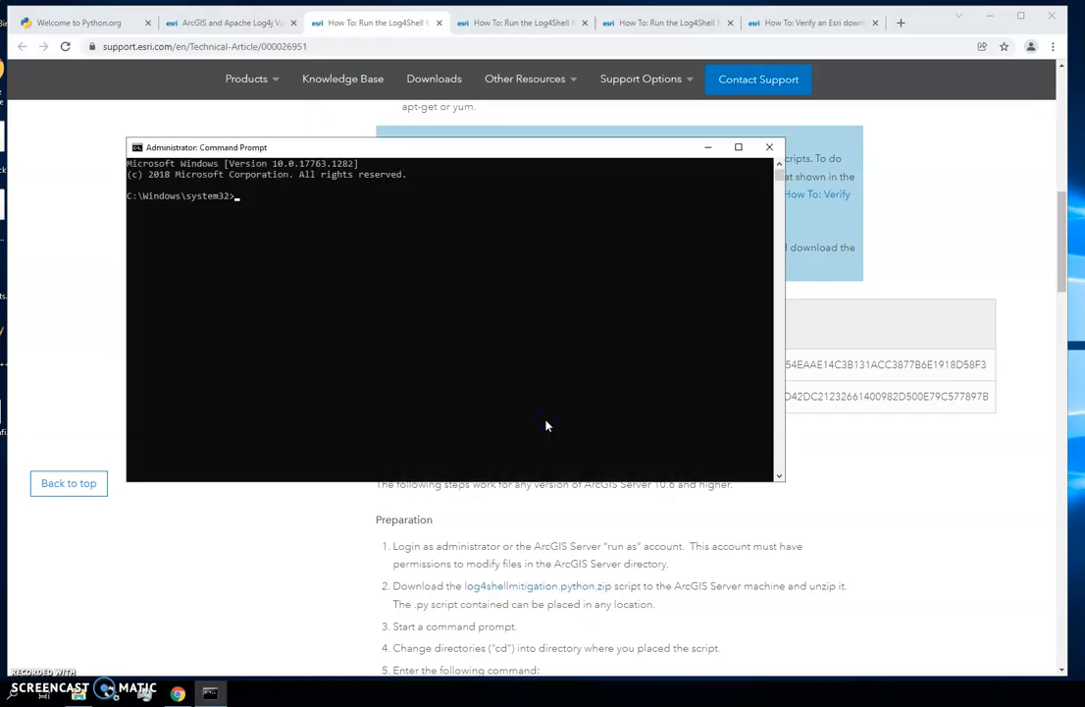
{"action": "mouse_move", "coordinate": [240, 223]}
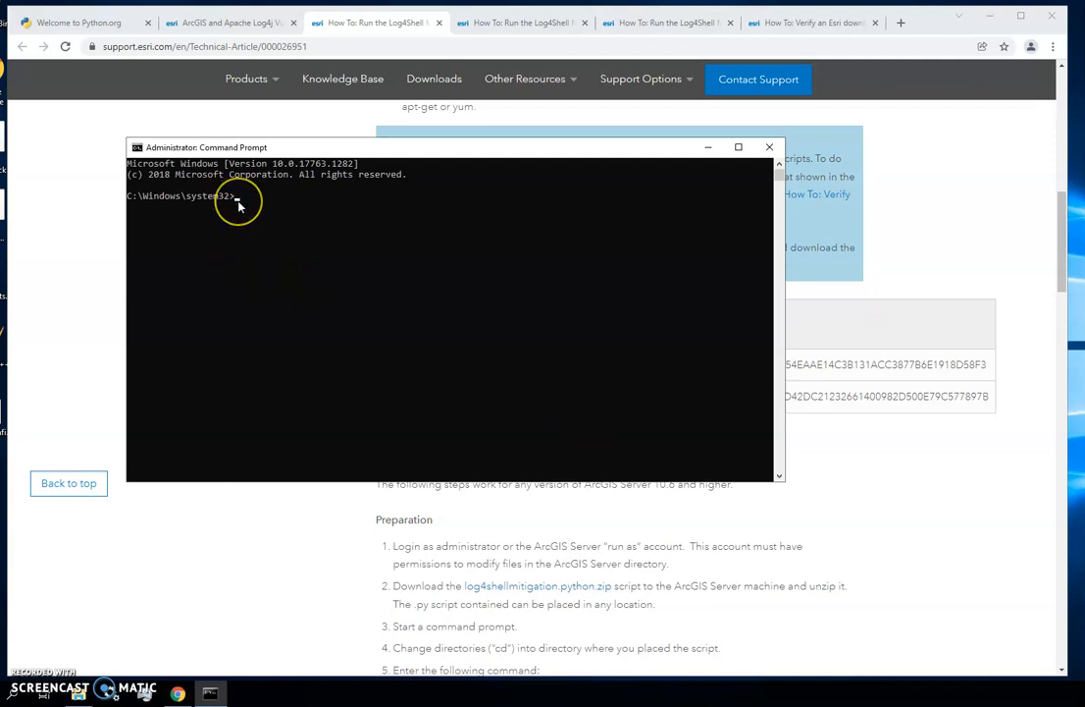
{"action": "mouse_move", "coordinate": [234, 239]}
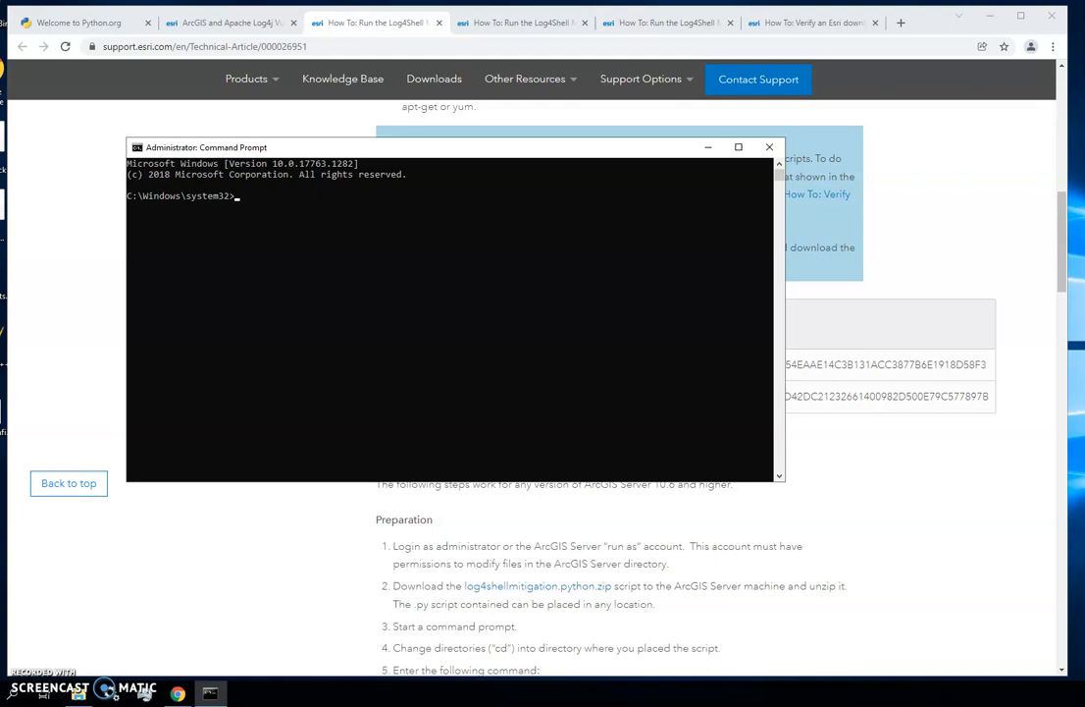
{"action": "mouse_move", "coordinate": [243, 201]}
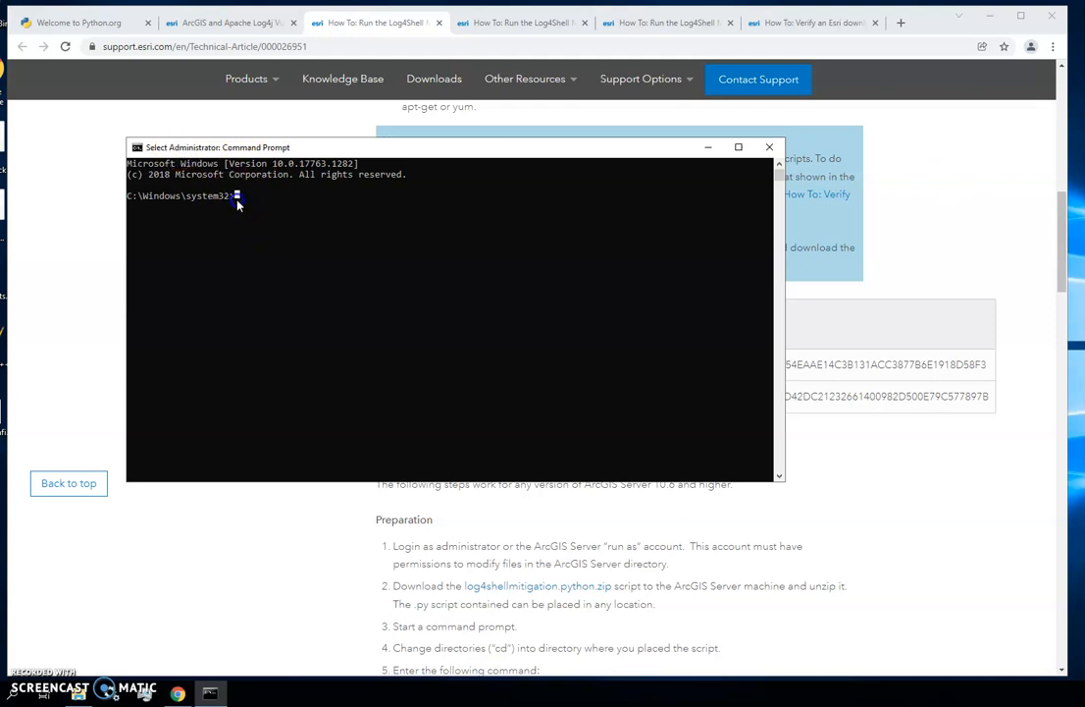
Enter cd C:\temp to switch to the mitigation script folder
{"action": "type", "text": "cd"}
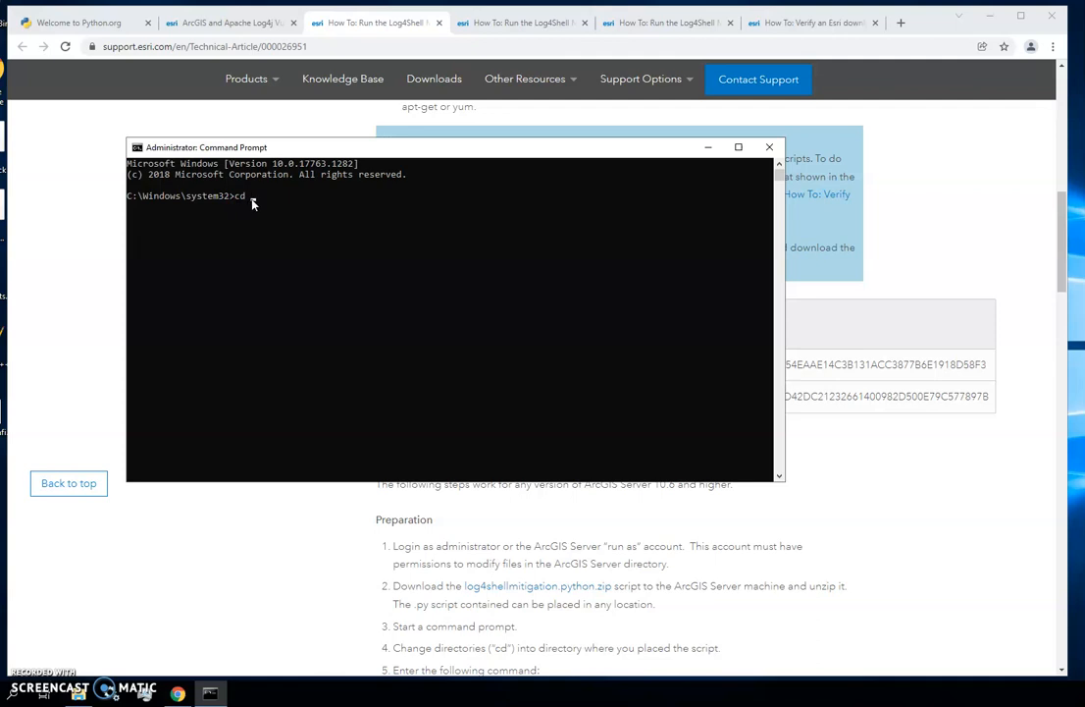
{"action": "type", "text": "C:\\temp"}
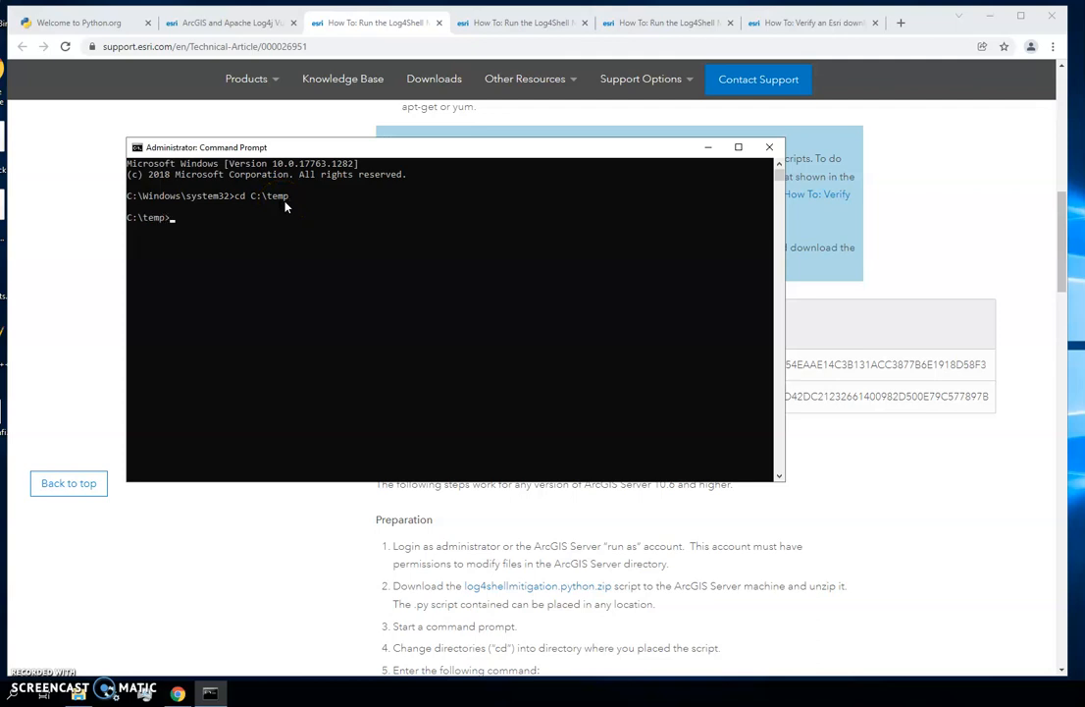
{"action": "mouse_move", "coordinate": [908, 292]}
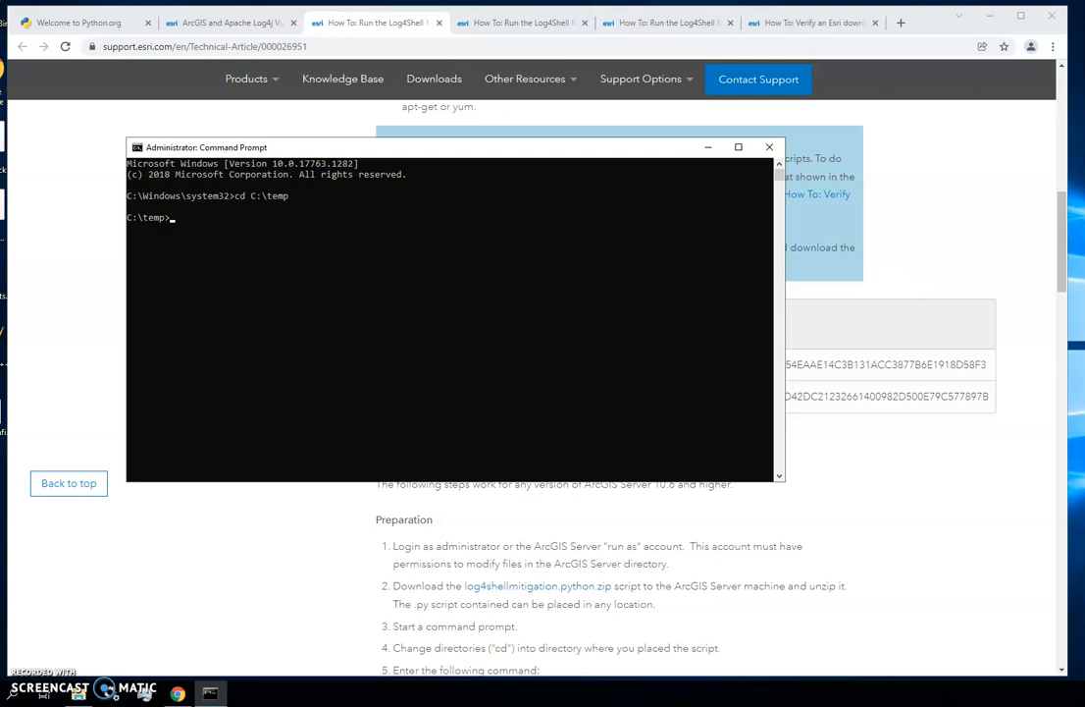
{"action": "mouse_move", "coordinate": [180, 218]}
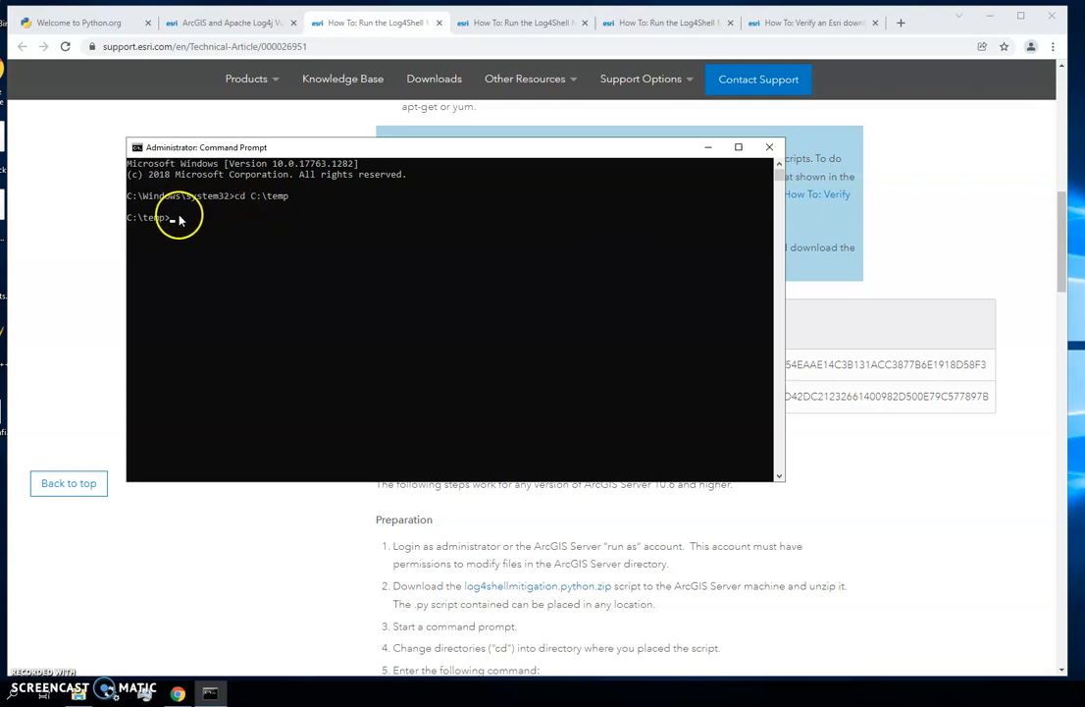
Enter the ArcGIS Python command running log4shellmitigation.py --list on C:\Program Files\ArcGIS\Server
{"action": "type", "text": "\"C:\\Program Files\\ArcGIS\\Server\\framework\\runtime\\ArcGIS\\bin\\Python\\envs\\arcgispro-py3\\python.exe\" log4shellmitigation.py --list \"c:\\Program Files\\ArcGIS\\Server\""}
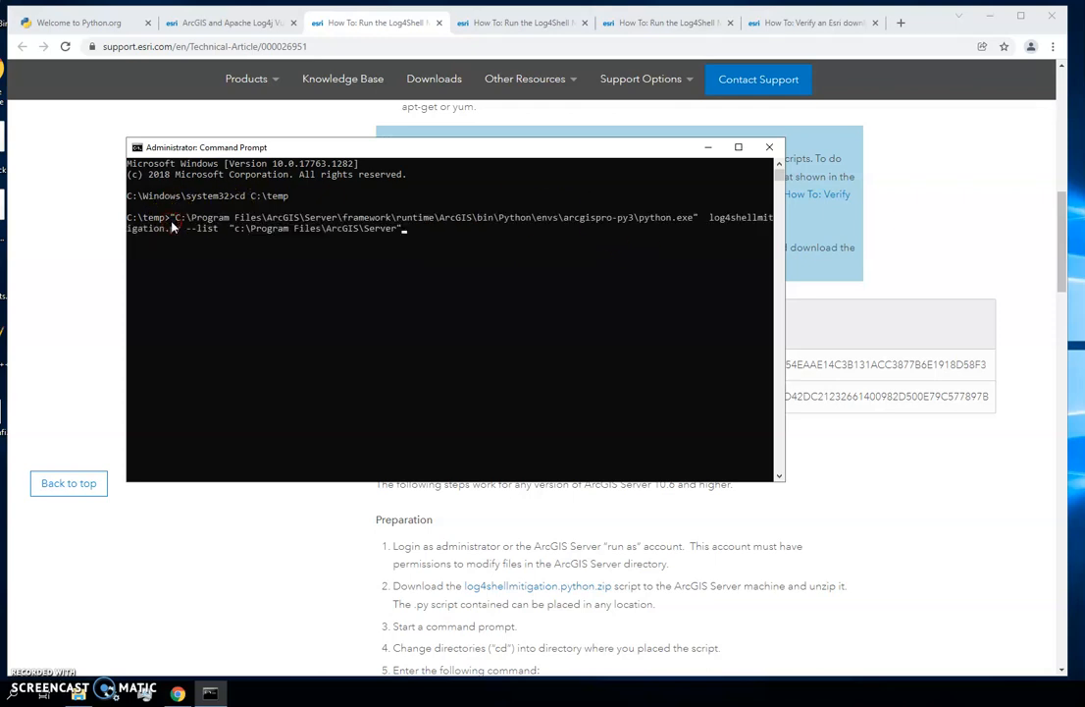
{"action": "mouse_move", "coordinate": [677, 218]}
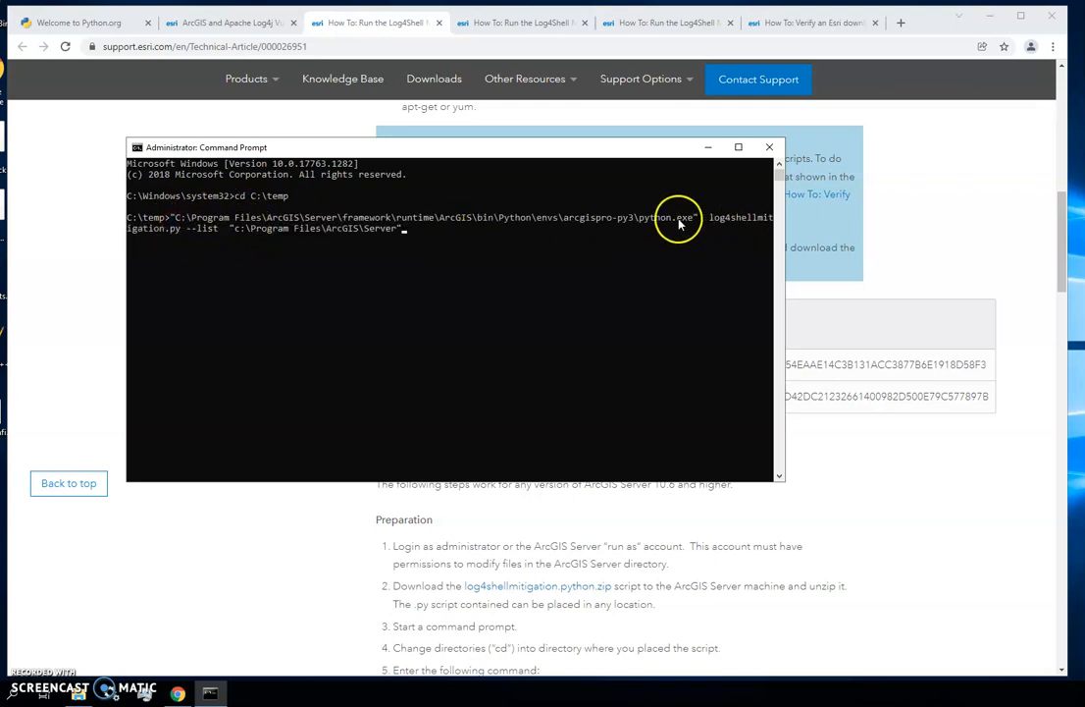
{"action": "mouse_move", "coordinate": [677, 230]}
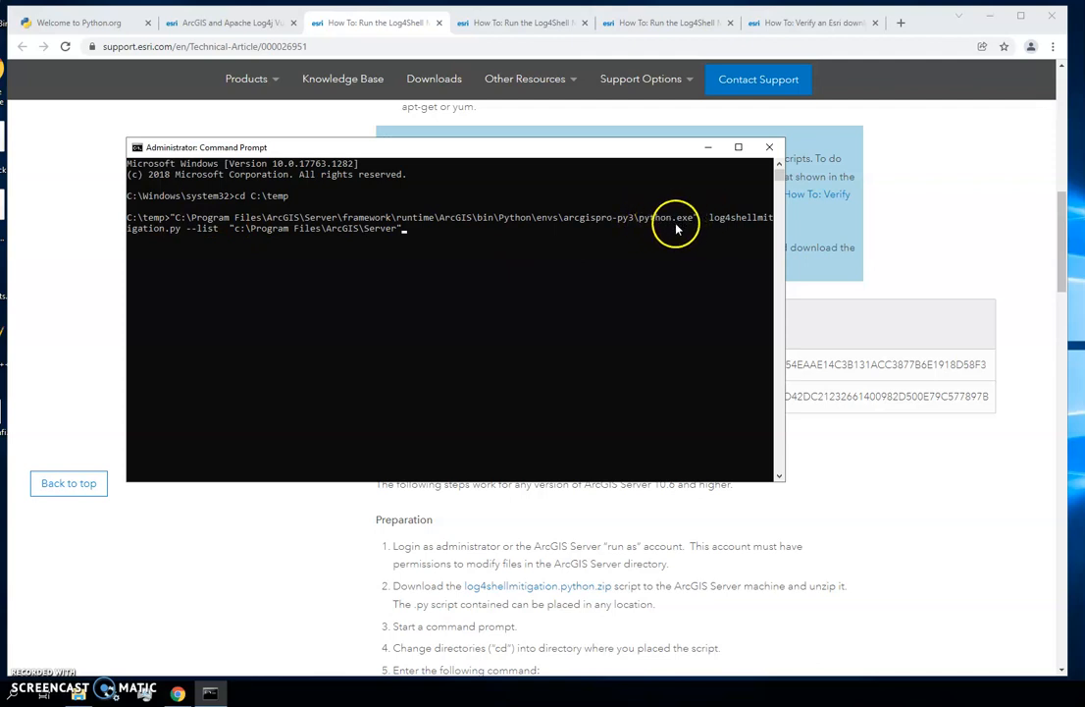
{"action": "mouse_move", "coordinate": [749, 223]}
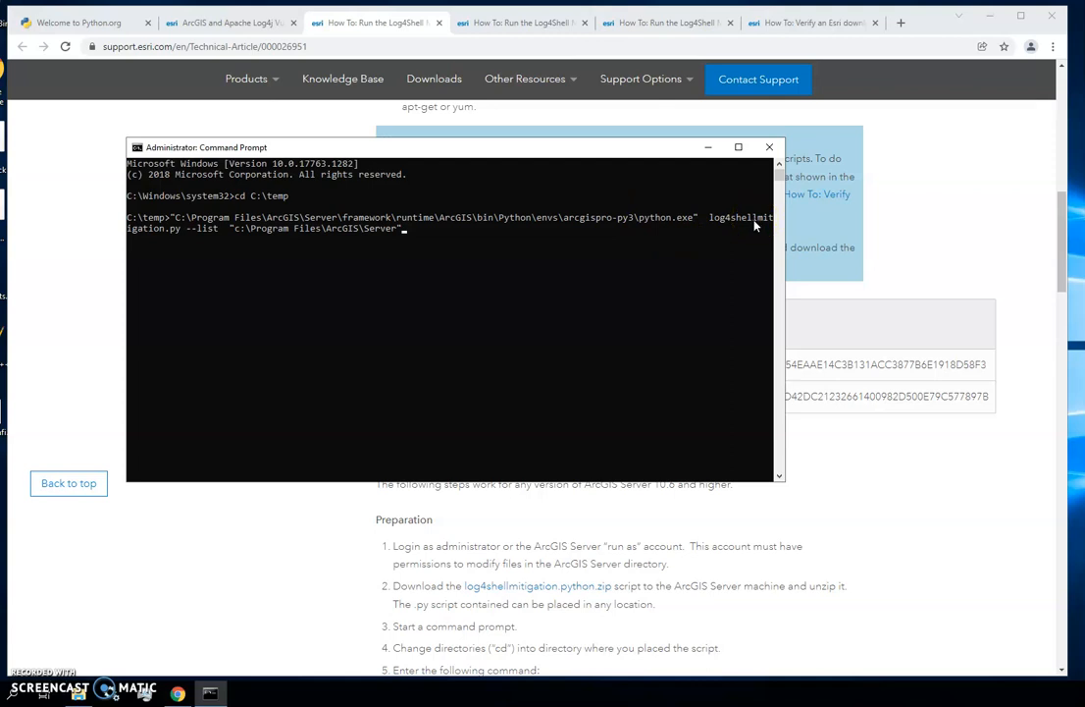
{"action": "mouse_move", "coordinate": [546, 301]}
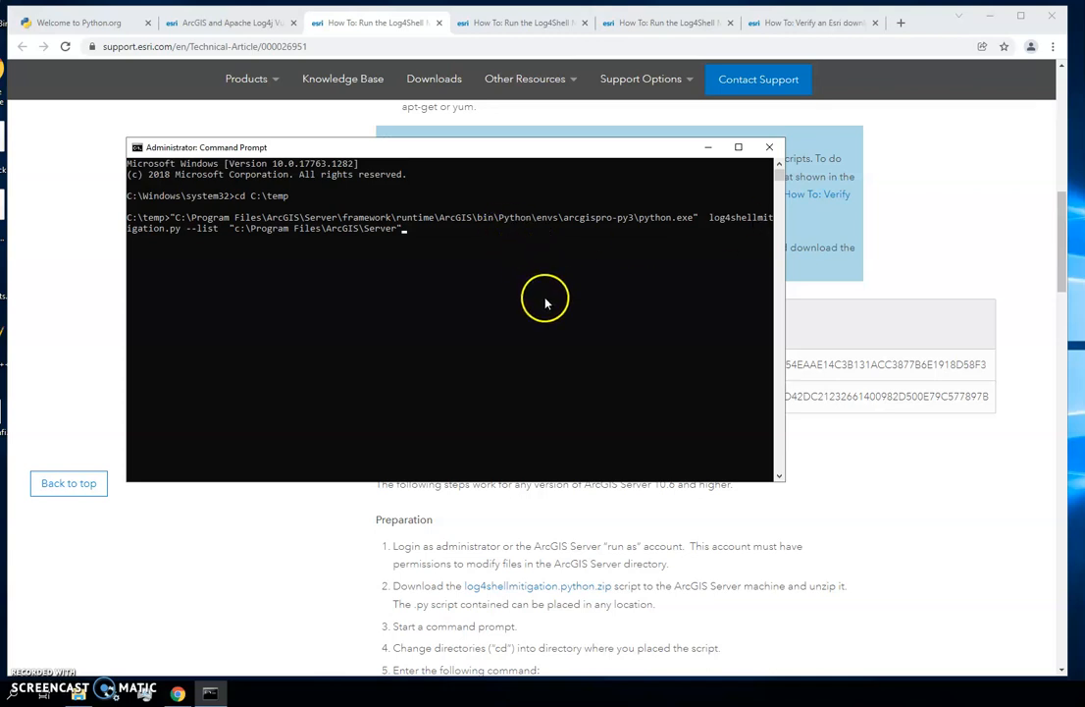
{"action": "mouse_move", "coordinate": [672, 258]}
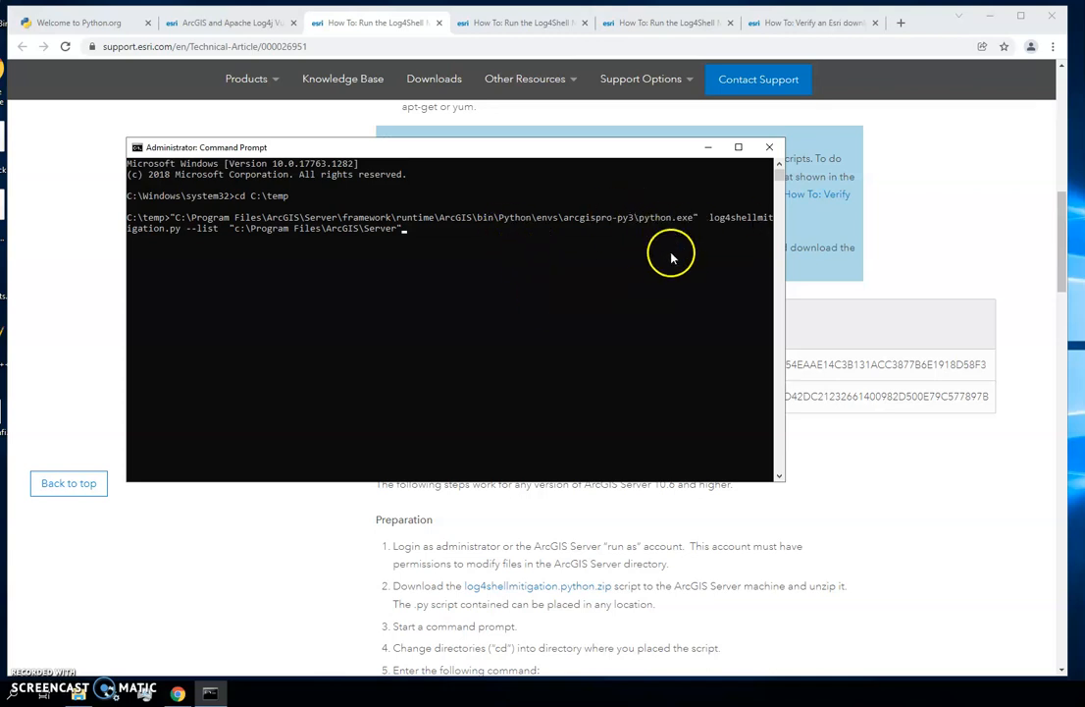
{"action": "mouse_move", "coordinate": [189, 226]}
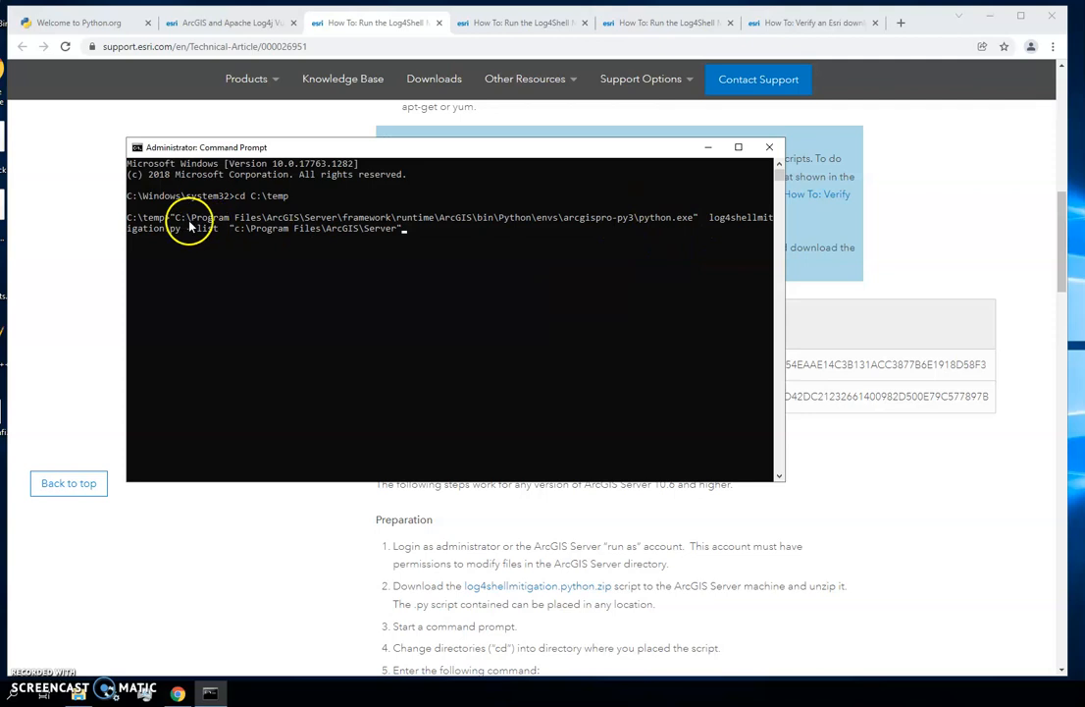
{"action": "mouse_move", "coordinate": [182, 224]}
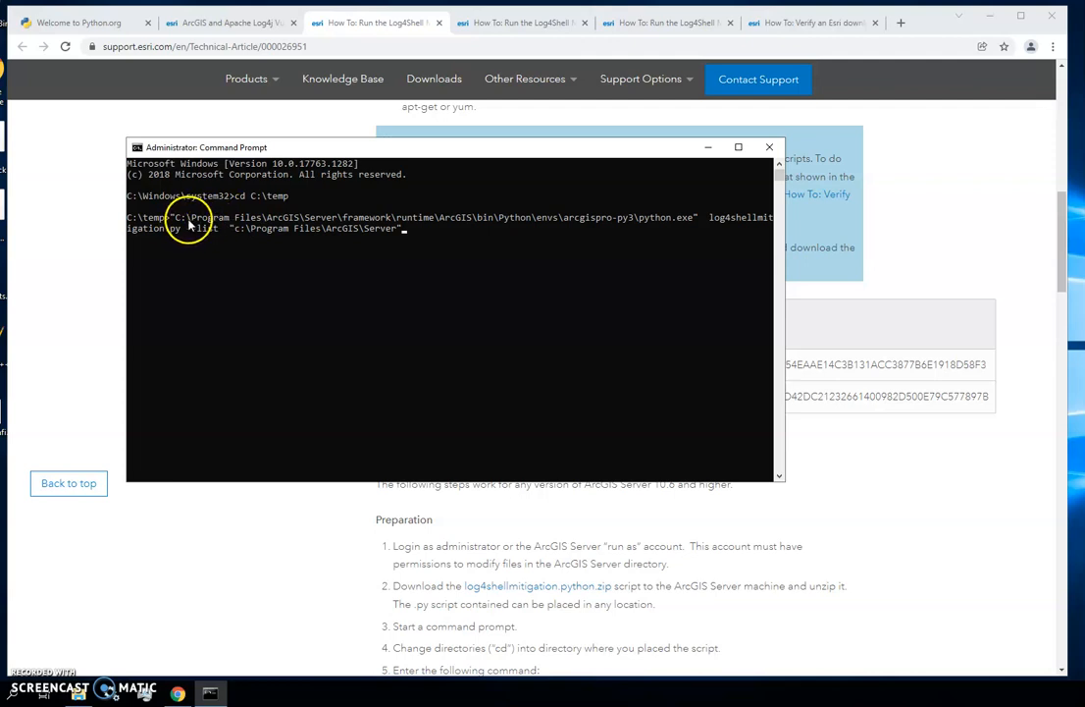
{"action": "mouse_move", "coordinate": [399, 220]}
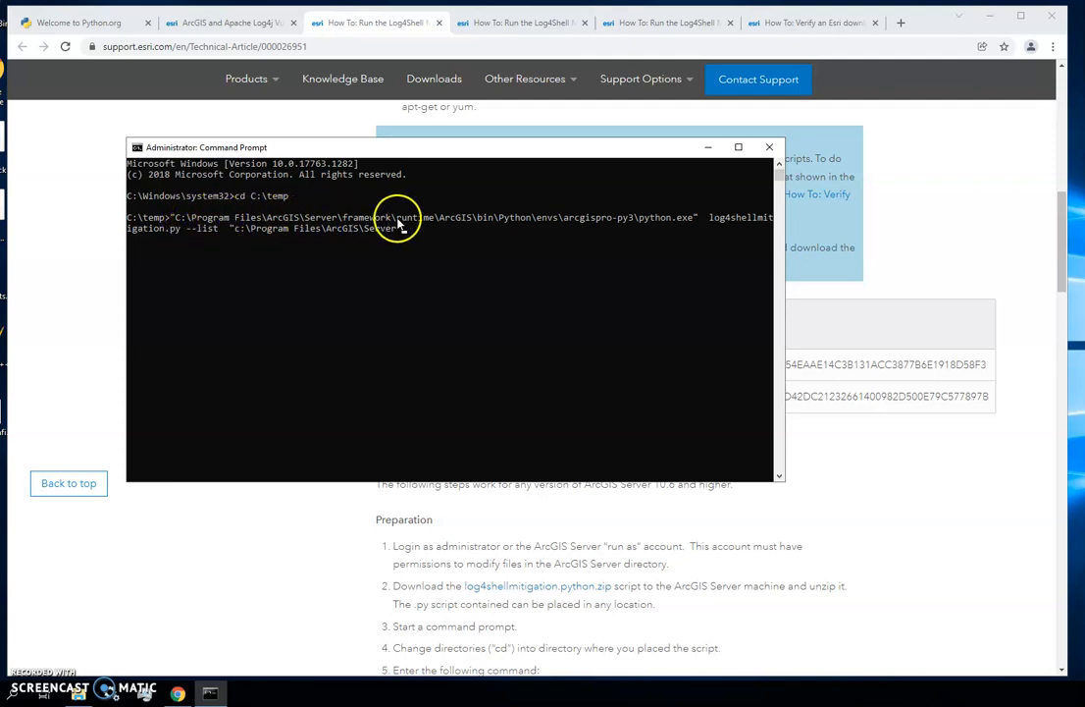
{"action": "mouse_move", "coordinate": [661, 239]}
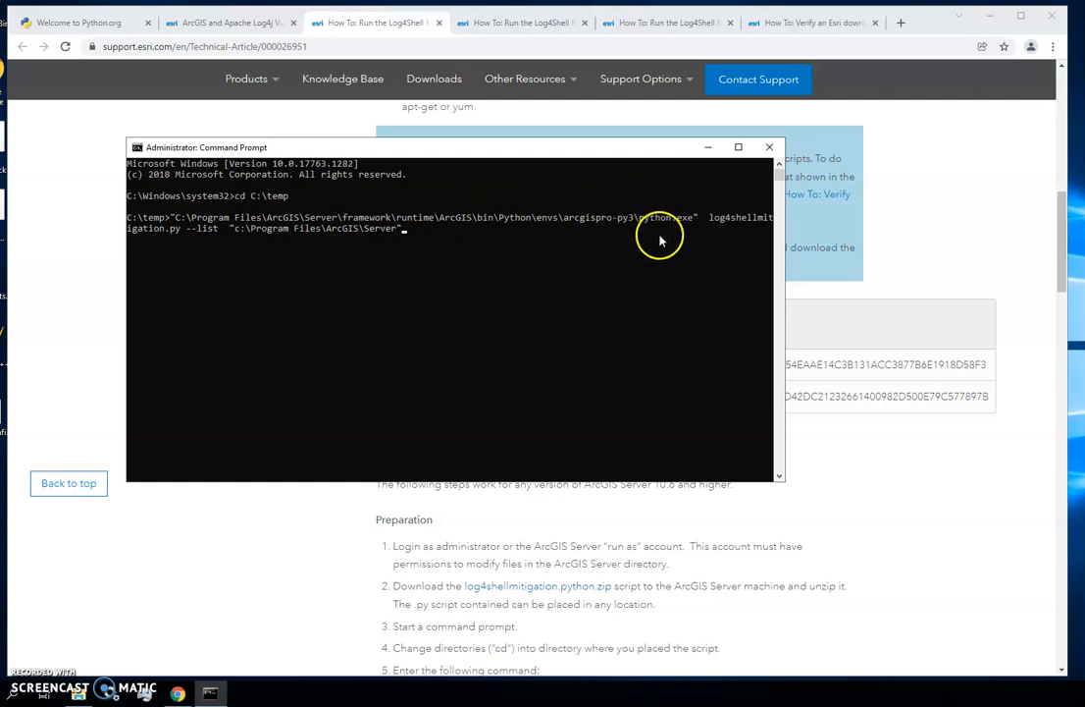
{"action": "mouse_move", "coordinate": [697, 216]}
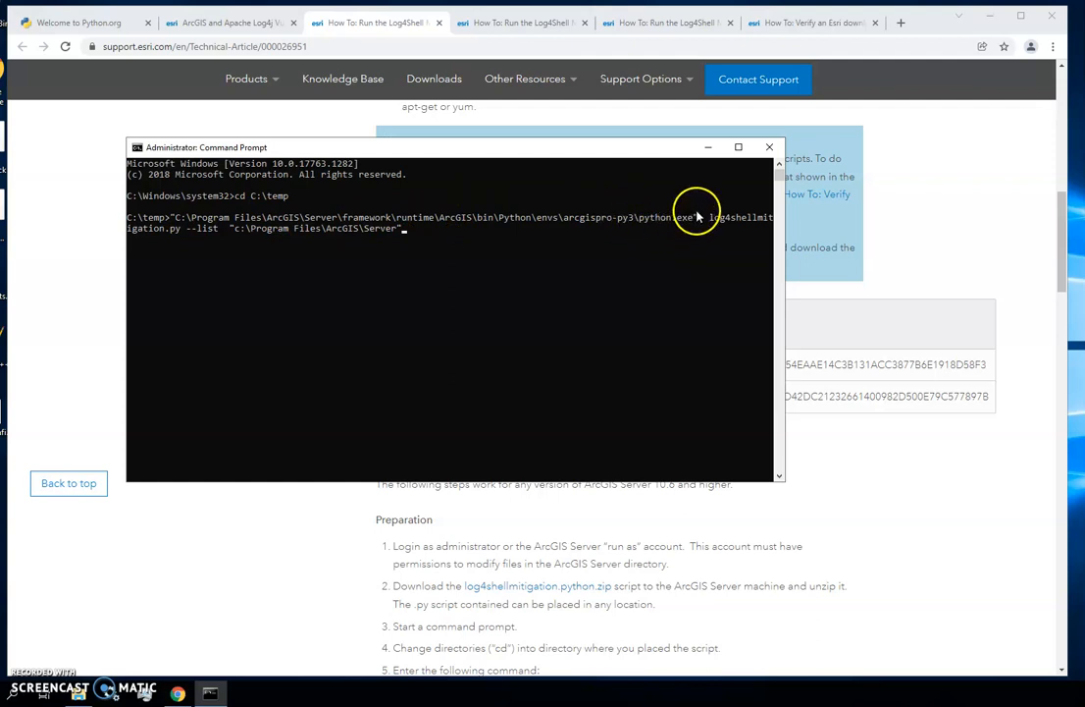
{"action": "mouse_move", "coordinate": [172, 218]}
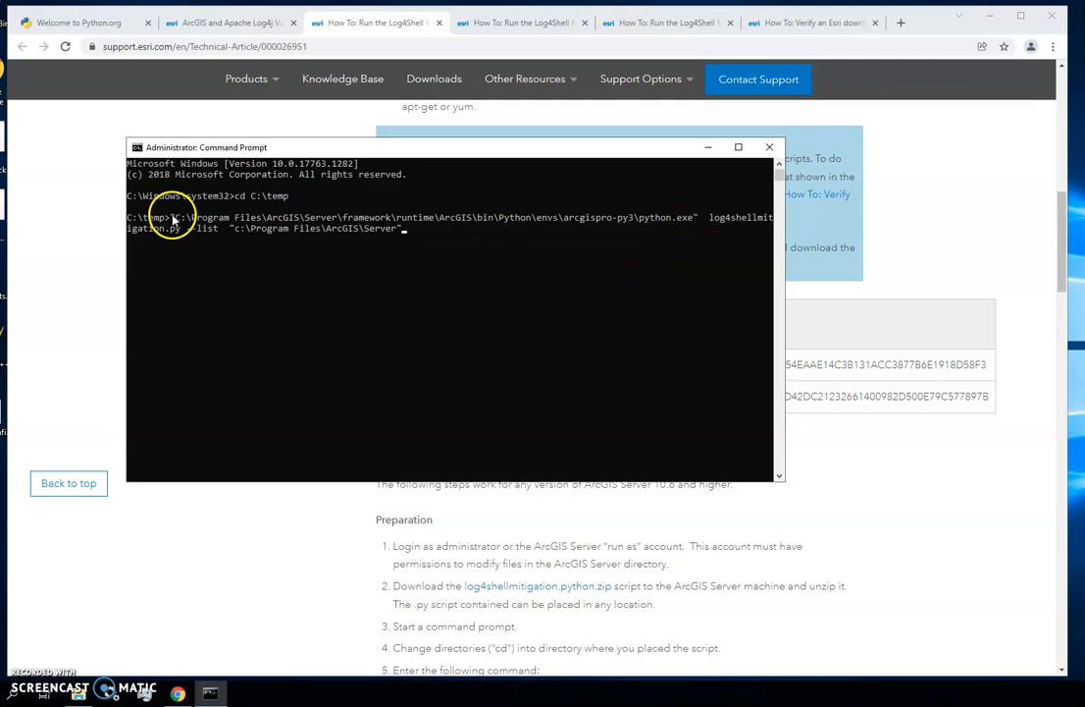
{"action": "mouse_move", "coordinate": [708, 221]}
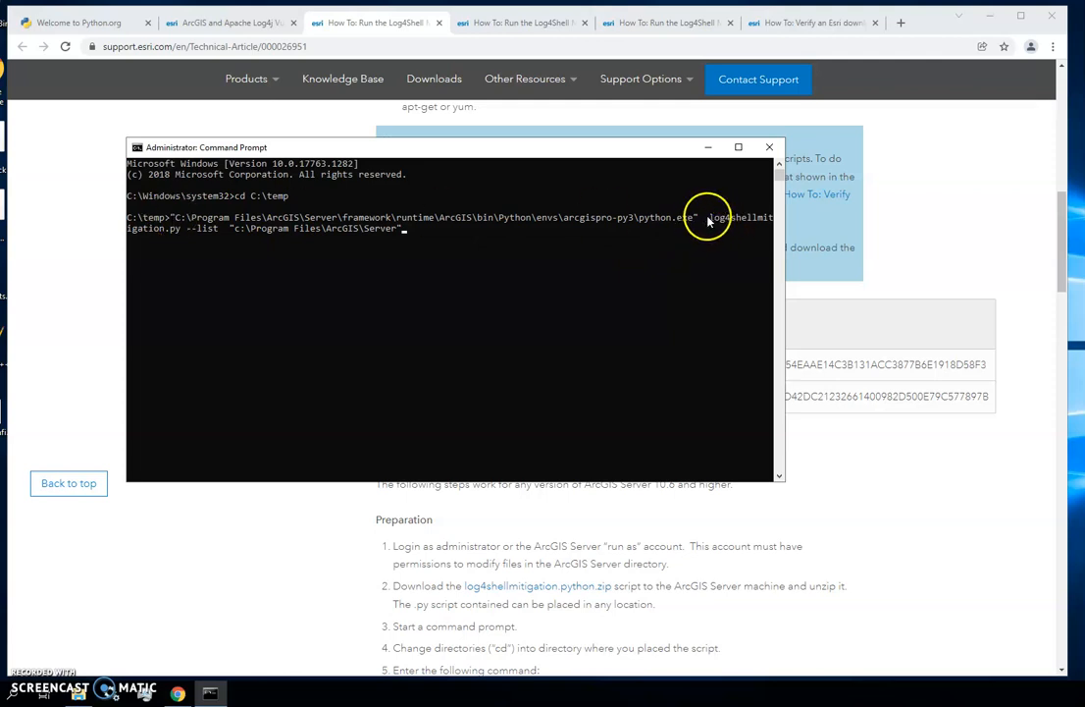
{"action": "mouse_move", "coordinate": [768, 218]}
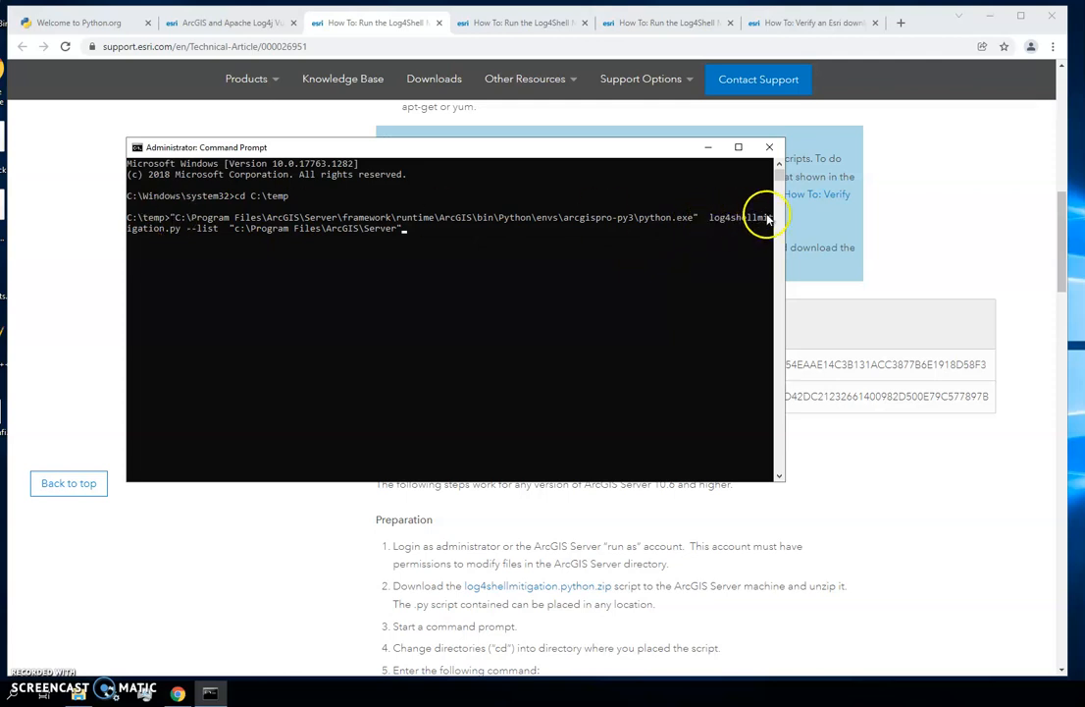
{"action": "mouse_move", "coordinate": [165, 226]}
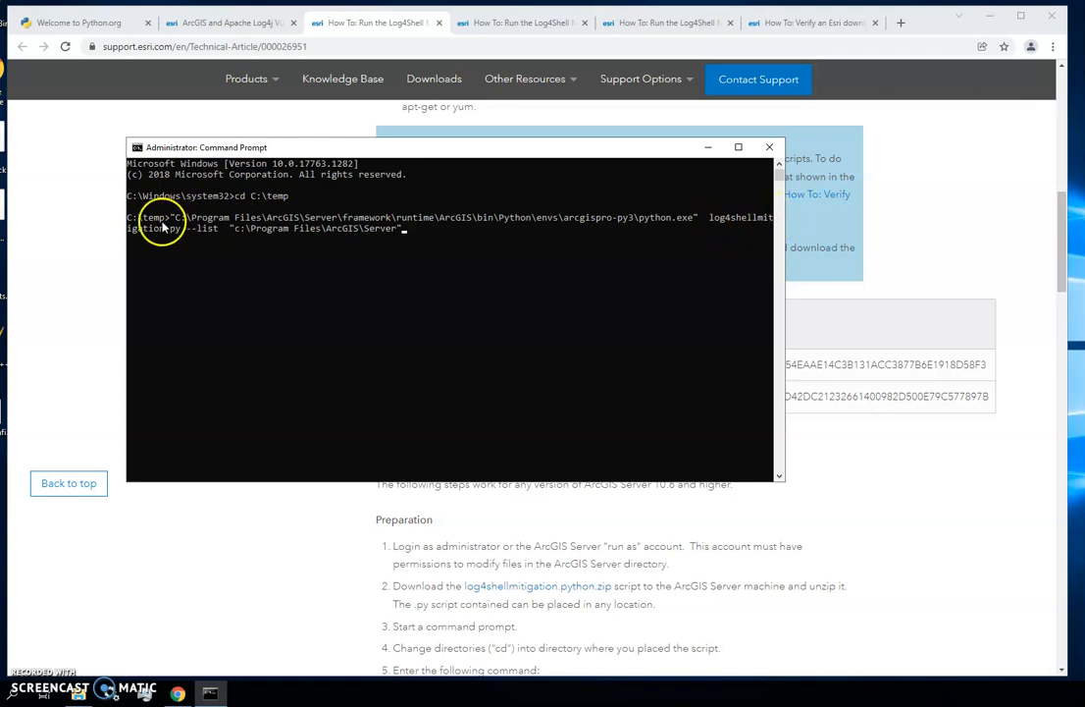
{"action": "mouse_move", "coordinate": [201, 236]}
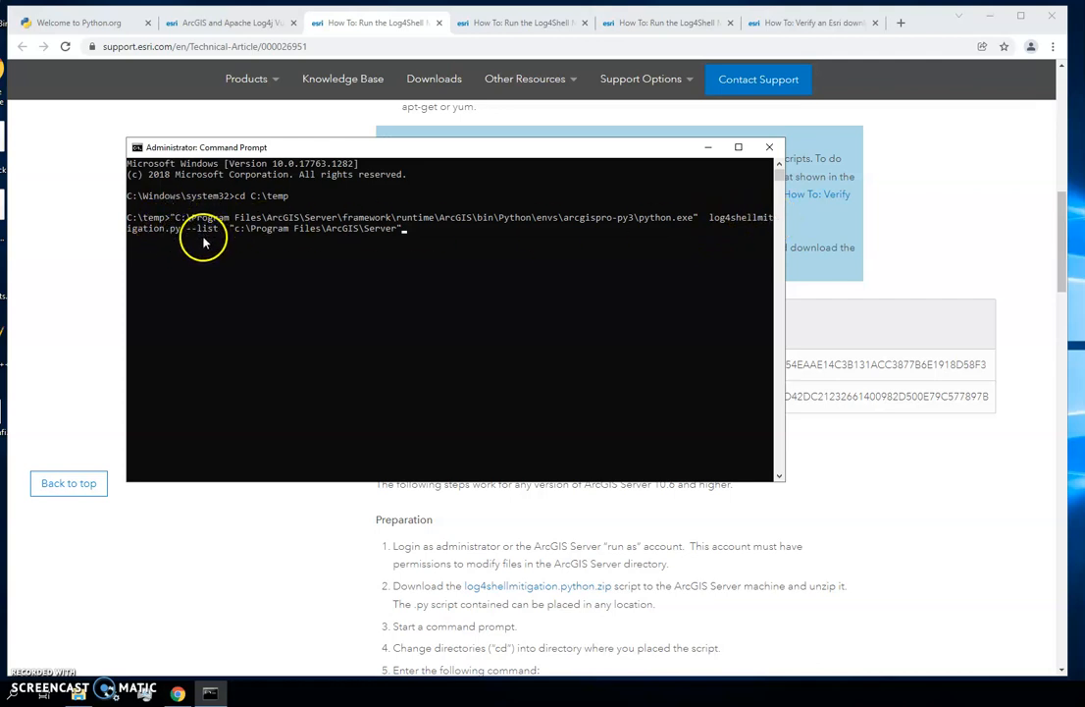
{"action": "mouse_move", "coordinate": [186, 233]}
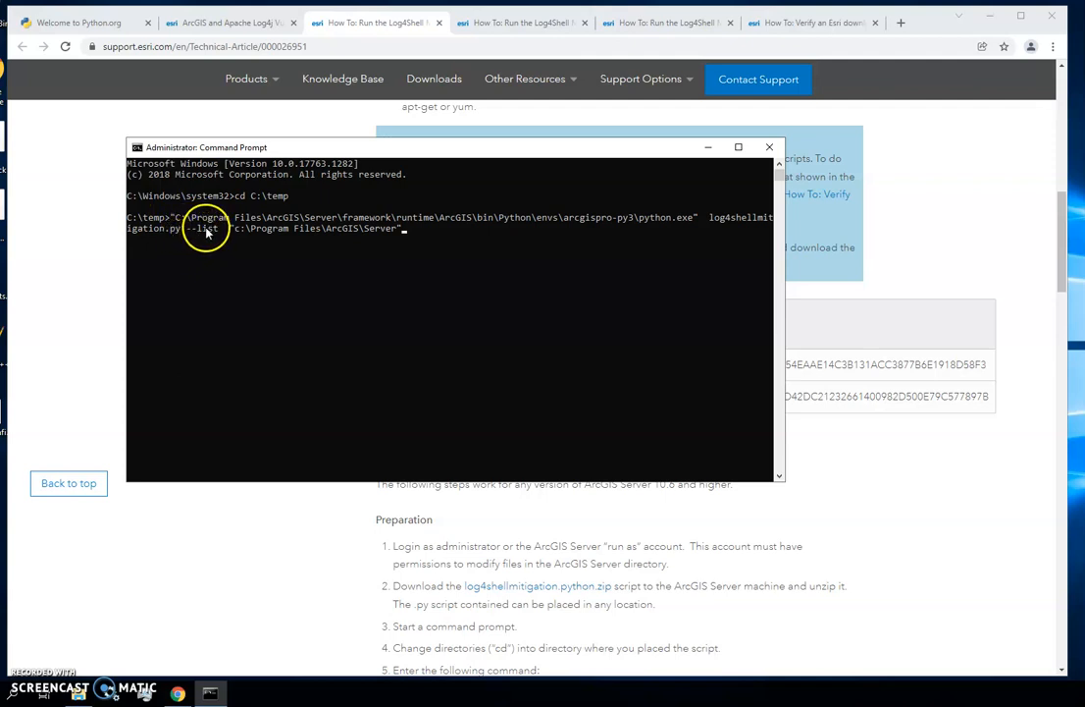
{"action": "mouse_move", "coordinate": [214, 336]}
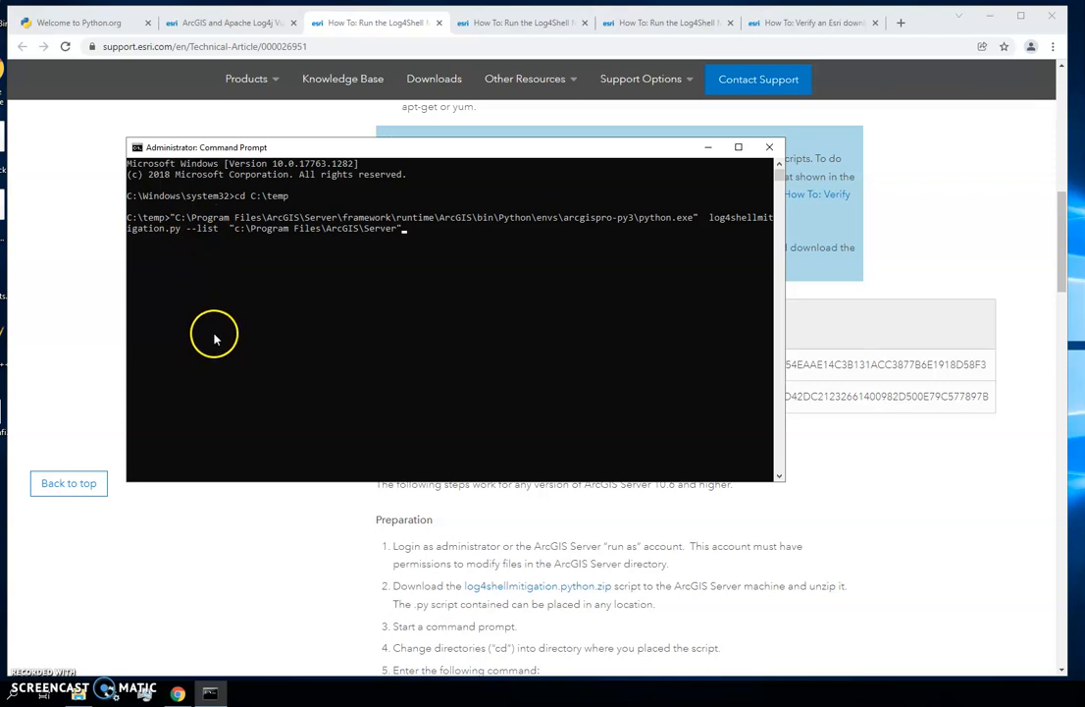
{"action": "mouse_move", "coordinate": [298, 236]}
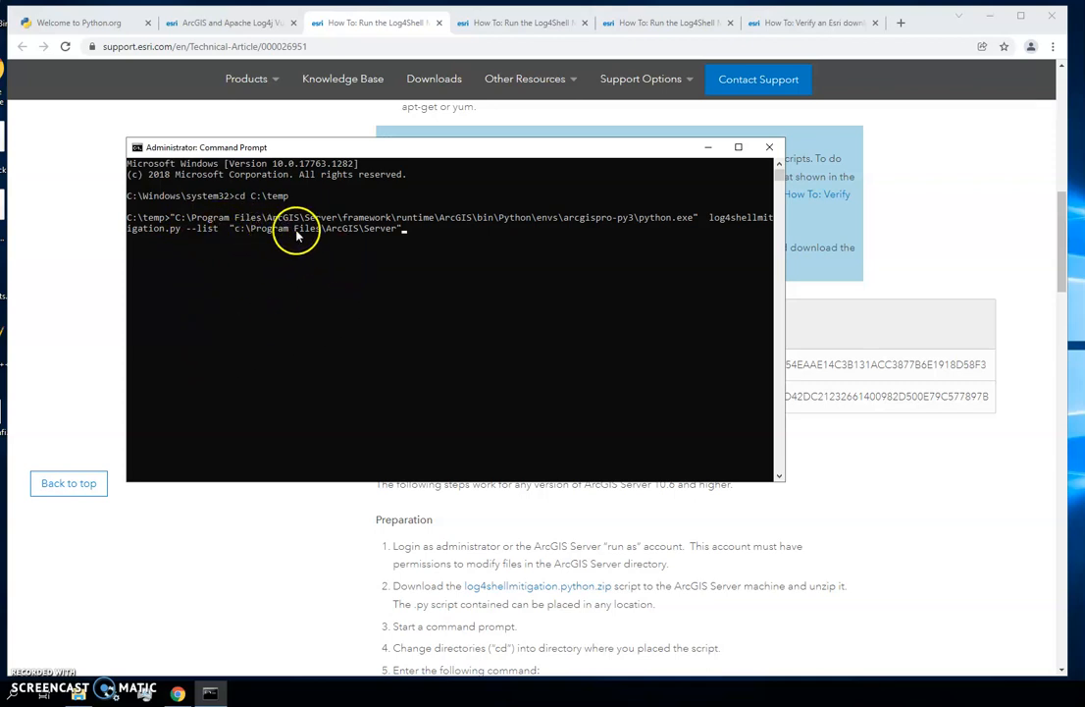
{"action": "mouse_move", "coordinate": [385, 235]}
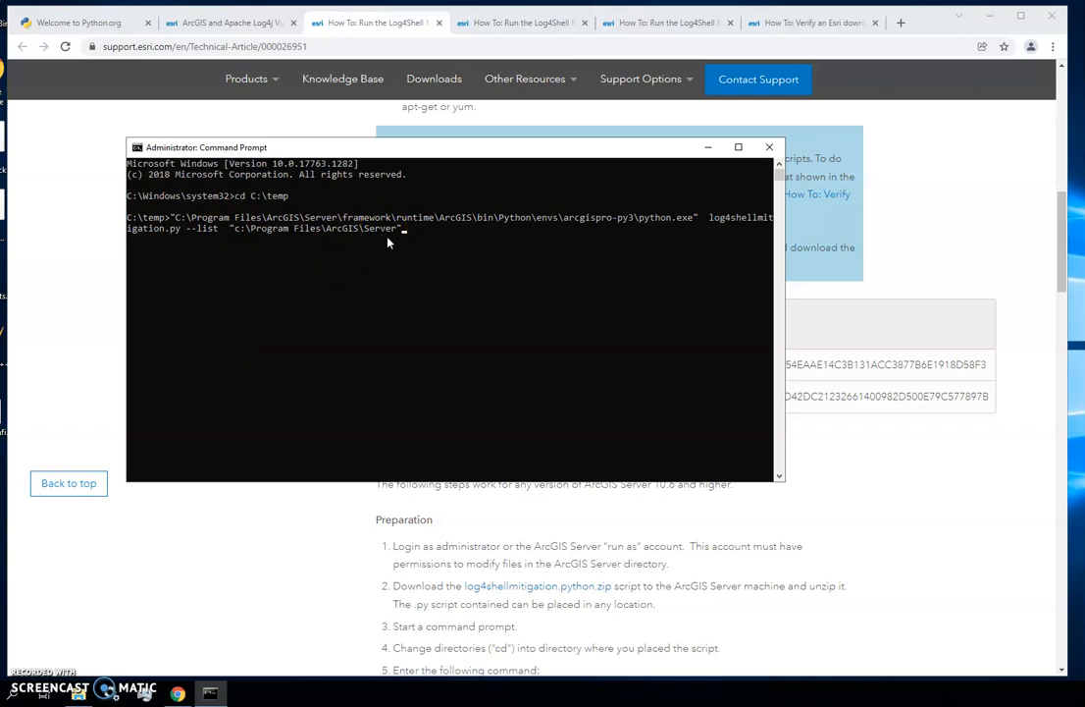
{"action": "mouse_move", "coordinate": [434, 256]}
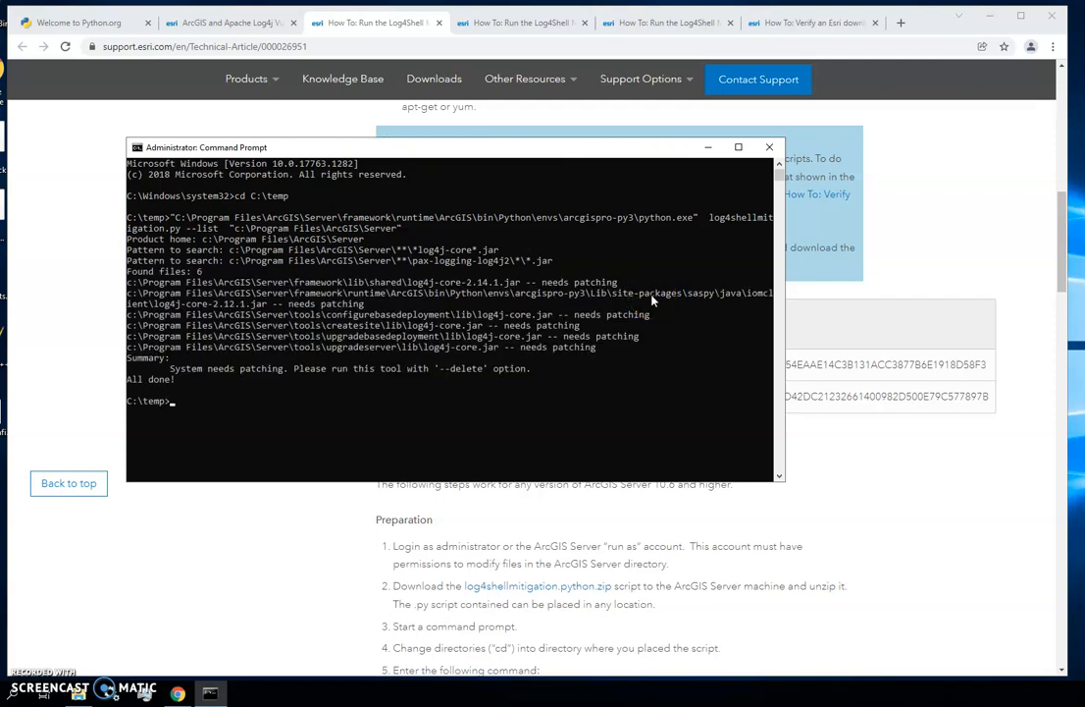
{"action": "mouse_move", "coordinate": [201, 277]}
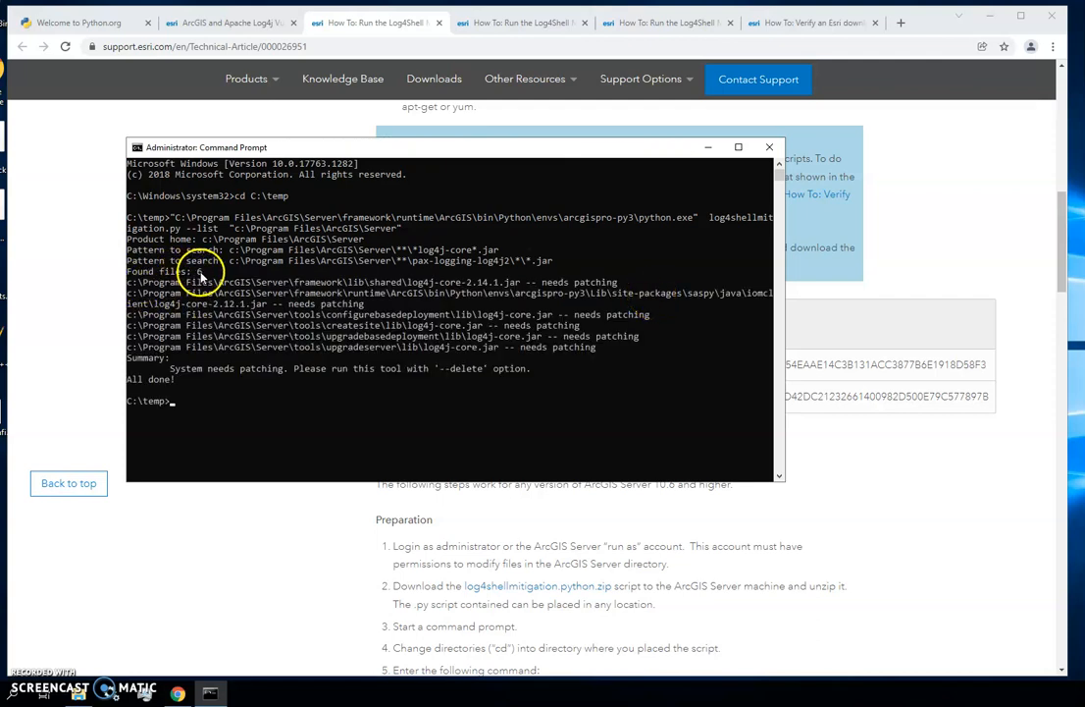
{"action": "mouse_move", "coordinate": [236, 317]}
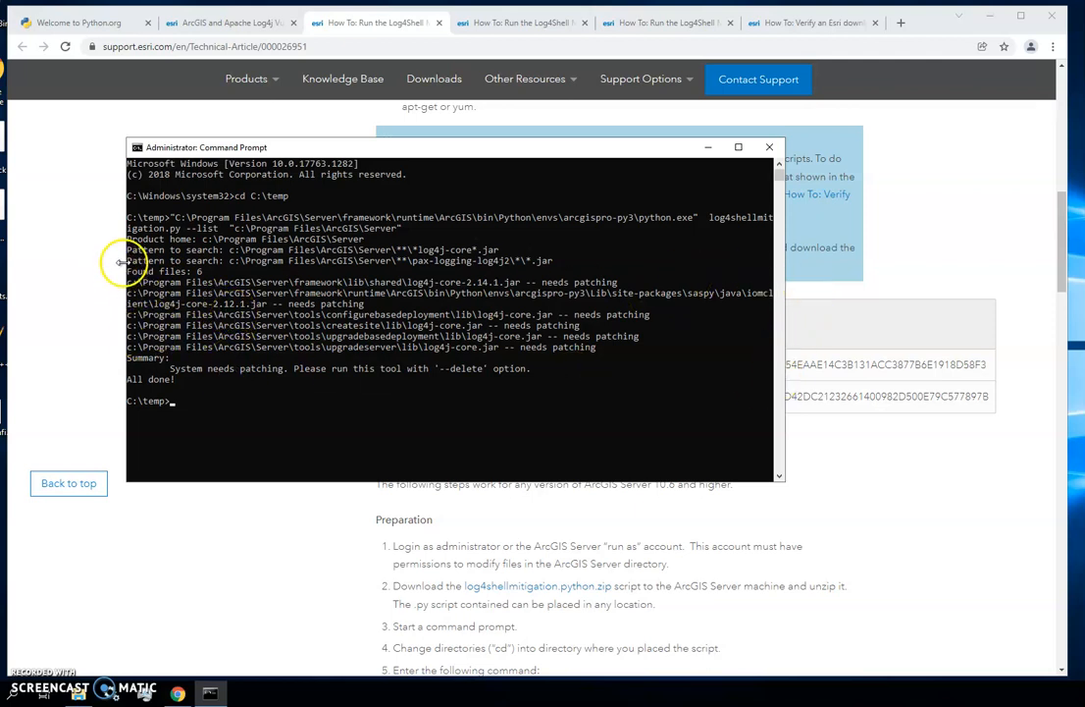
{"action": "mouse_move", "coordinate": [412, 304]}
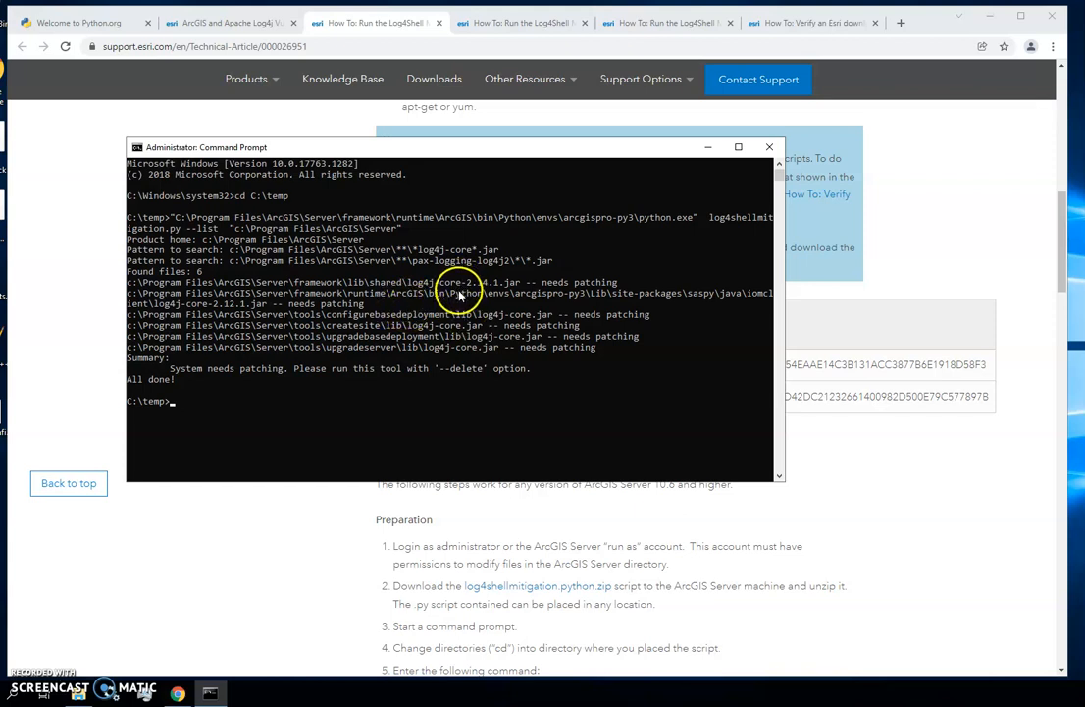
{"action": "mouse_move", "coordinate": [324, 226]}
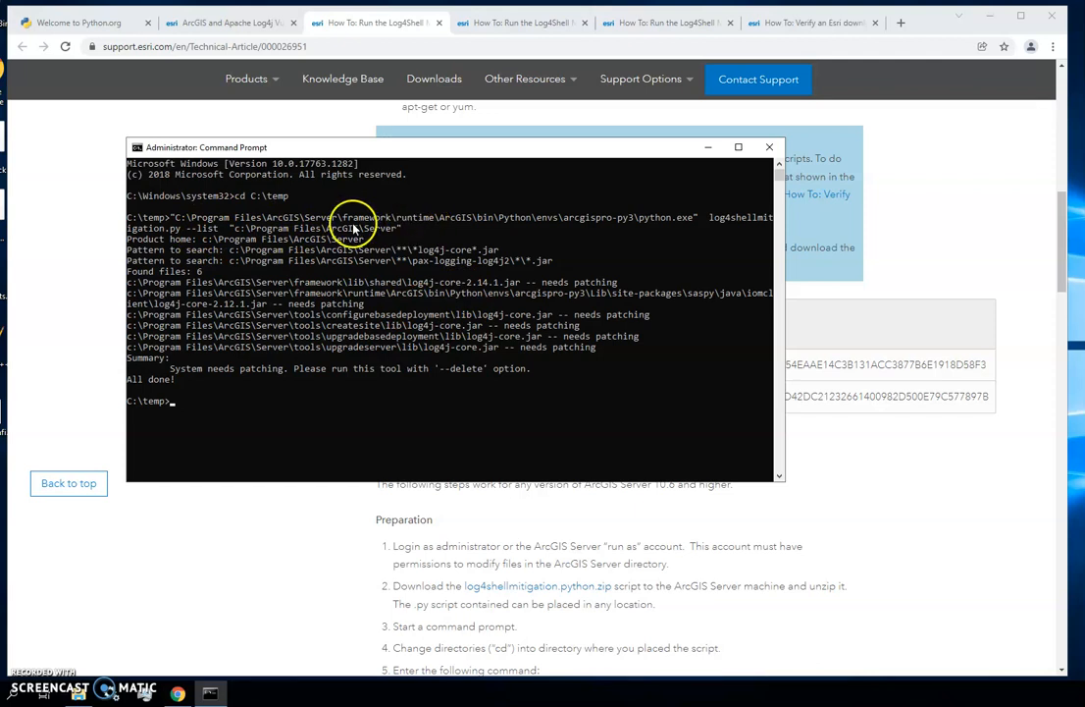
{"action": "mouse_move", "coordinate": [191, 226]}
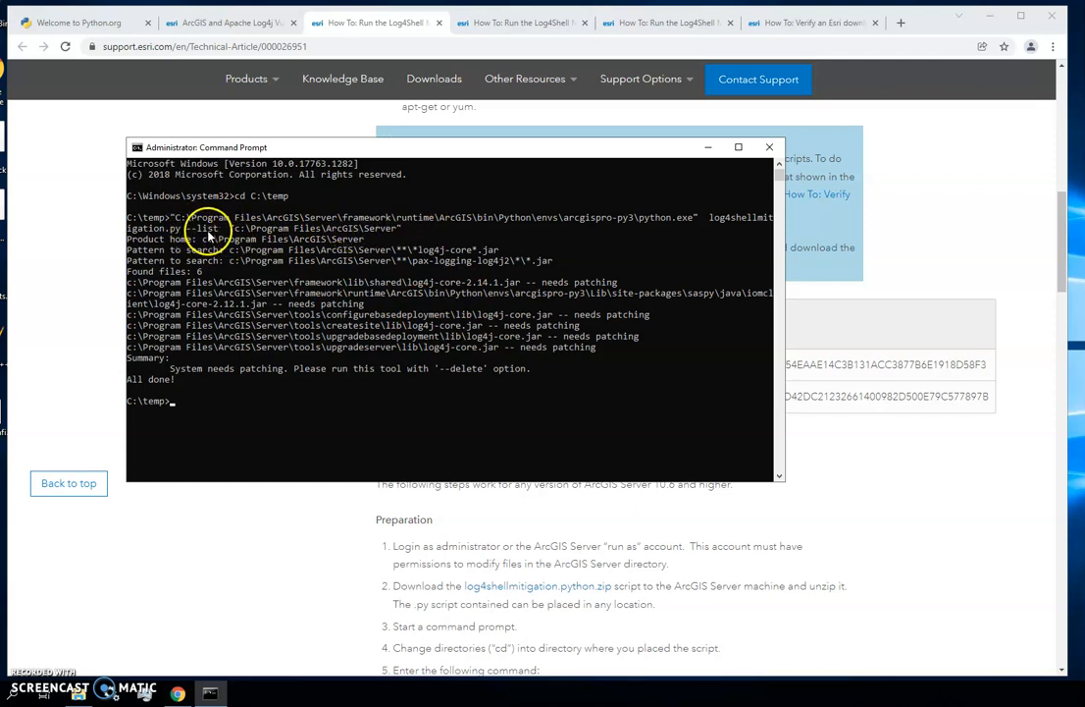
{"action": "mouse_move", "coordinate": [150, 602]}
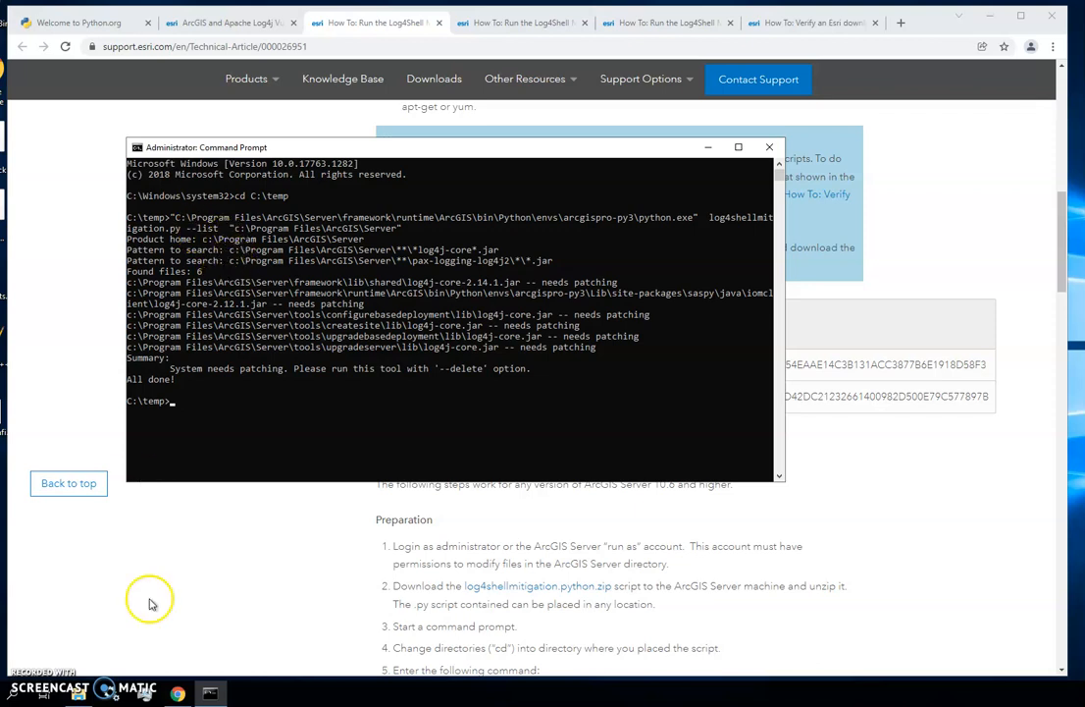
{"action": "mouse_move", "coordinate": [13, 697]}
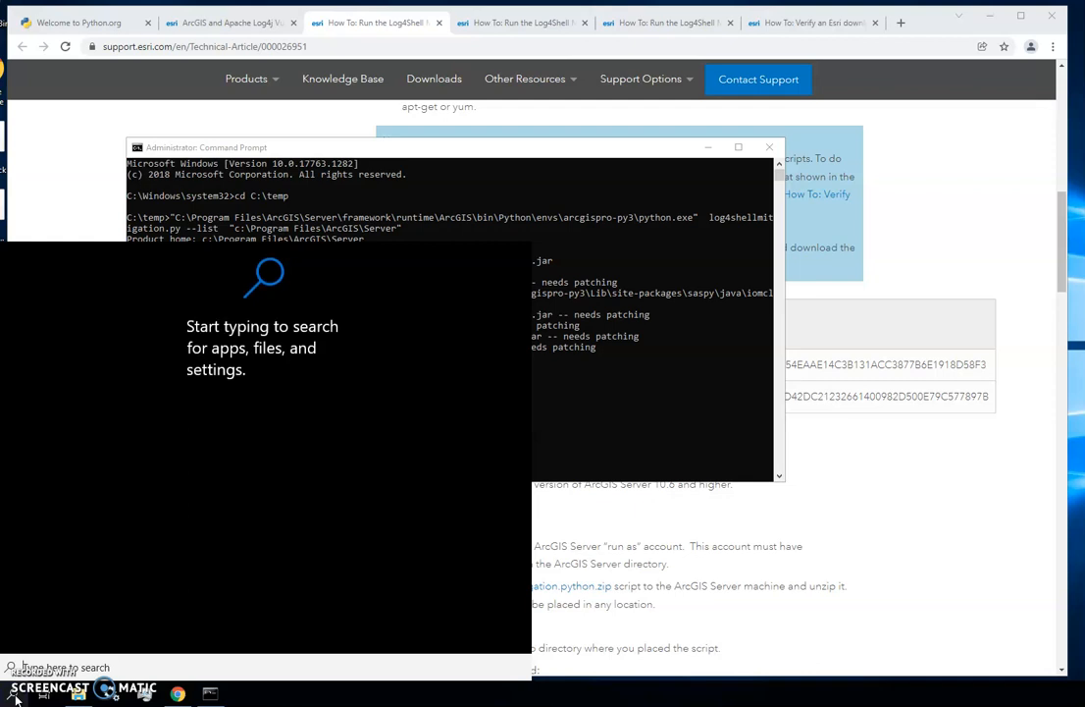
Launch Services from Start search and bring up the ArcGIS Server service's action menu
{"action": "type", "text": "Services"}
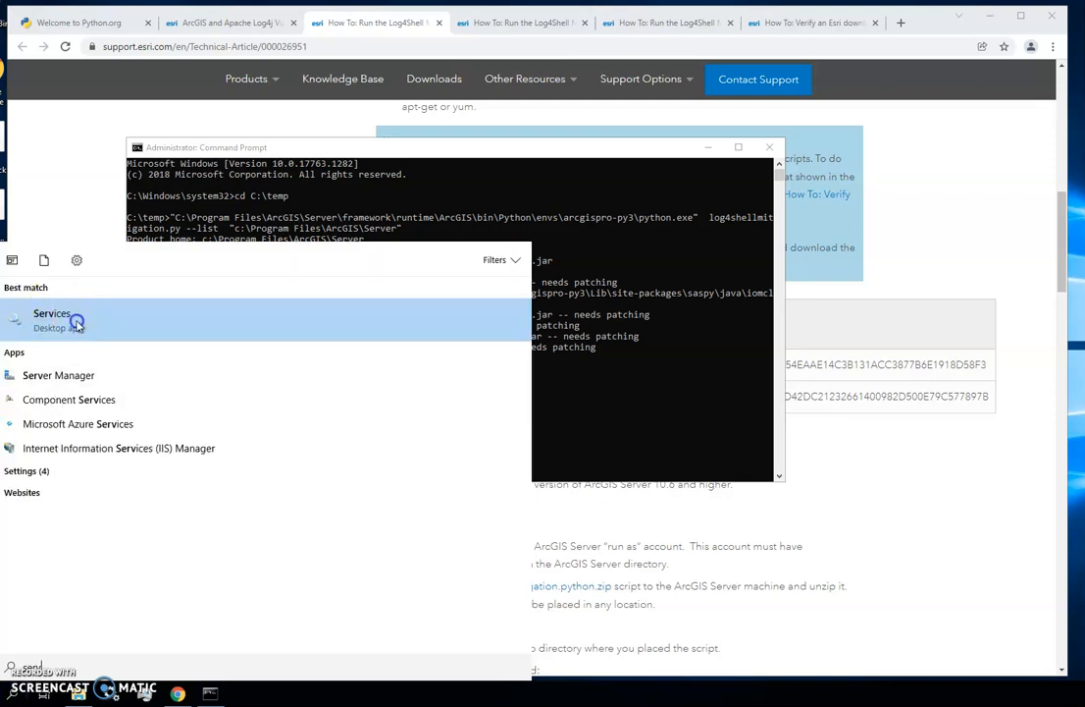
{"action": "left_click", "coordinate": [51, 313]}
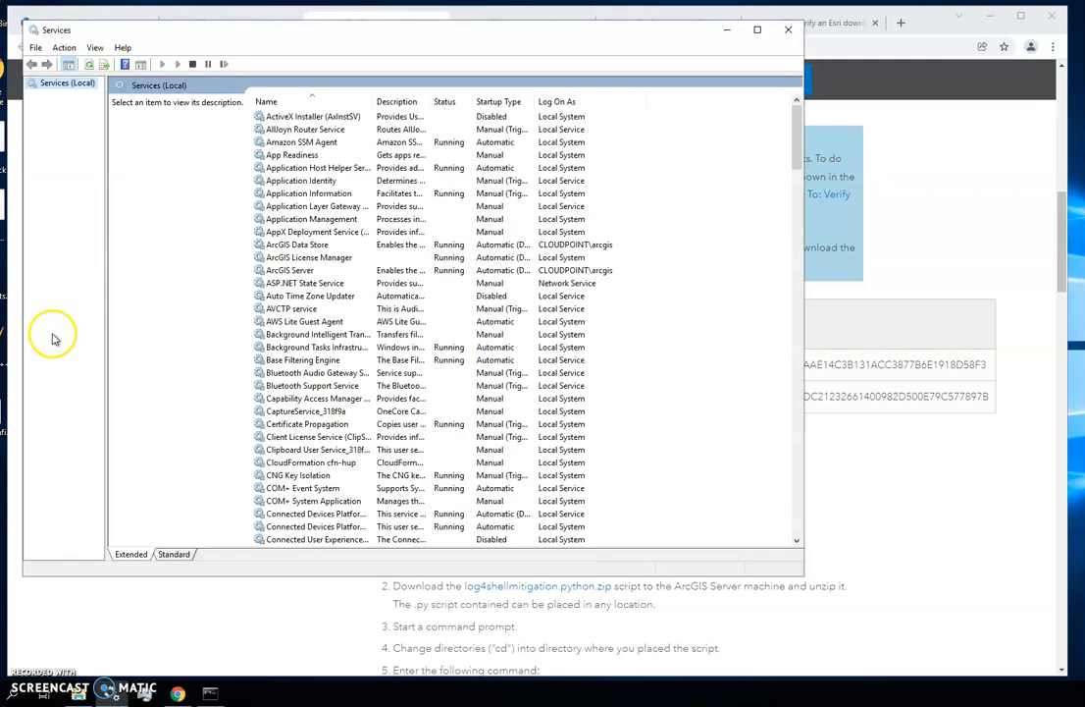
{"action": "mouse_move", "coordinate": [289, 269]}
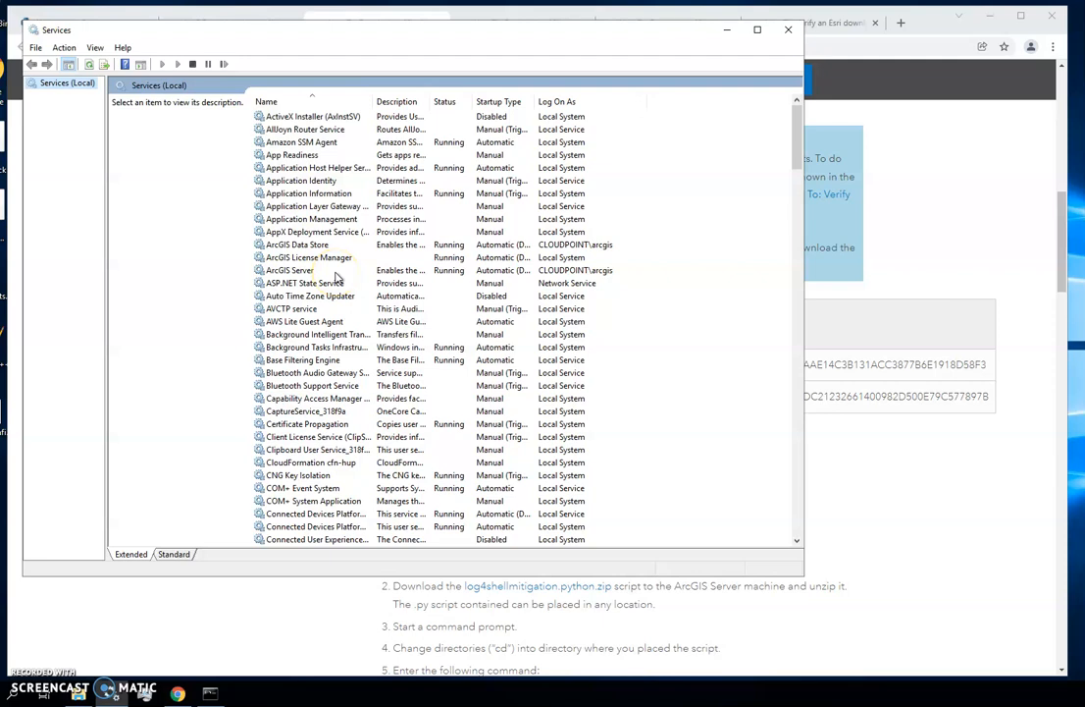
{"action": "right_click", "coordinate": [290, 270]}
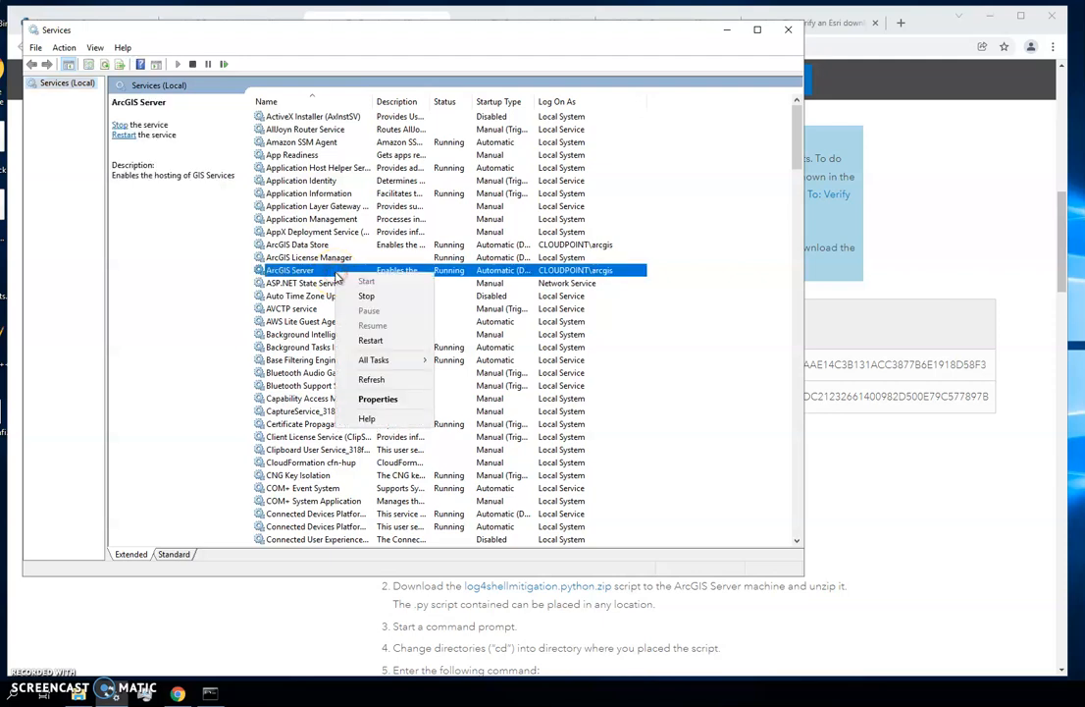
{"action": "mouse_move", "coordinate": [658, 49]}
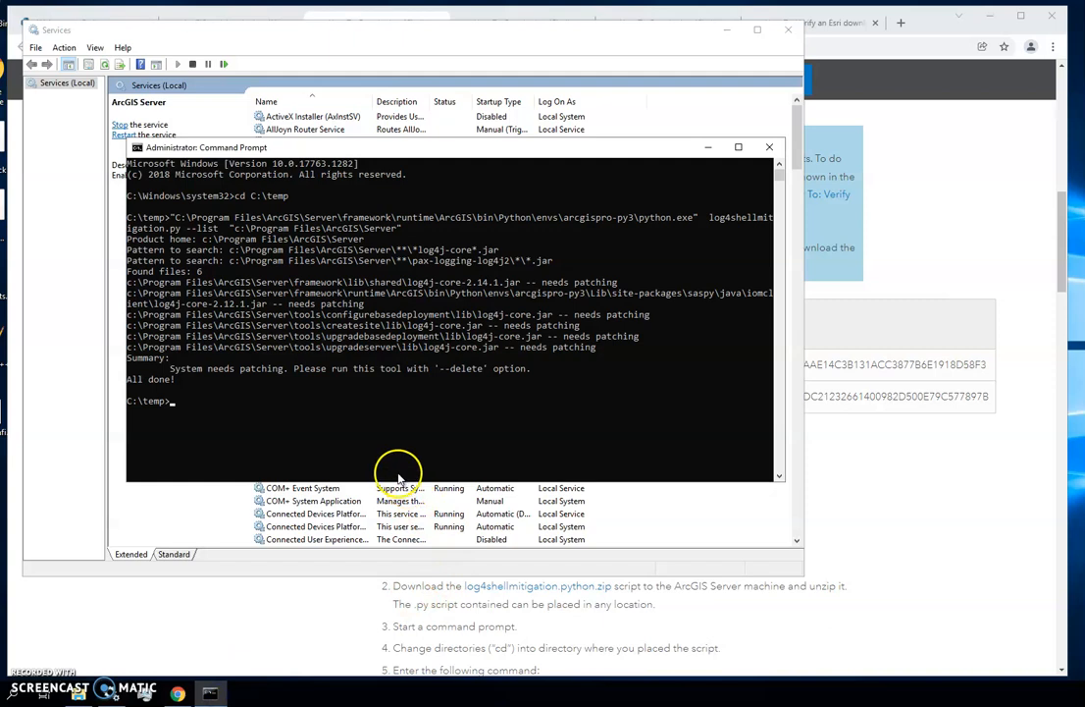
{"action": "mouse_move", "coordinate": [132, 412]}
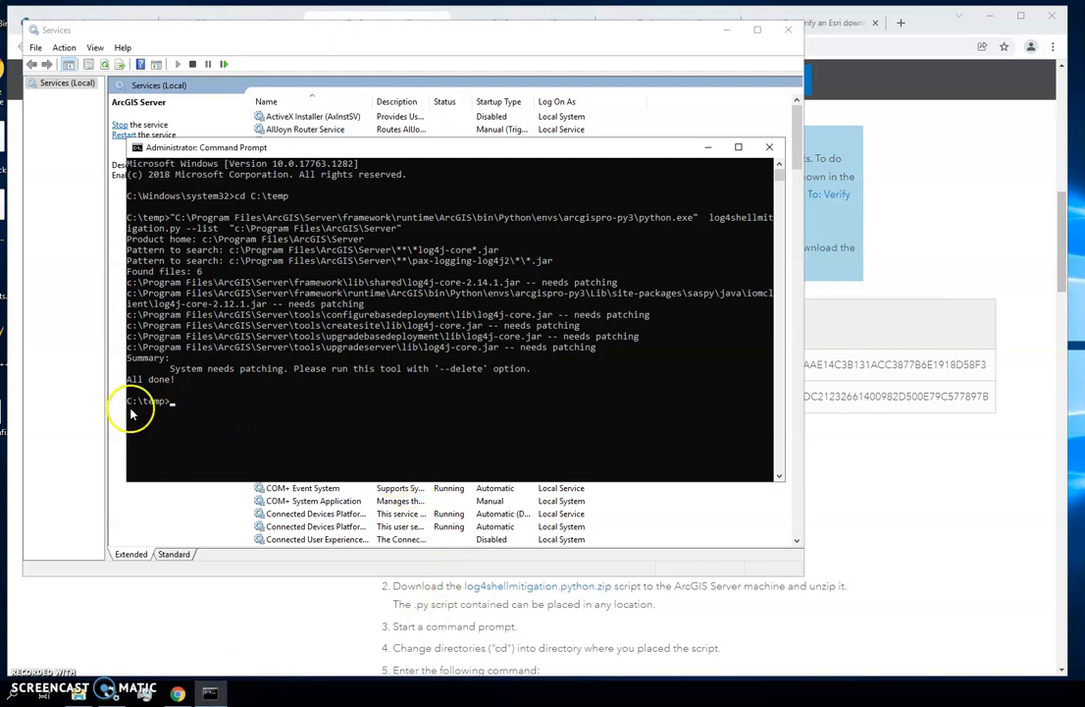
{"action": "mouse_move", "coordinate": [187, 422]}
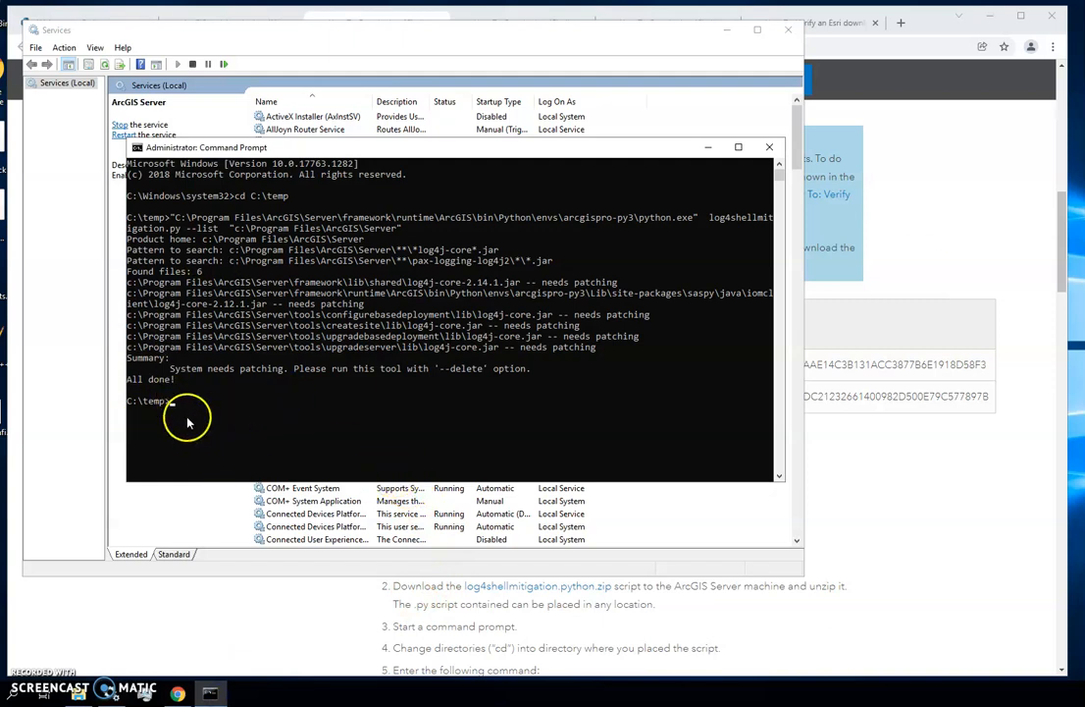
{"action": "mouse_move", "coordinate": [236, 265]}
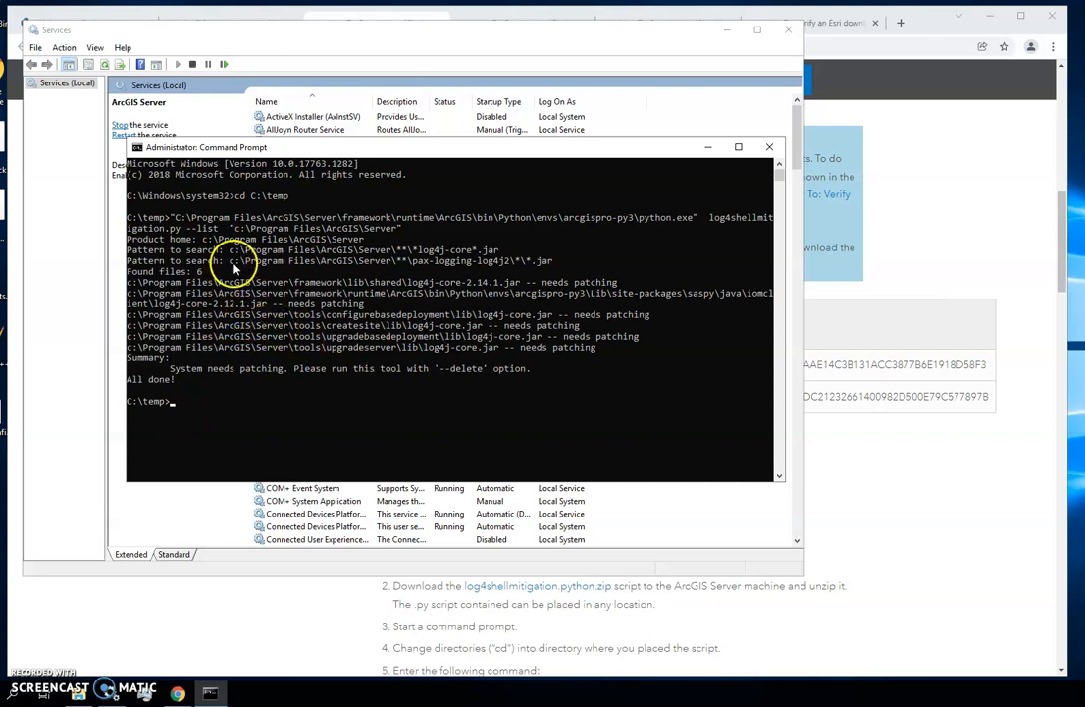
{"action": "mouse_move", "coordinate": [229, 248]}
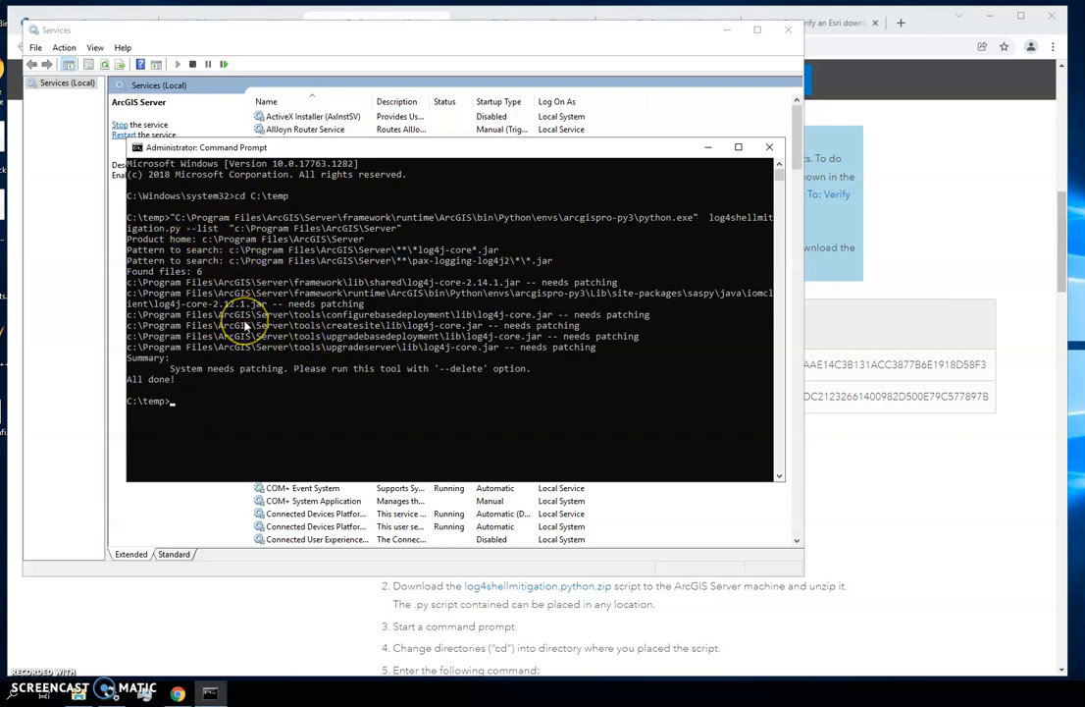
{"action": "mouse_move", "coordinate": [135, 386]}
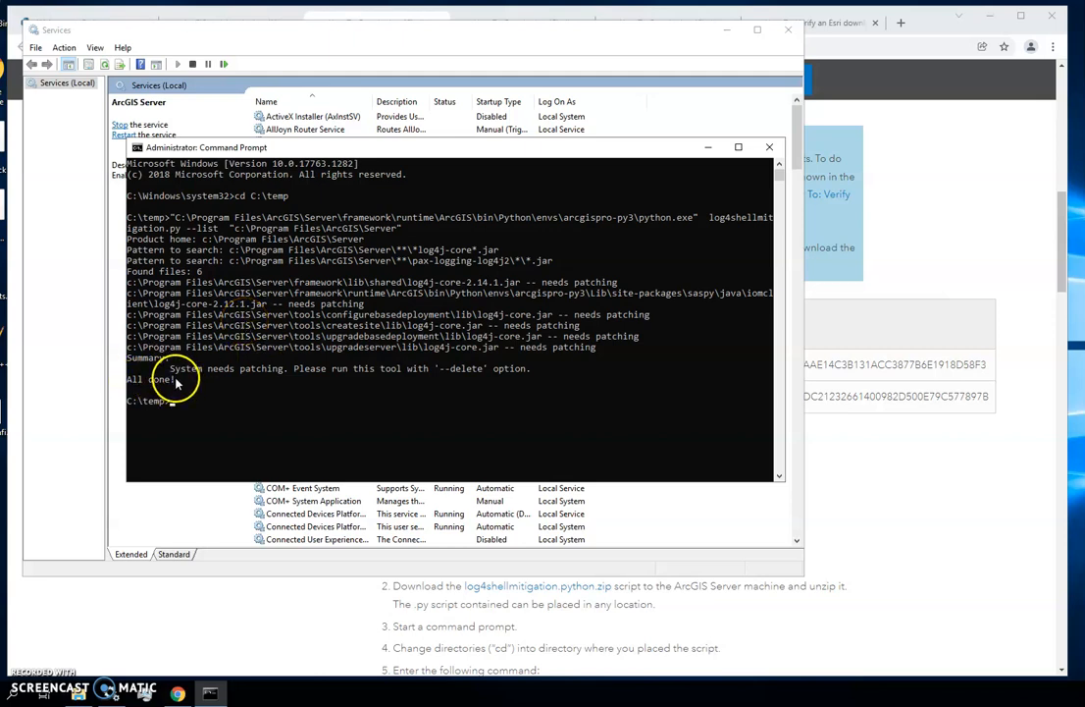
{"action": "mouse_move", "coordinate": [687, 49]}
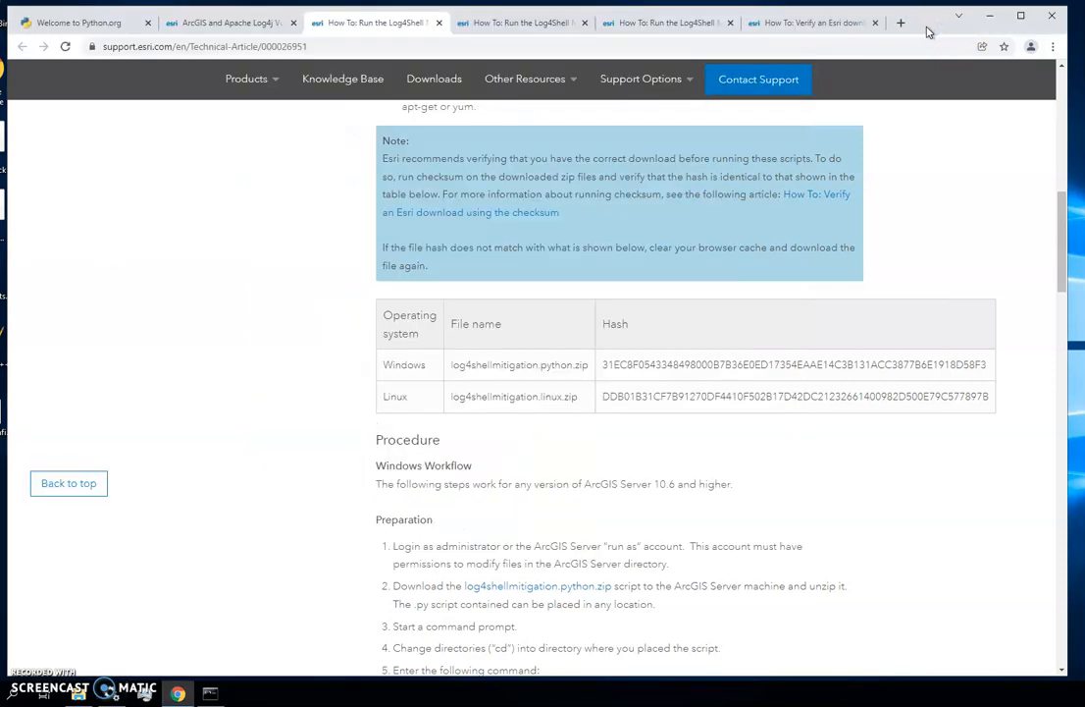
{"action": "mouse_move", "coordinate": [935, 144]}
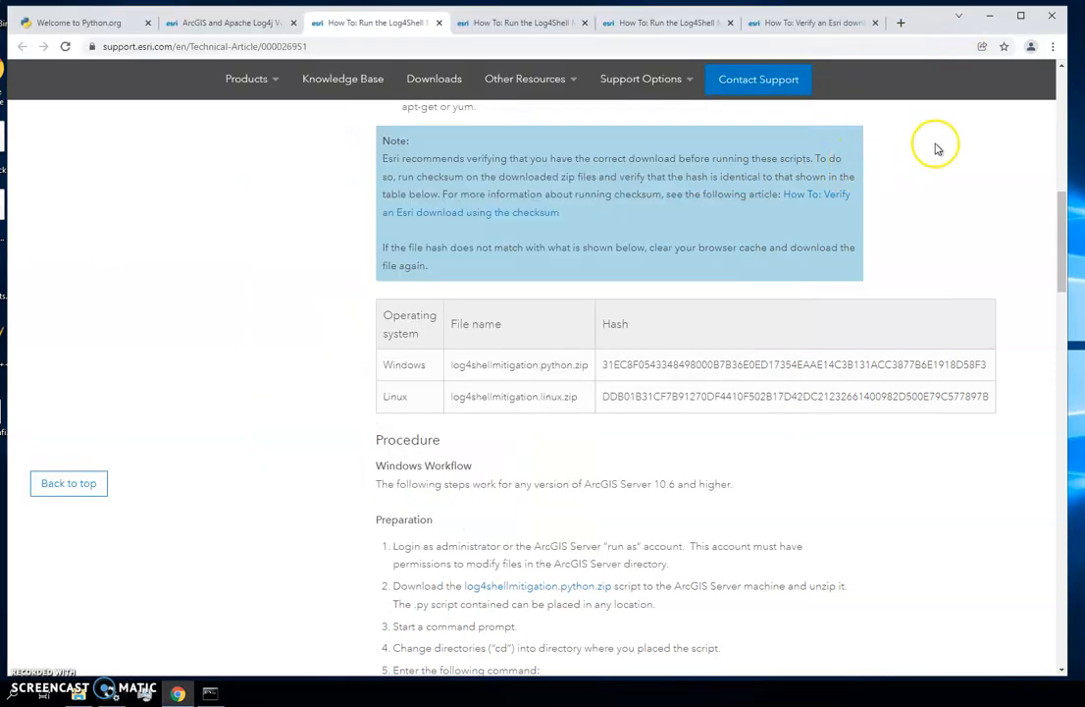
Bring the Esri Support Log4Shell mitigation article in Chrome back to the front
{"action": "left_click", "coordinate": [231, 21]}
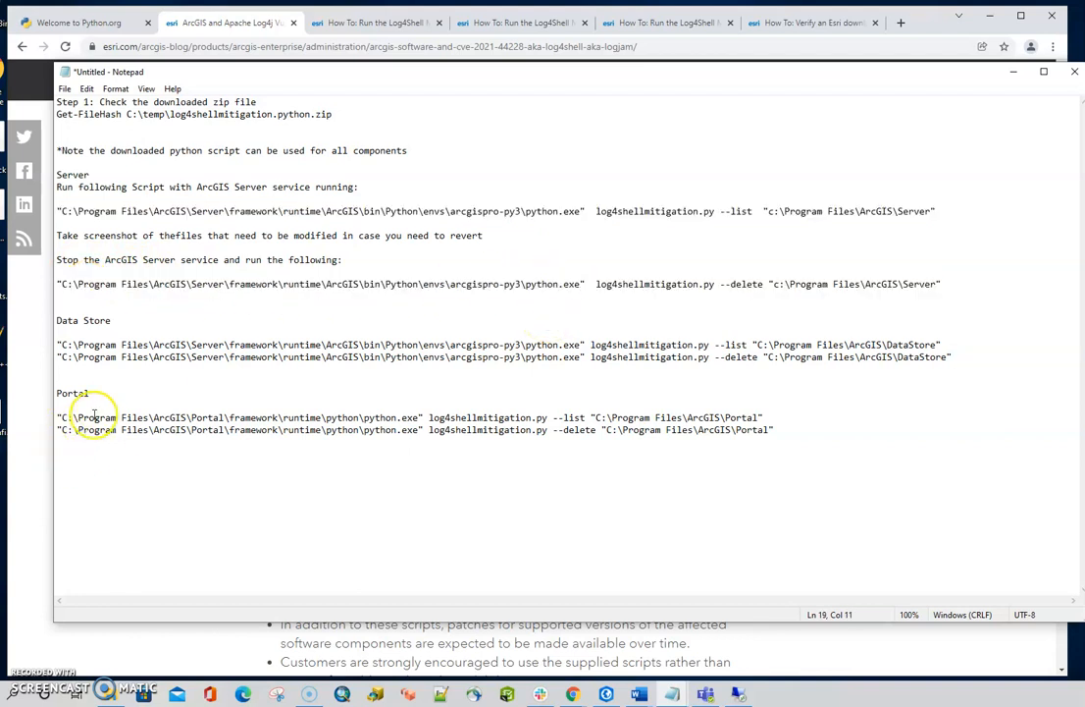
Highlight the Portal command's Python executable path in the notes, then move to Python.org
{"action": "double_click", "coordinate": [128, 417]}
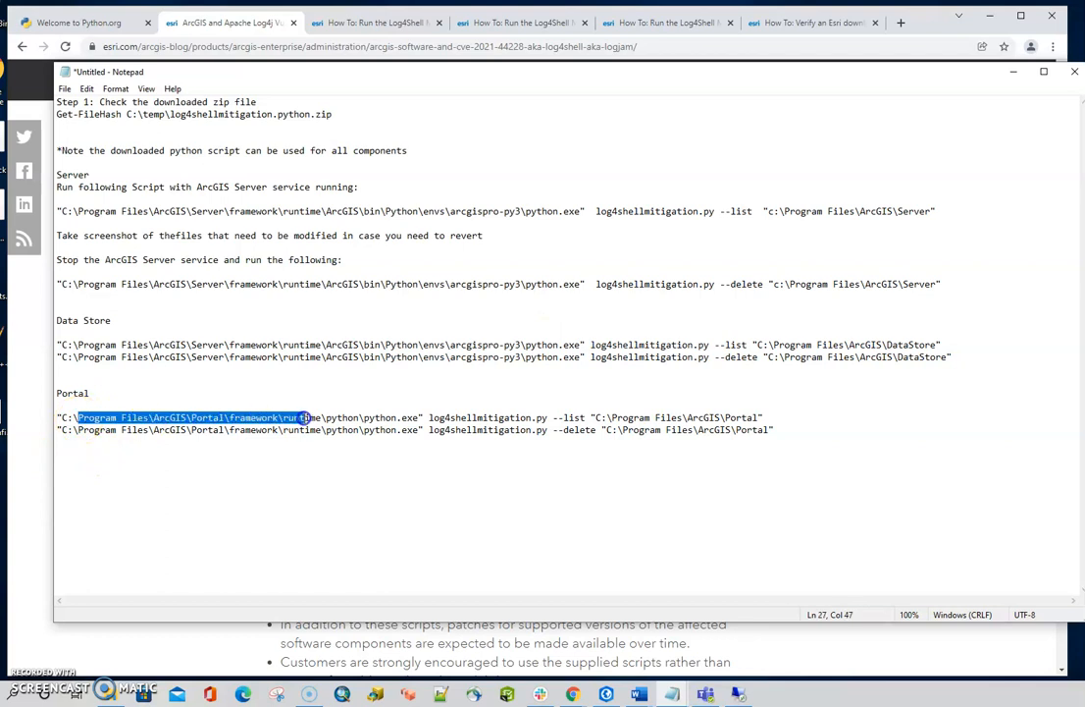
{"action": "left_click_drag", "start_coordinate": [309, 417], "coordinate": [417, 417]}
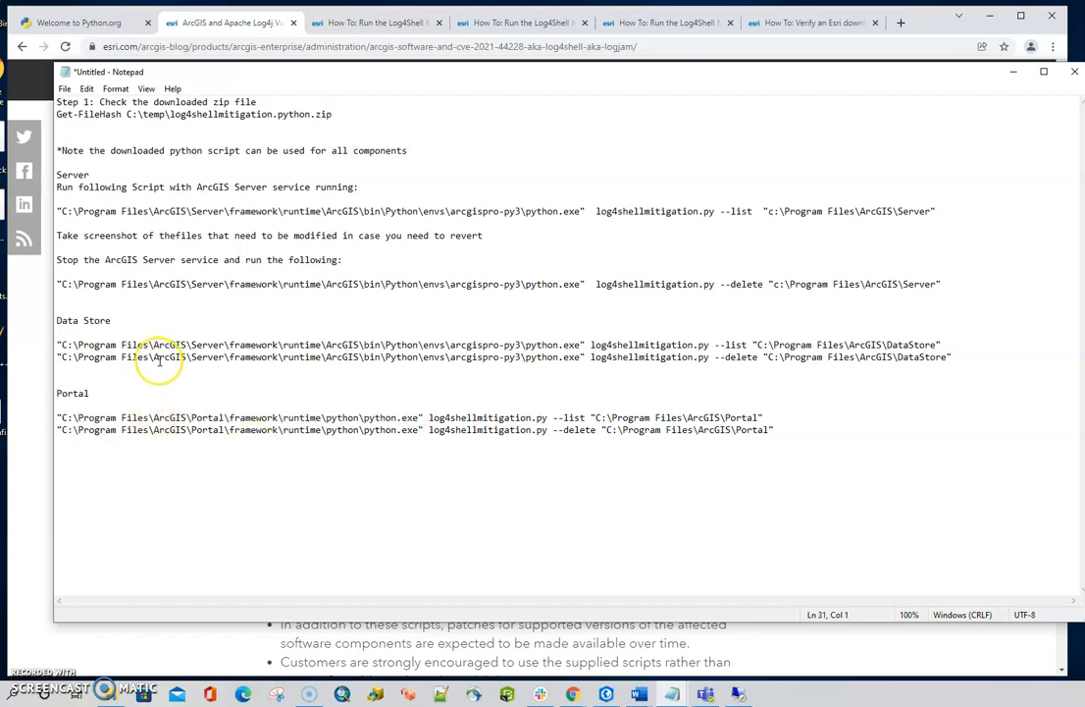
{"action": "mouse_move", "coordinate": [341, 367]}
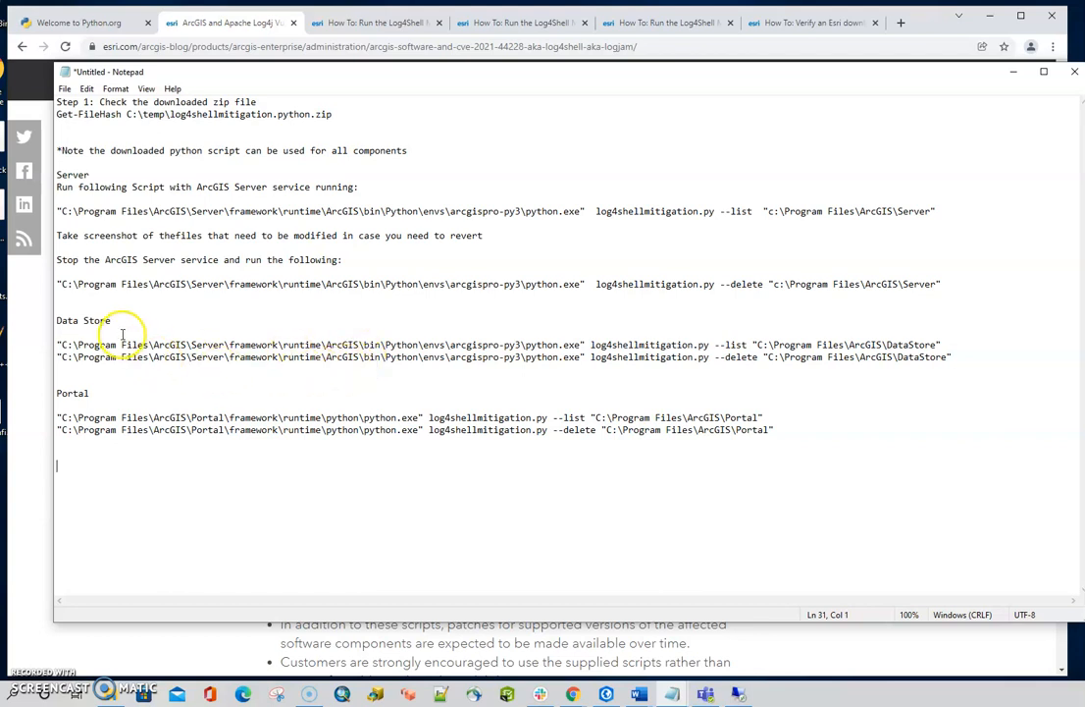
{"action": "mouse_move", "coordinate": [321, 329]}
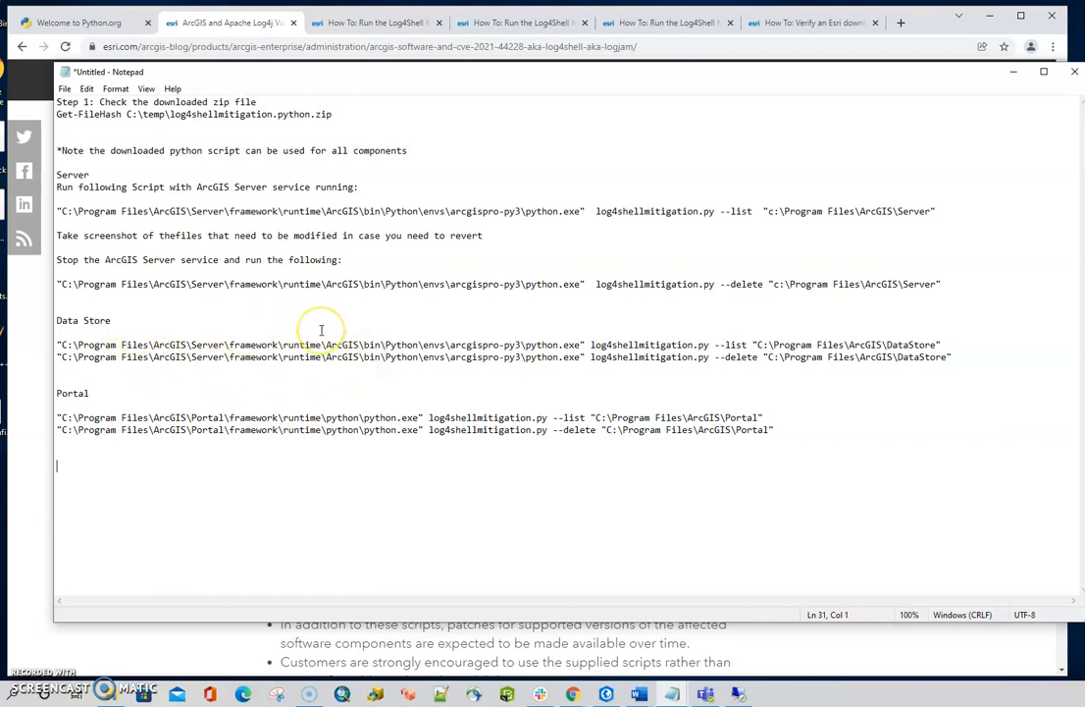
{"action": "mouse_move", "coordinate": [85, 339]}
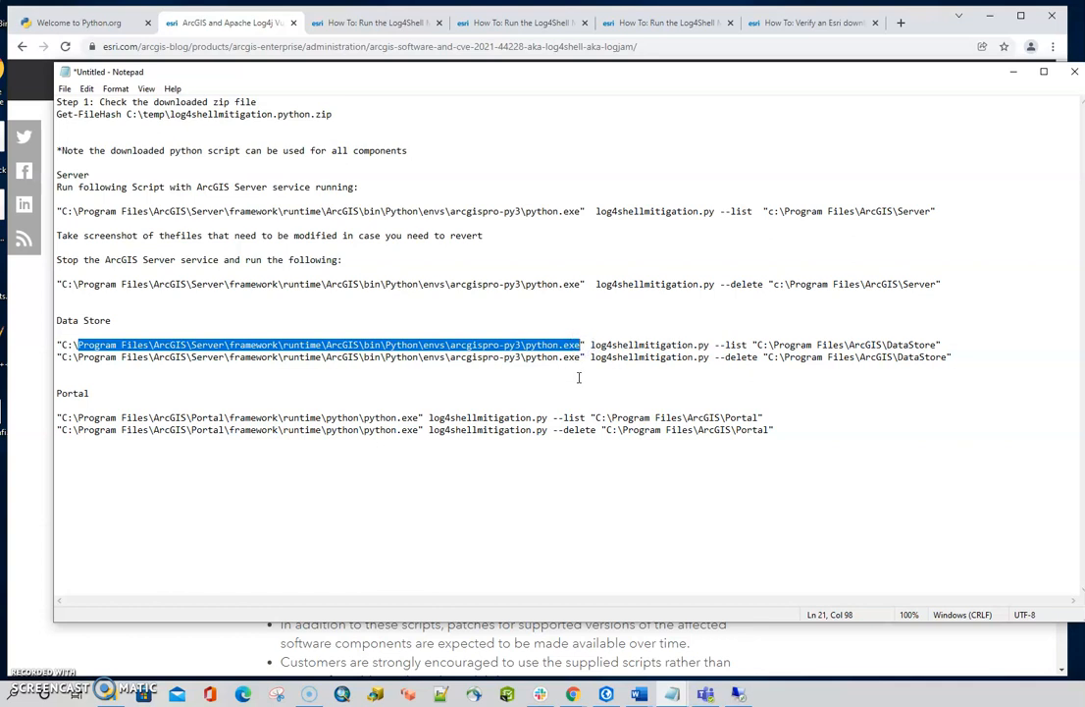
{"action": "mouse_move", "coordinate": [368, 411]}
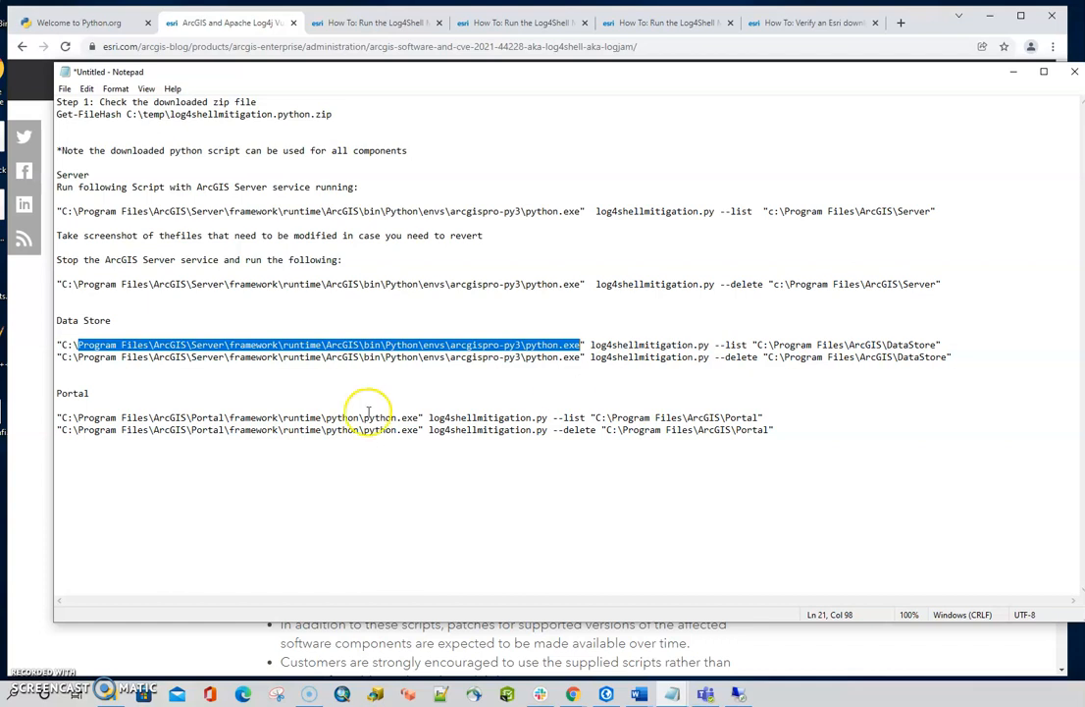
{"action": "left_click", "coordinate": [83, 22]}
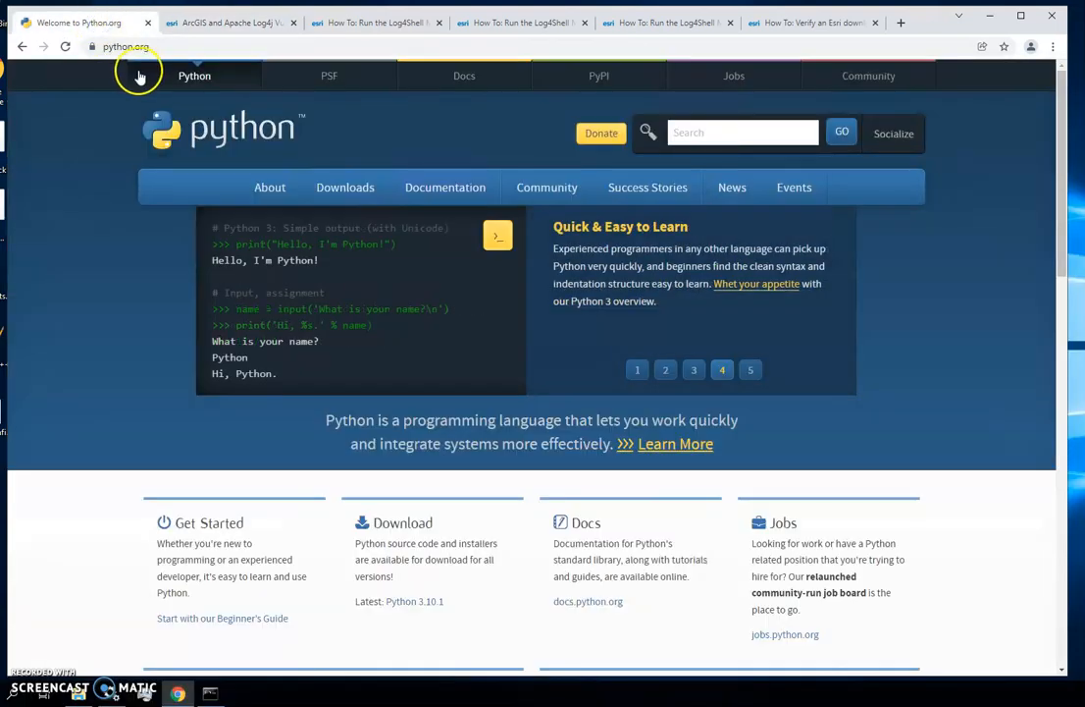
{"action": "left_click", "coordinate": [344, 187]}
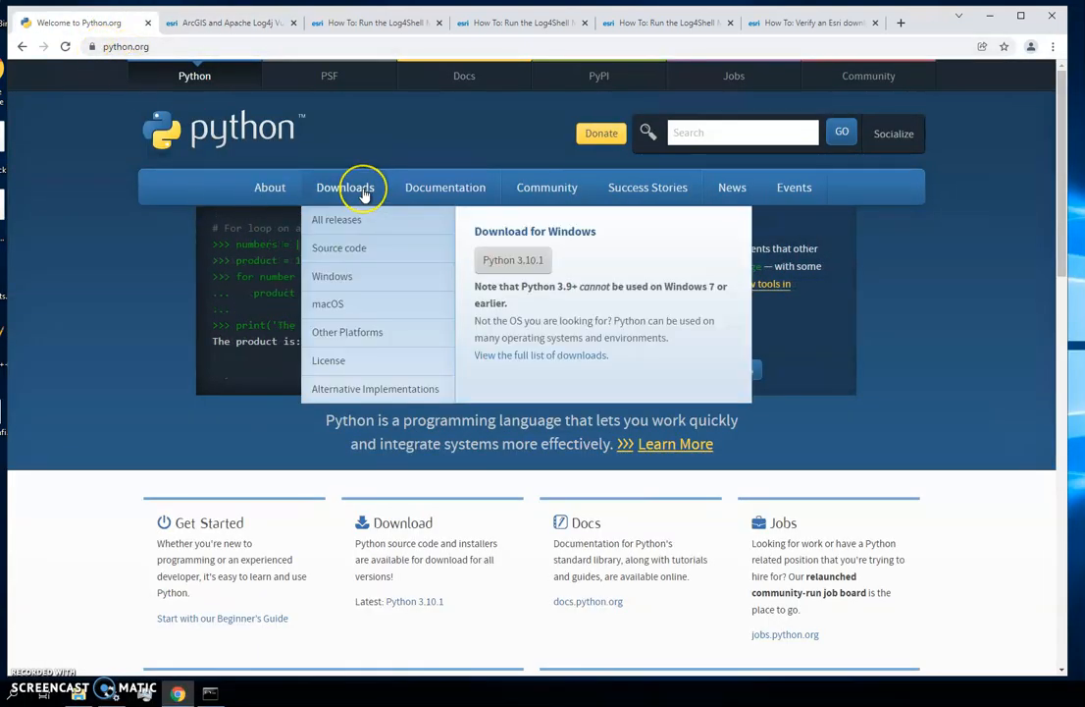
{"action": "mouse_move", "coordinate": [513, 260]}
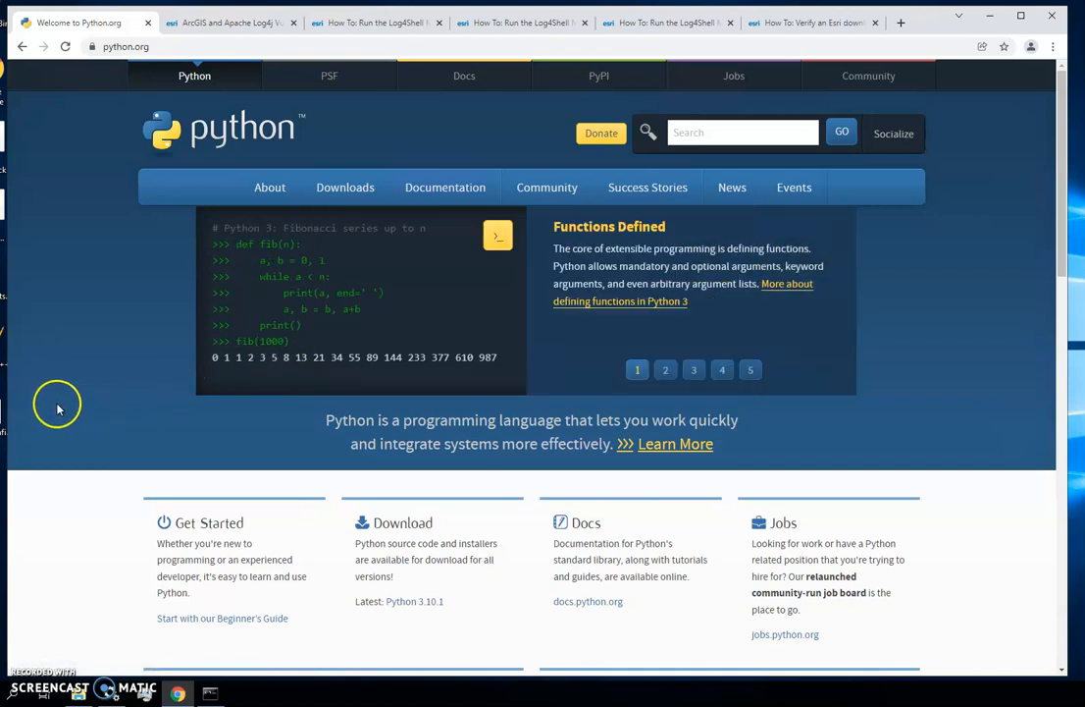
{"action": "mouse_move", "coordinate": [61, 410]}
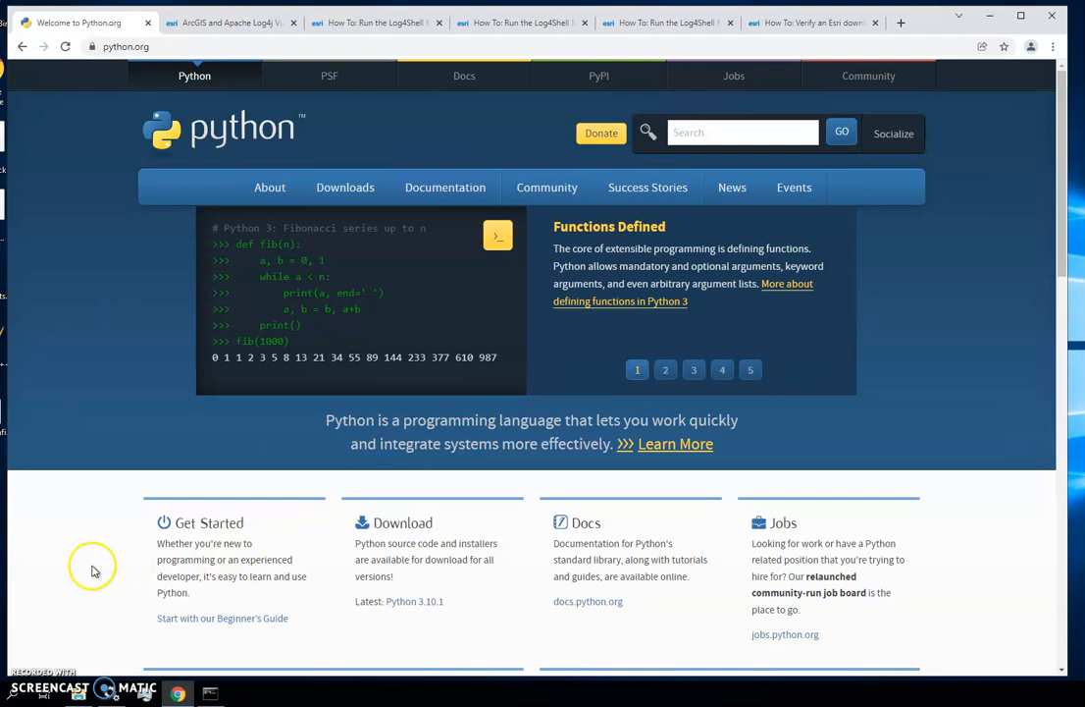
{"action": "mouse_move", "coordinate": [106, 585]}
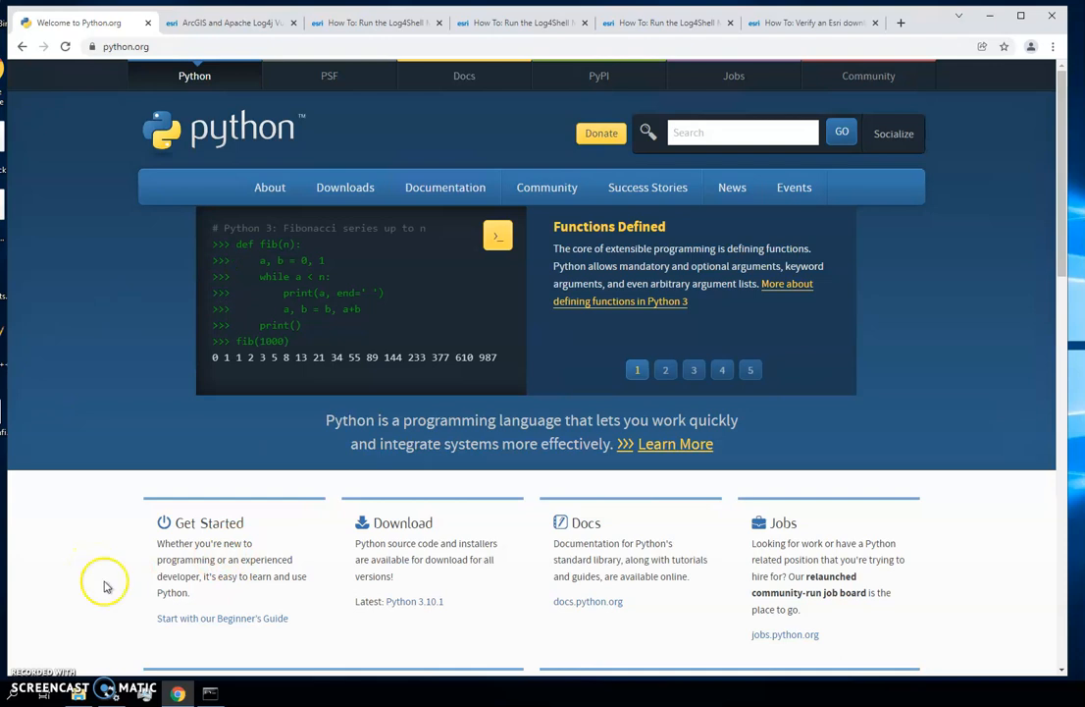